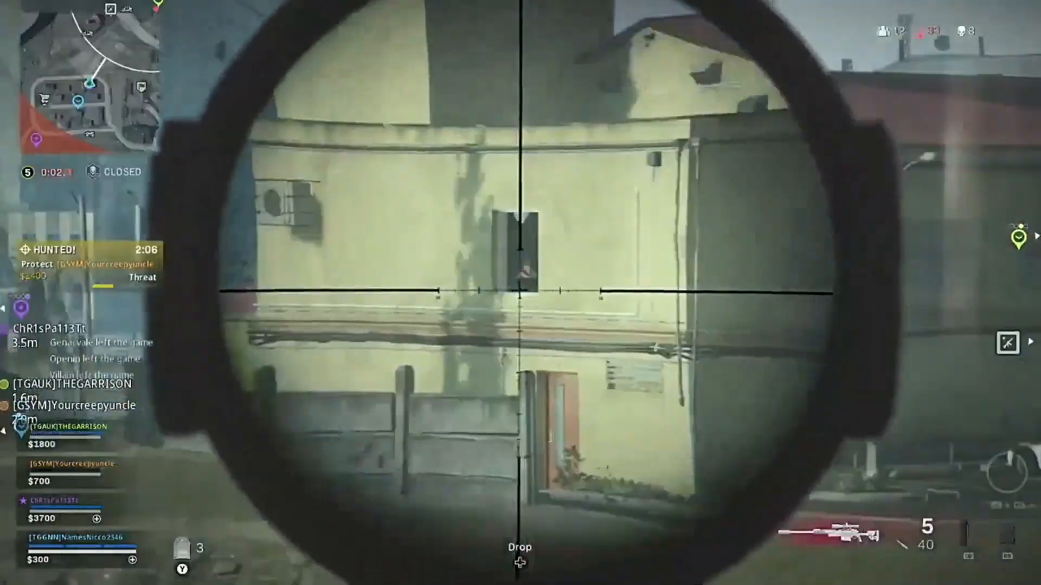
Step: Refresh the desktop from its context menu
click(520, 293)
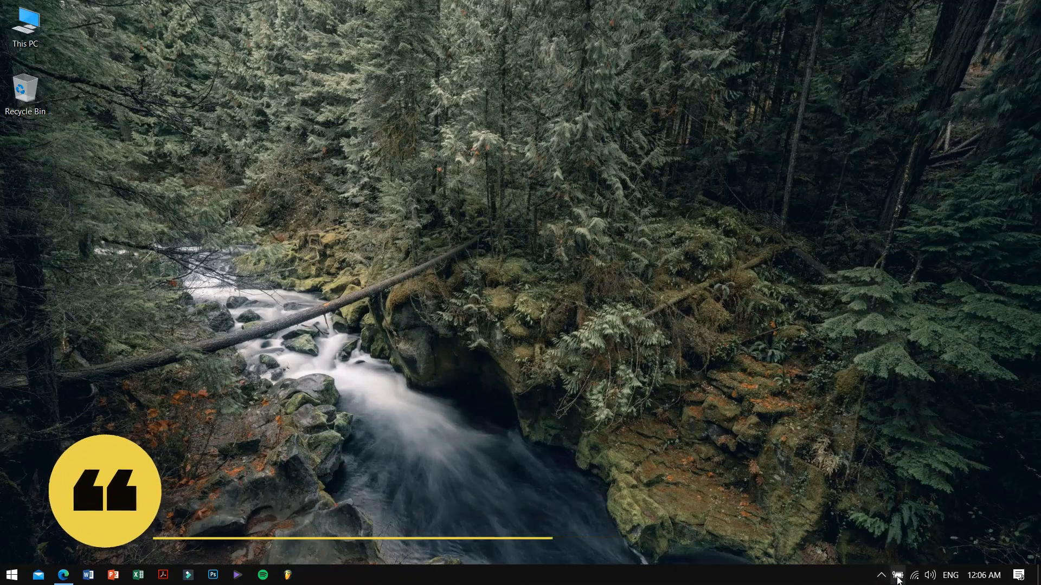
click(896, 575)
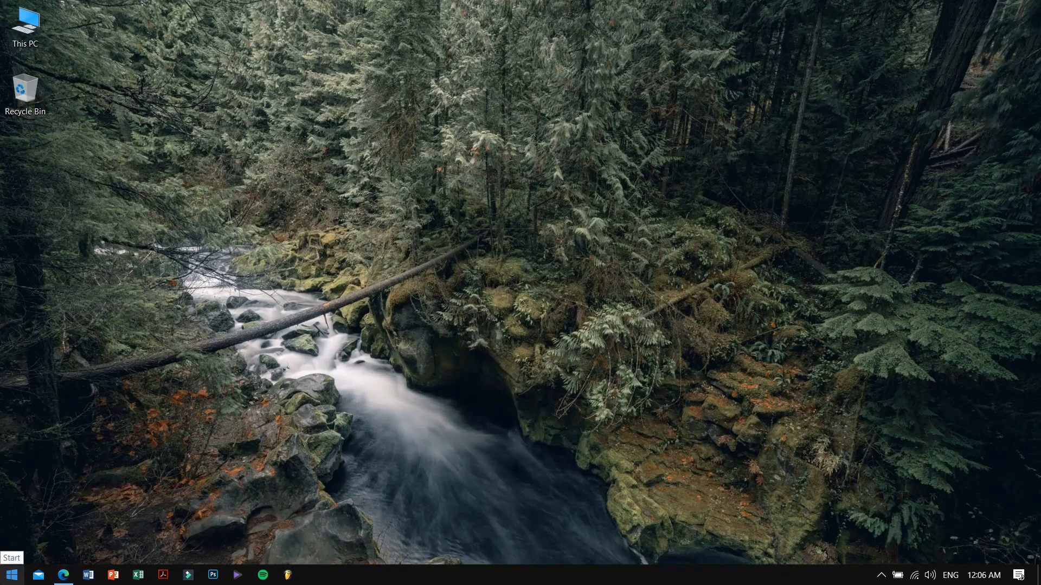
right_click(178, 406)
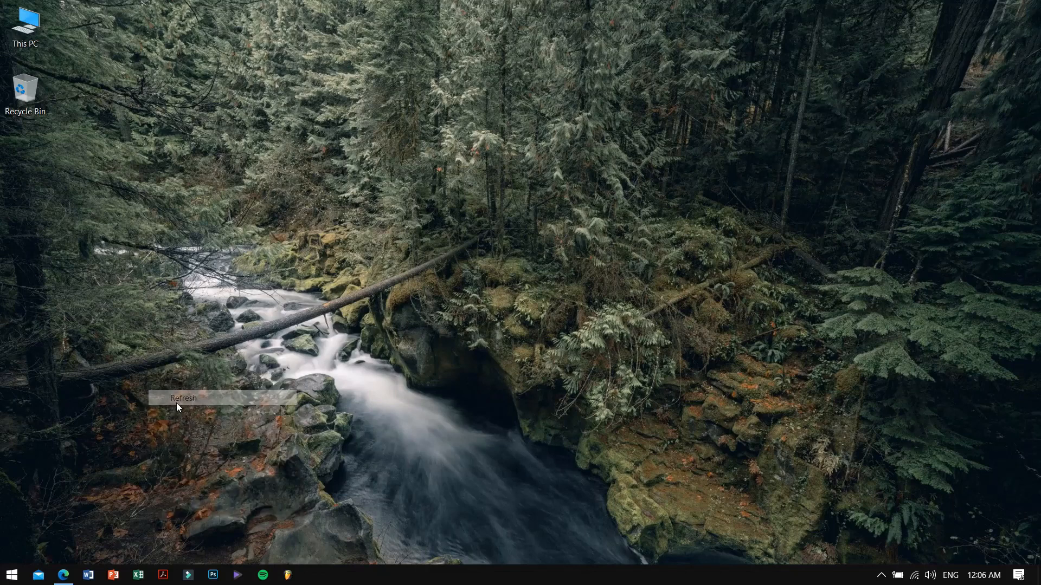
click(182, 397)
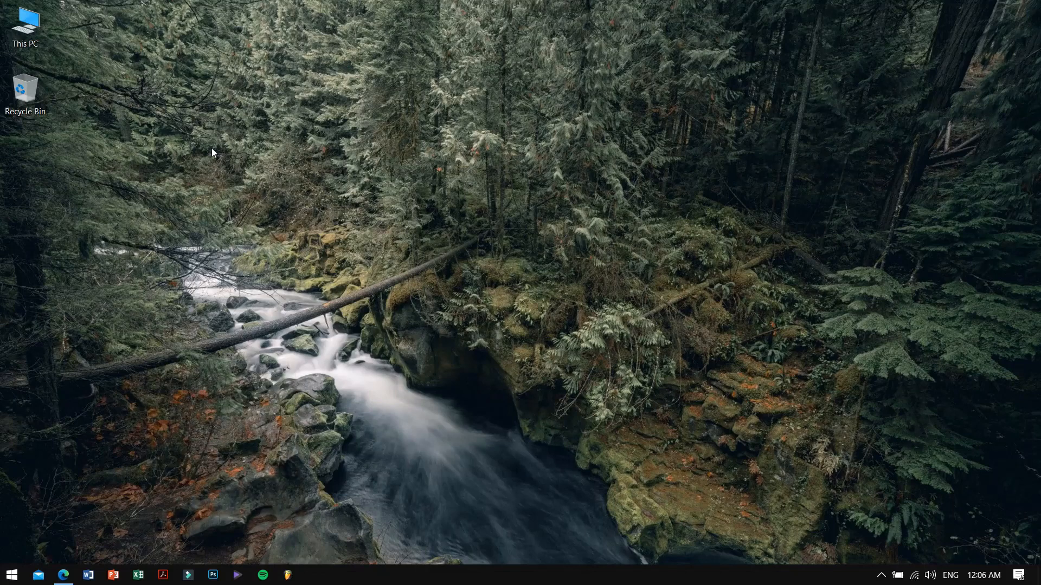
Step: Launch Run from Start search and run winver to show the Windows version box
click(11, 575)
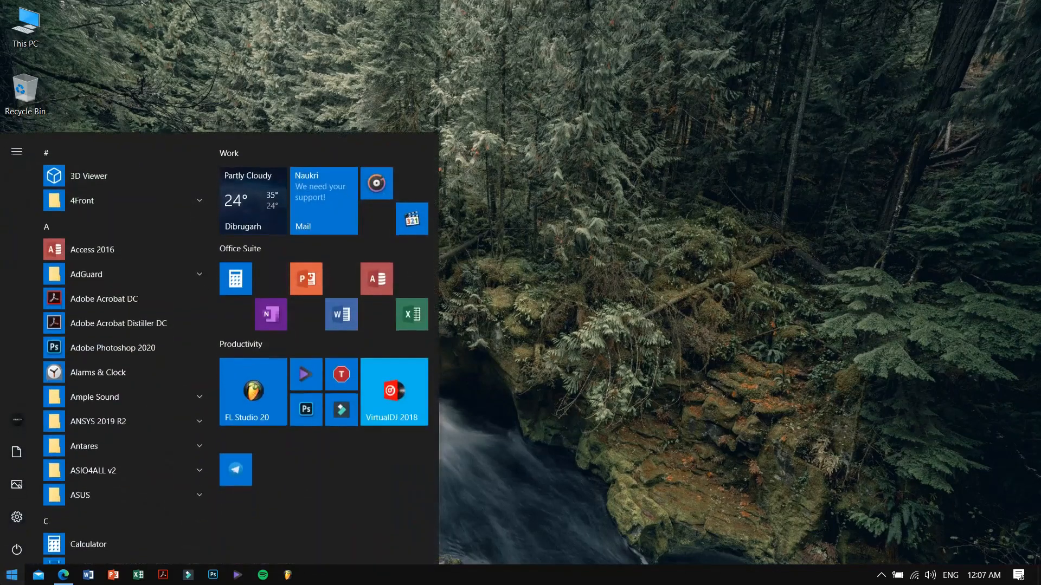
text(run)
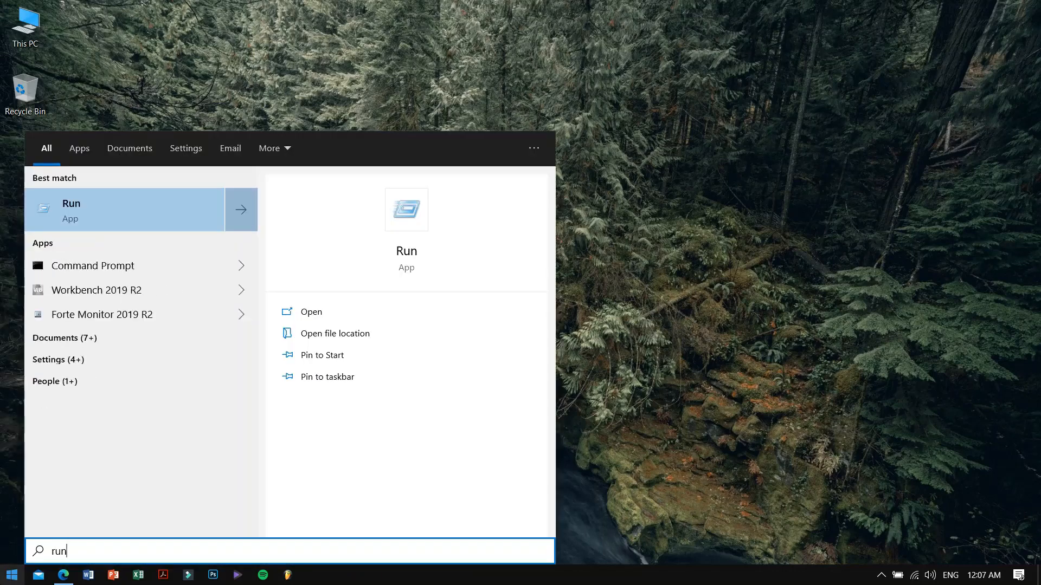
mouse_move(144, 224)
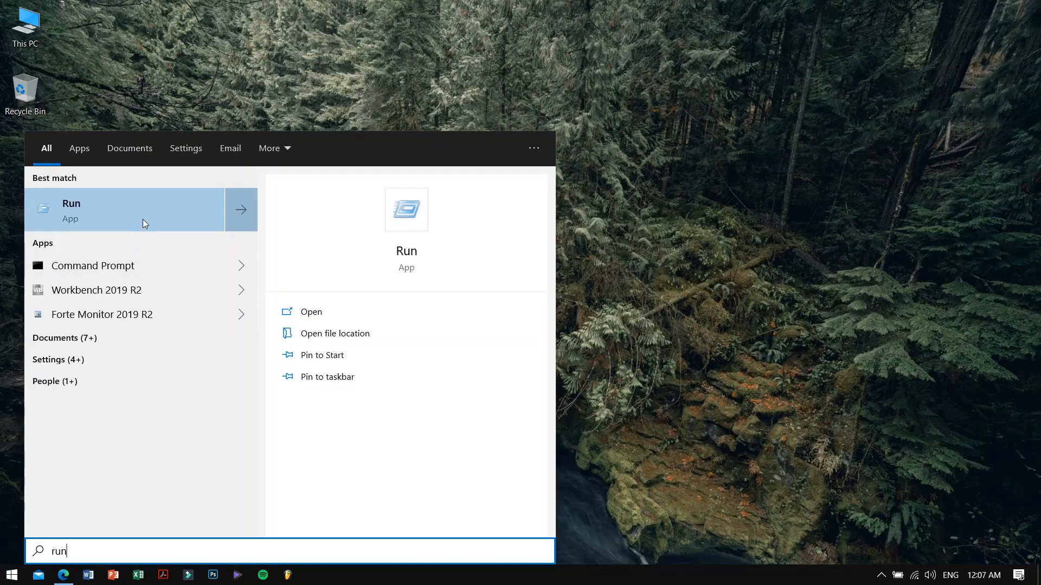
click(310, 311)
text(winver)
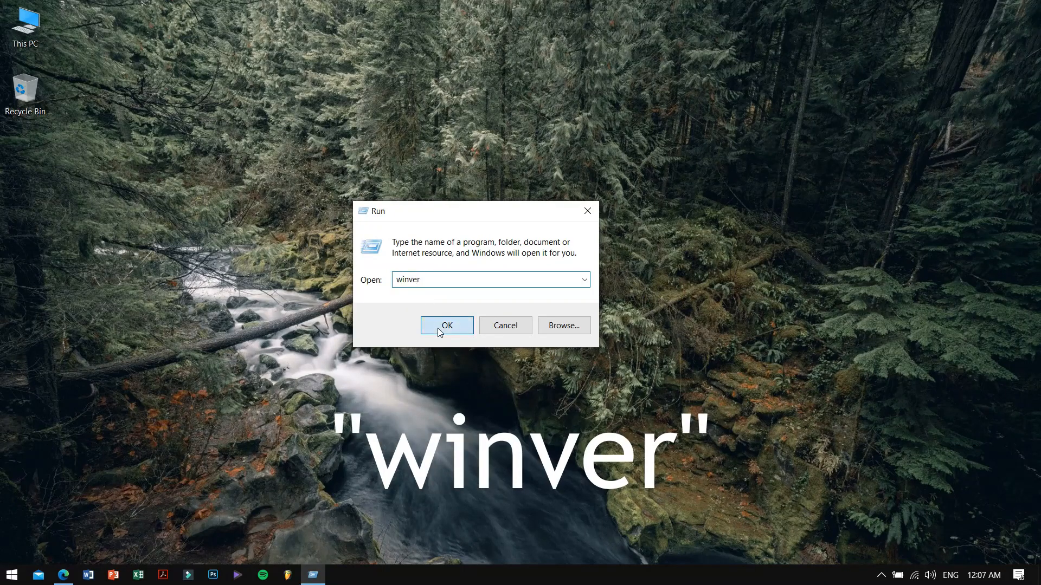
click(446, 325)
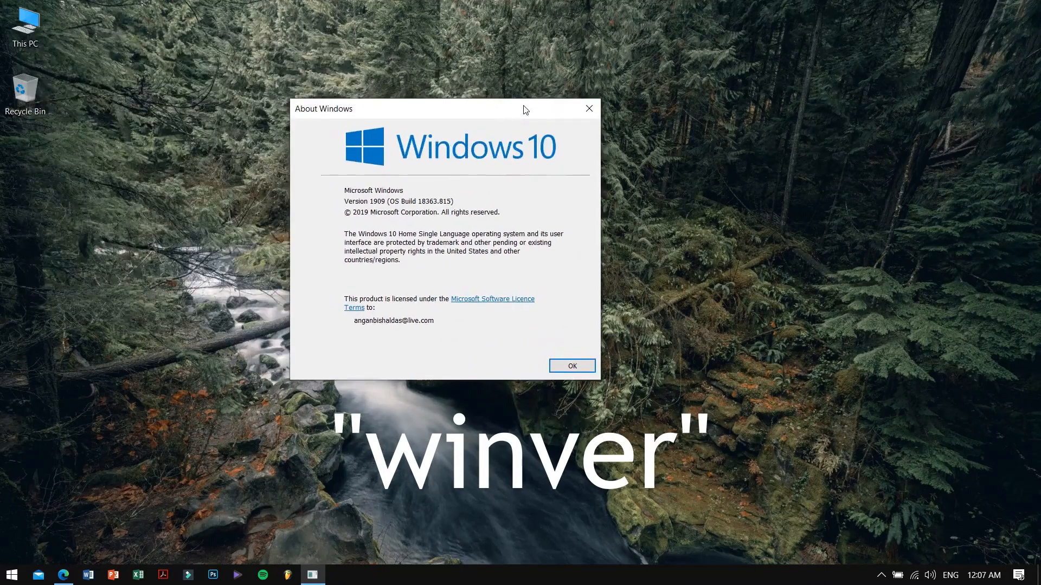
mouse_move(346, 210)
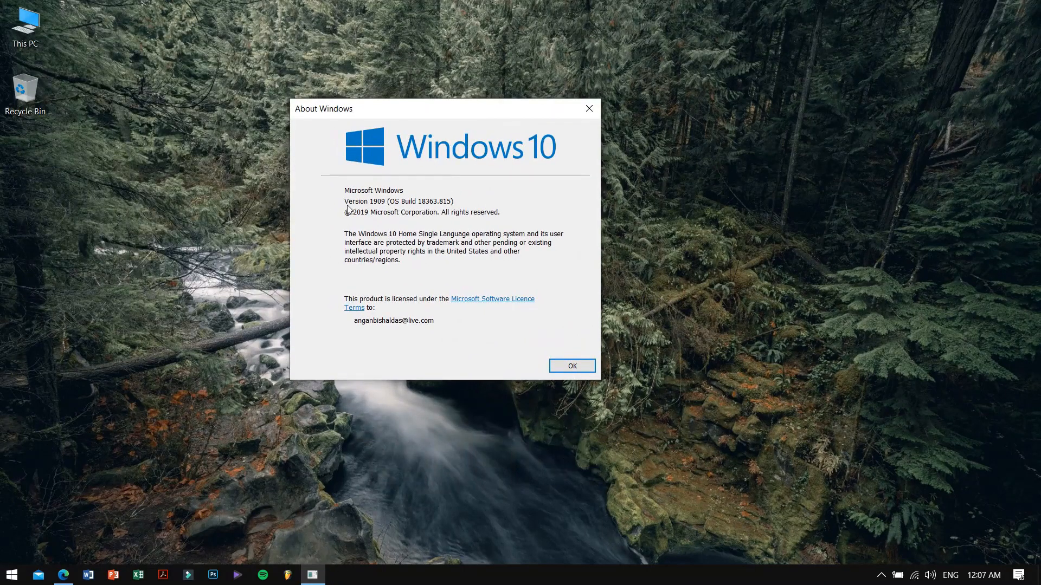
mouse_move(401, 208)
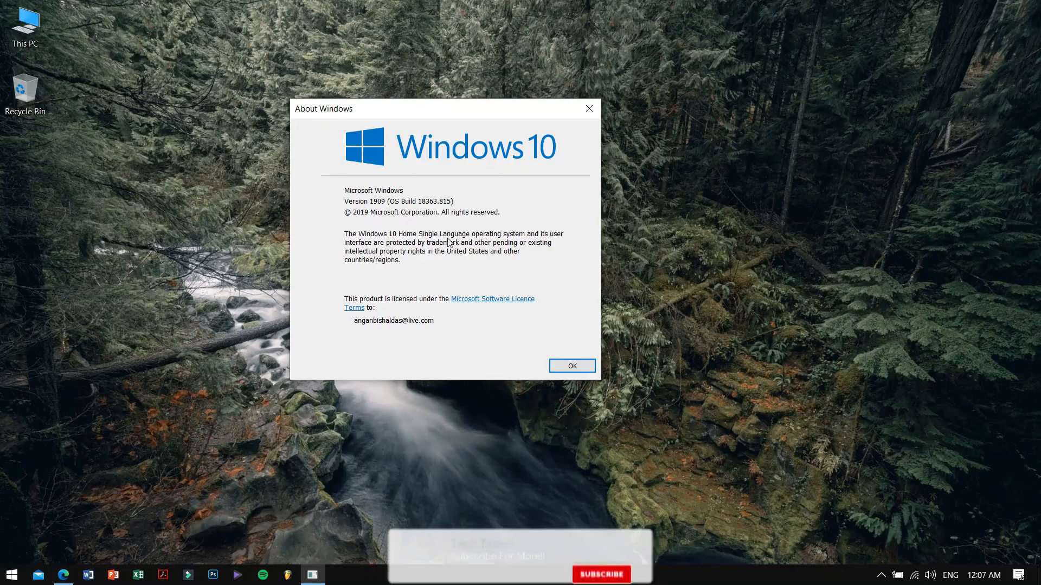
Step: Close About Windows and start Windows PowerShell with administrator rights
click(571, 366)
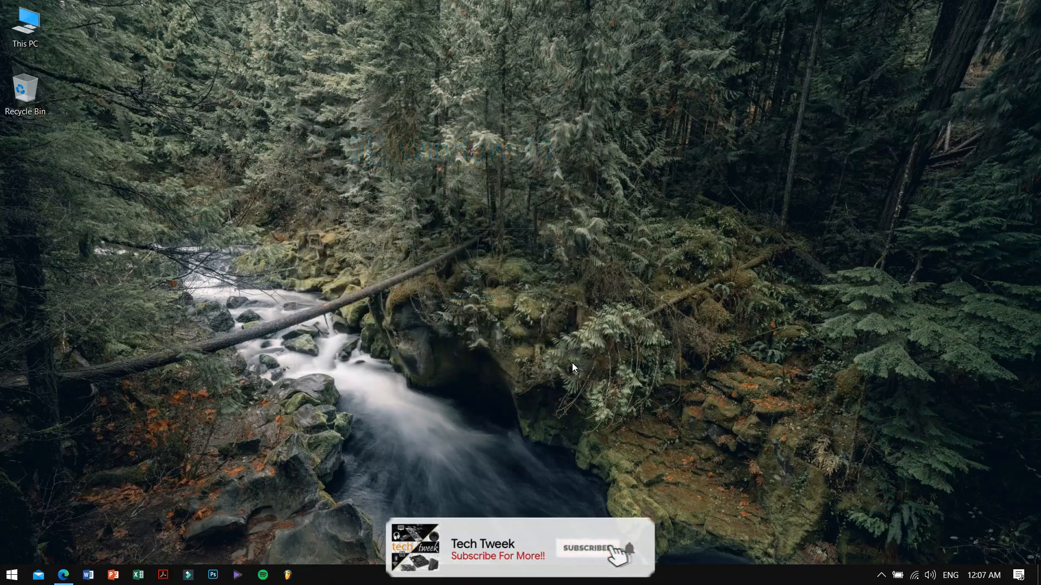
mouse_move(63, 574)
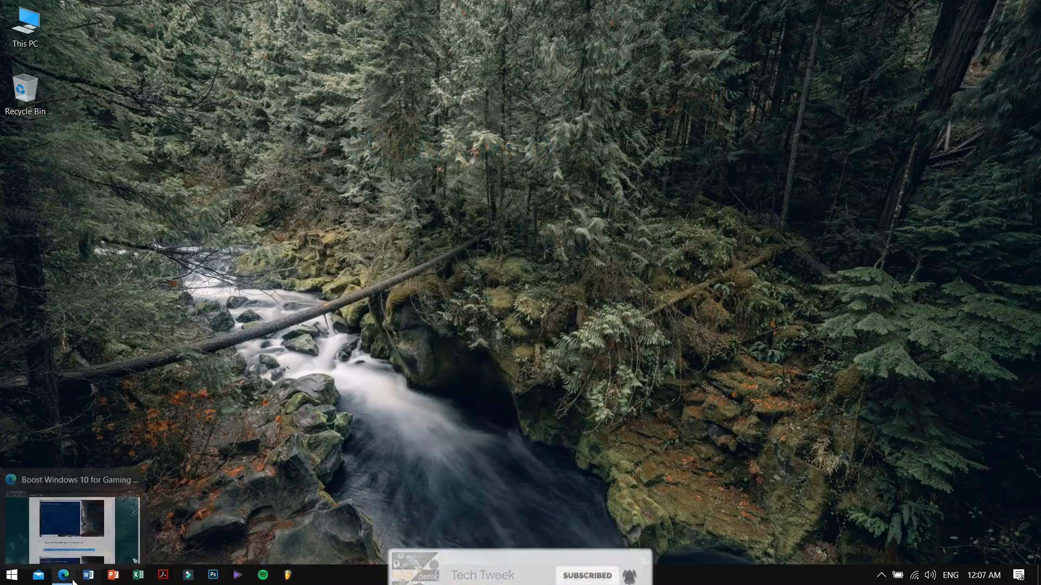
mouse_move(17, 549)
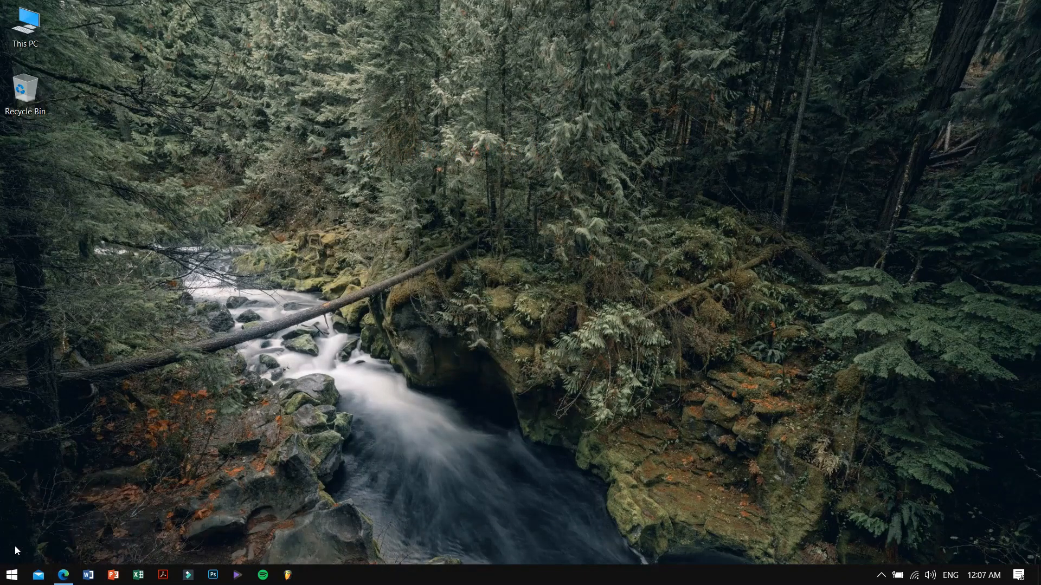
right_click(12, 575)
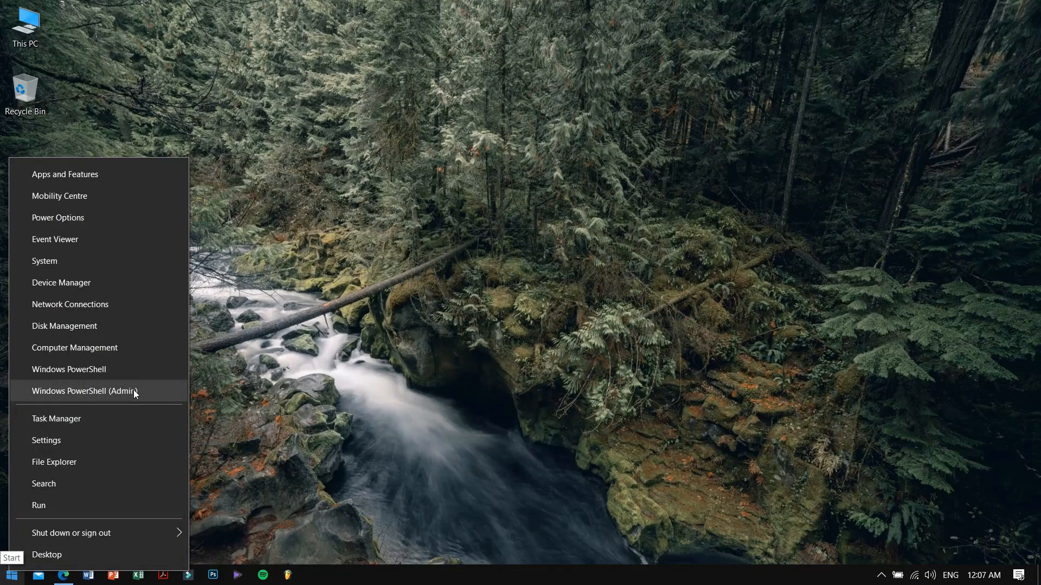
mouse_move(100, 395)
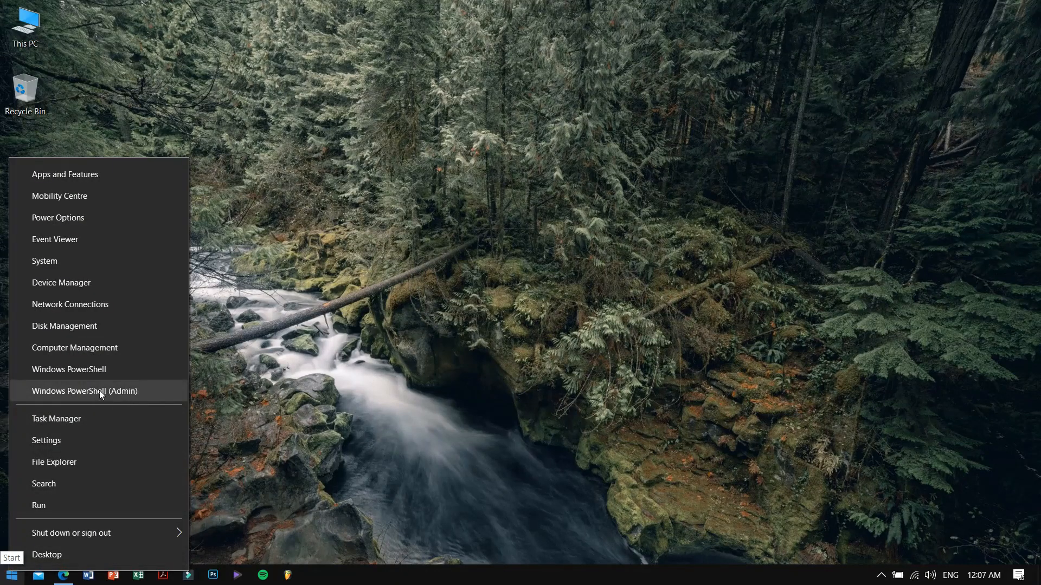
click(84, 391)
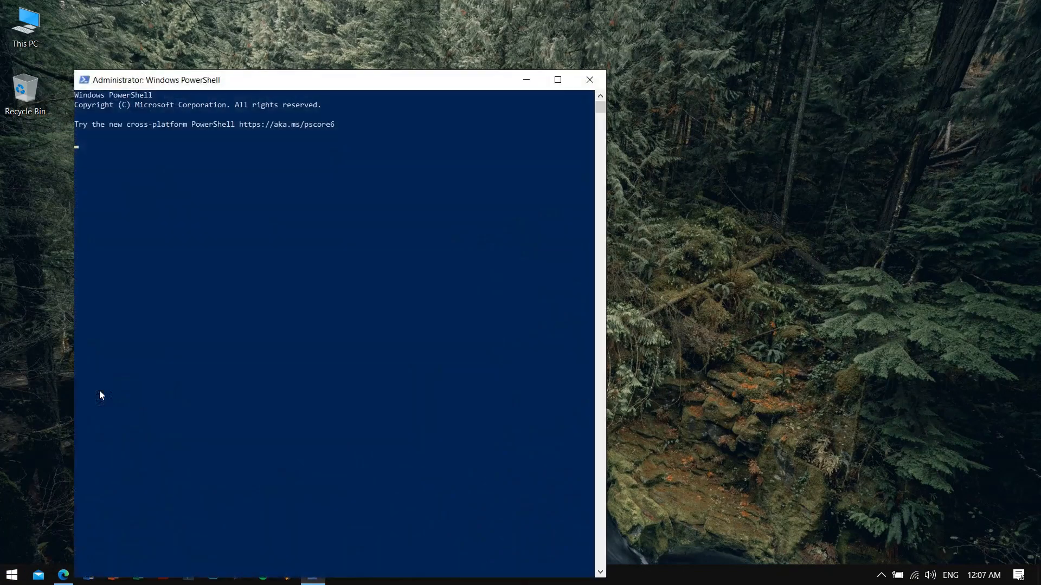
Step: Copy the guide's powercfg -duplicatescheme e9a42b02-... command and enter it in PowerShell
click(62, 576)
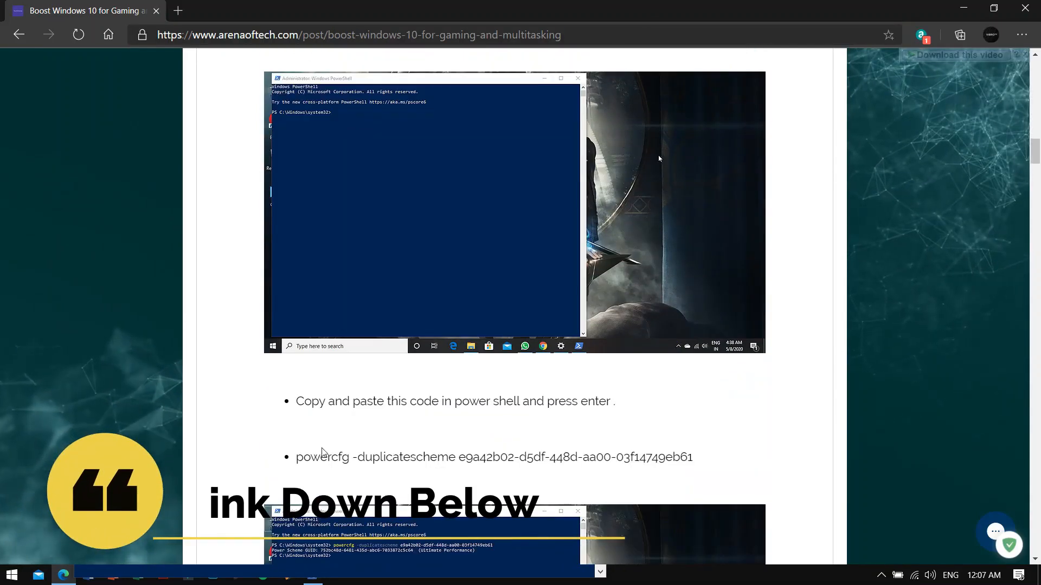
triple_click(494, 456)
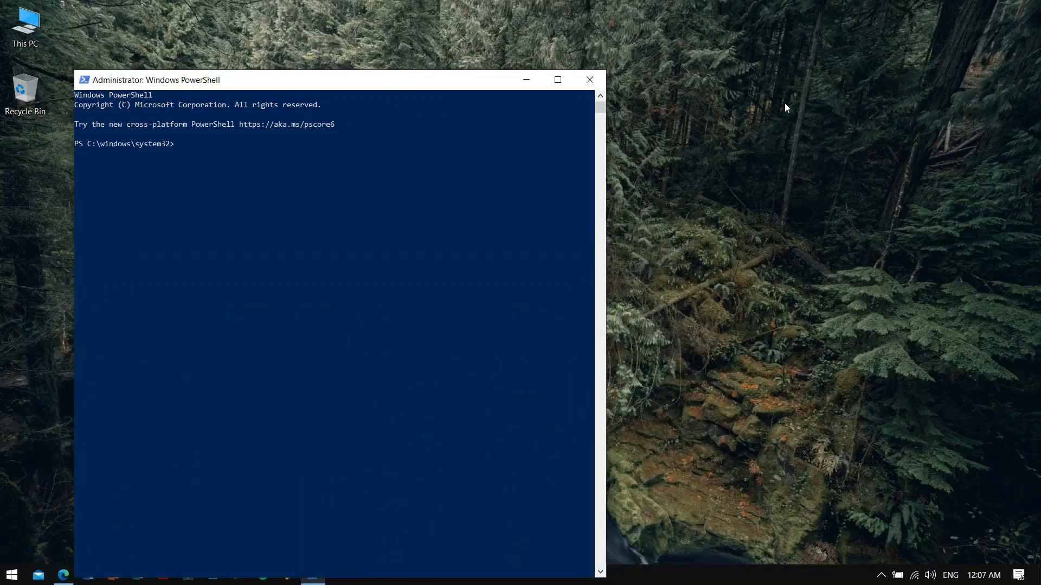
text(powercfg -duplicatescheme e9a42b02-d5df-448d-aa00-03f14749eb61)
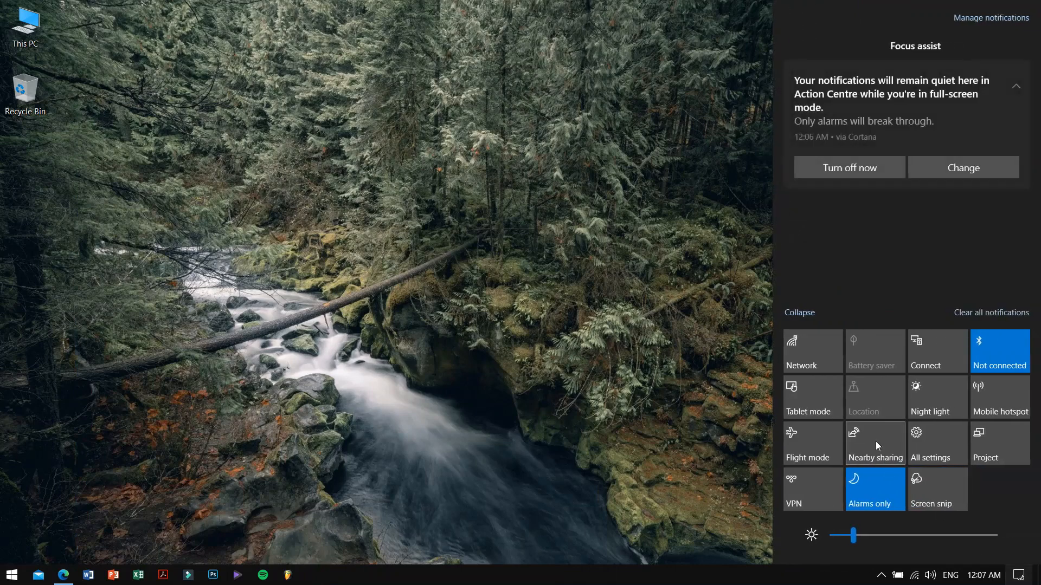
Step: Reach Power Options via Settings > System to see the Ultimate Performance plans
click(928, 441)
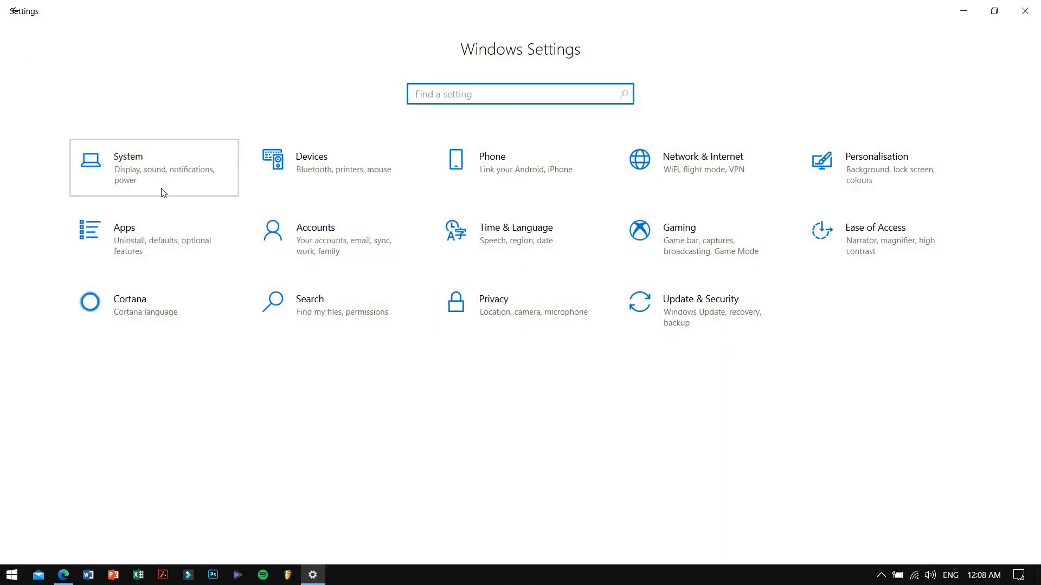
click(128, 167)
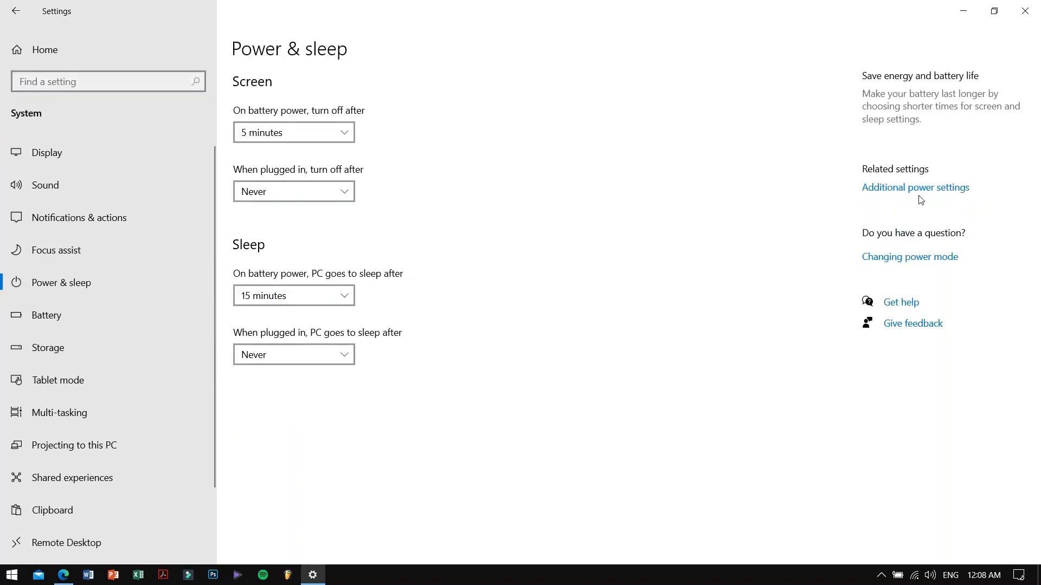
click(914, 187)
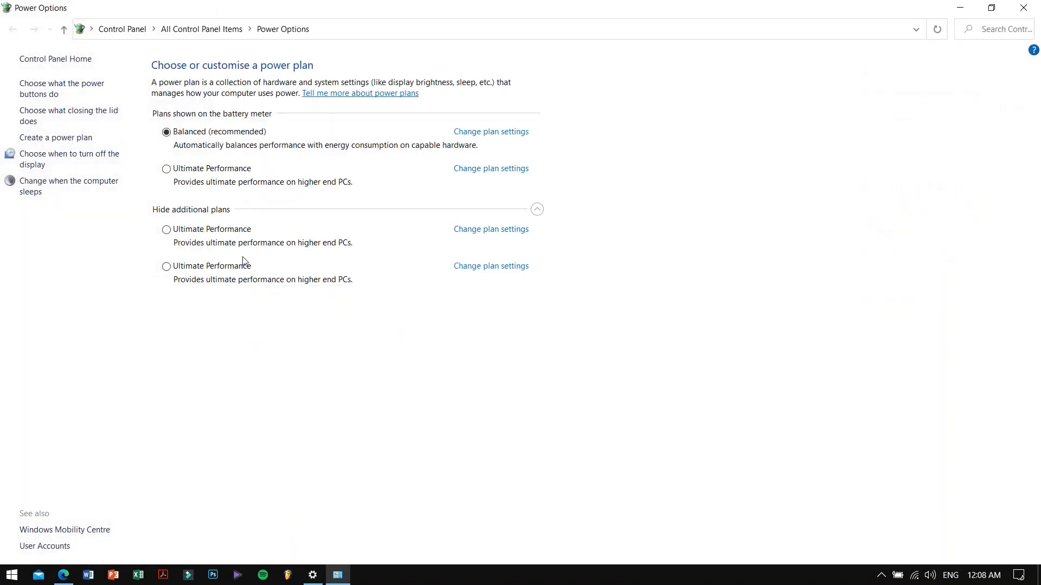
mouse_move(217, 283)
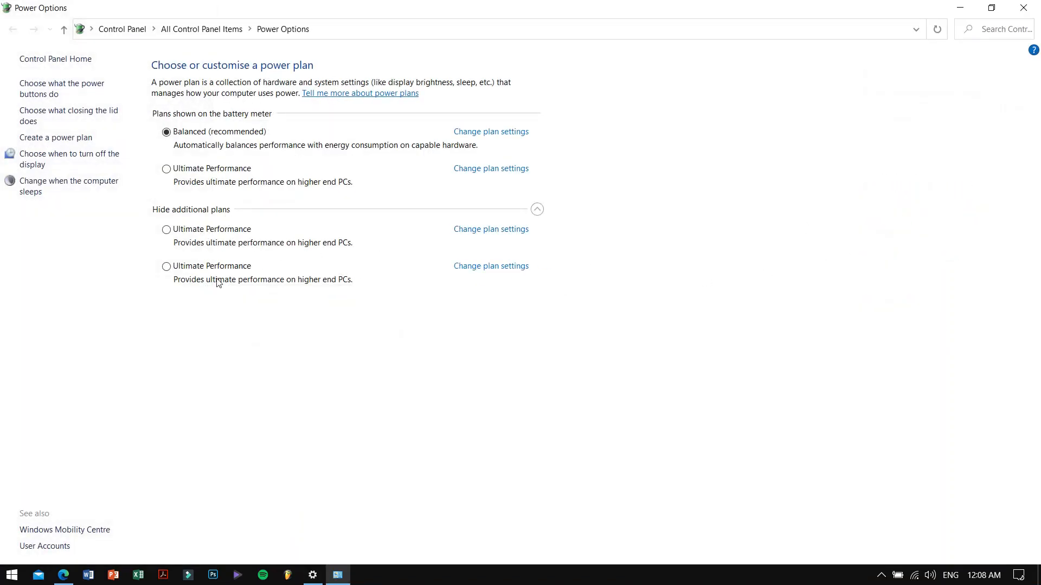
mouse_move(388, 235)
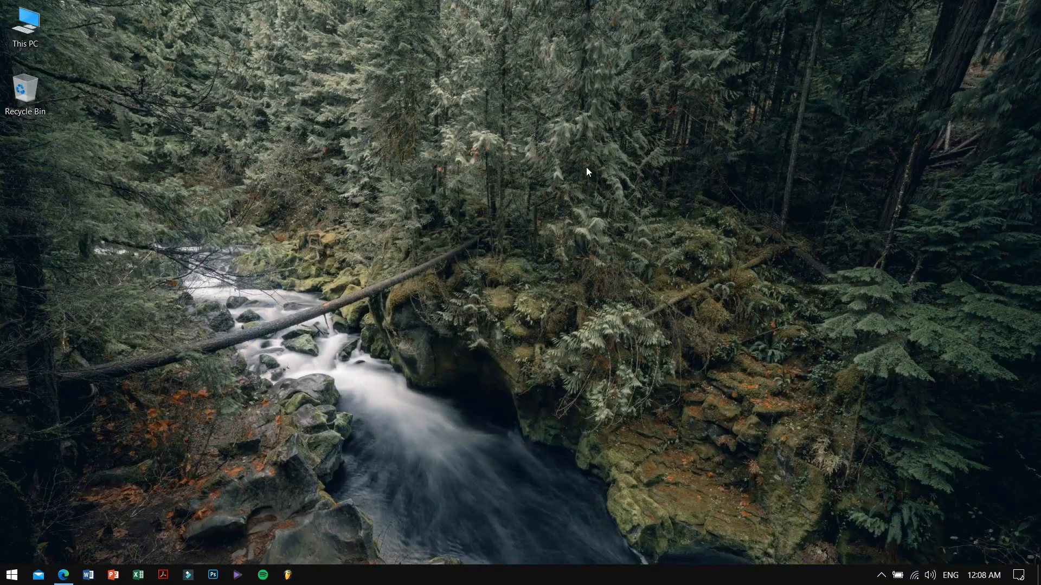
Step: Open This PC's system properties and Device Manager, then close the System page
right_click(25, 25)
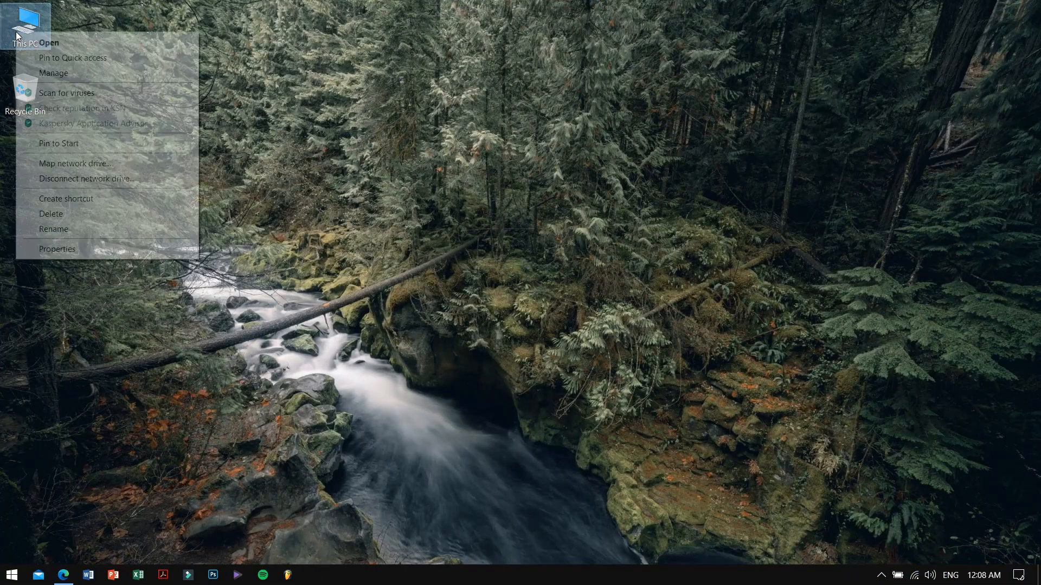
click(57, 249)
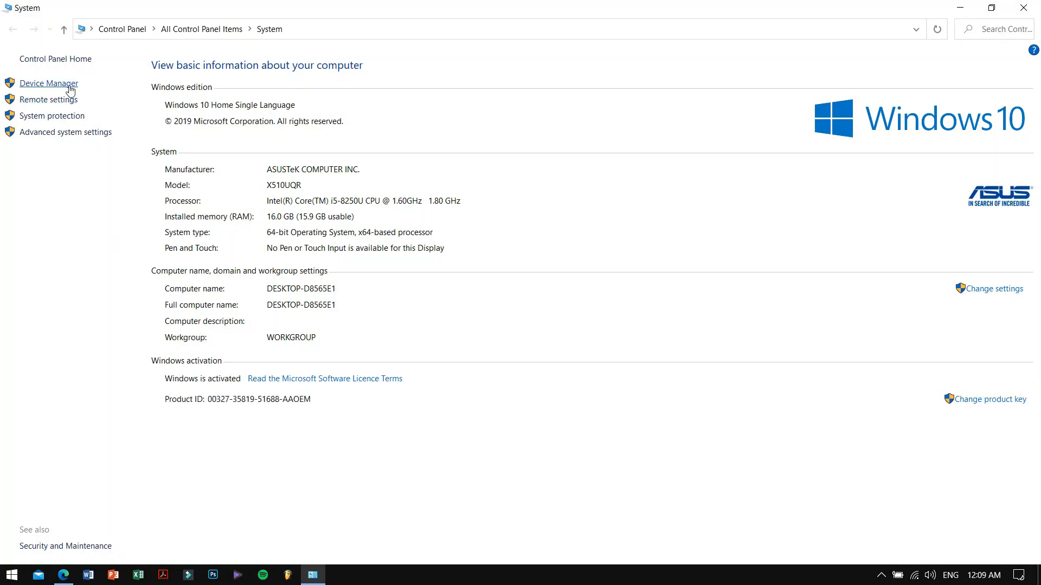
click(48, 83)
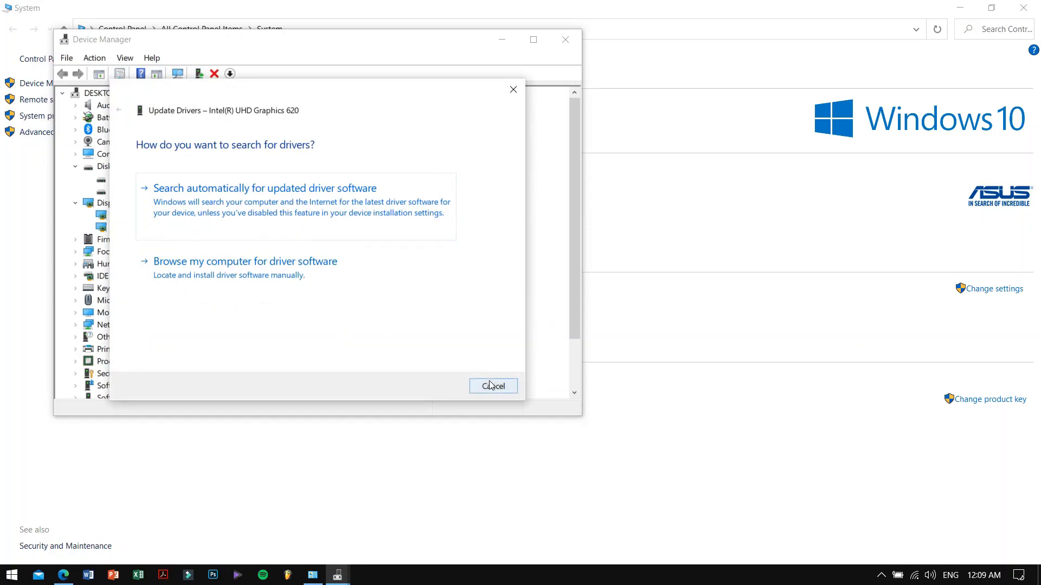
click(493, 386)
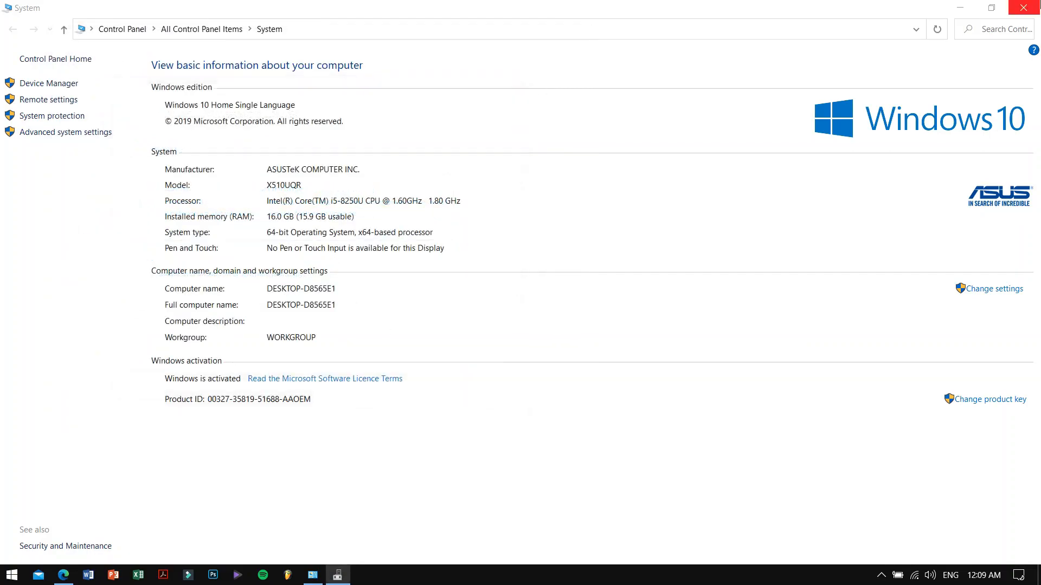
click(1028, 7)
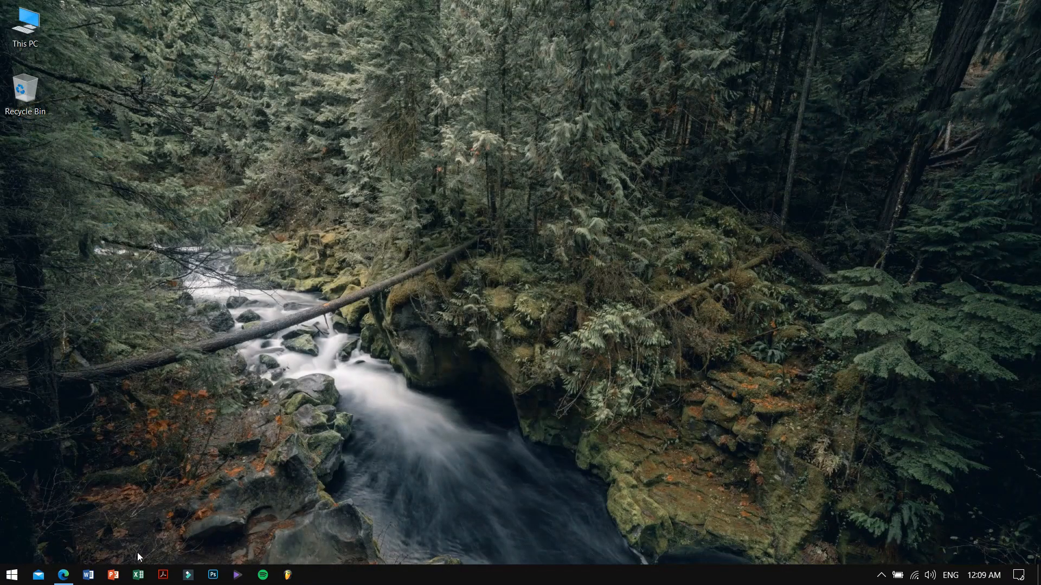
mouse_move(892, 577)
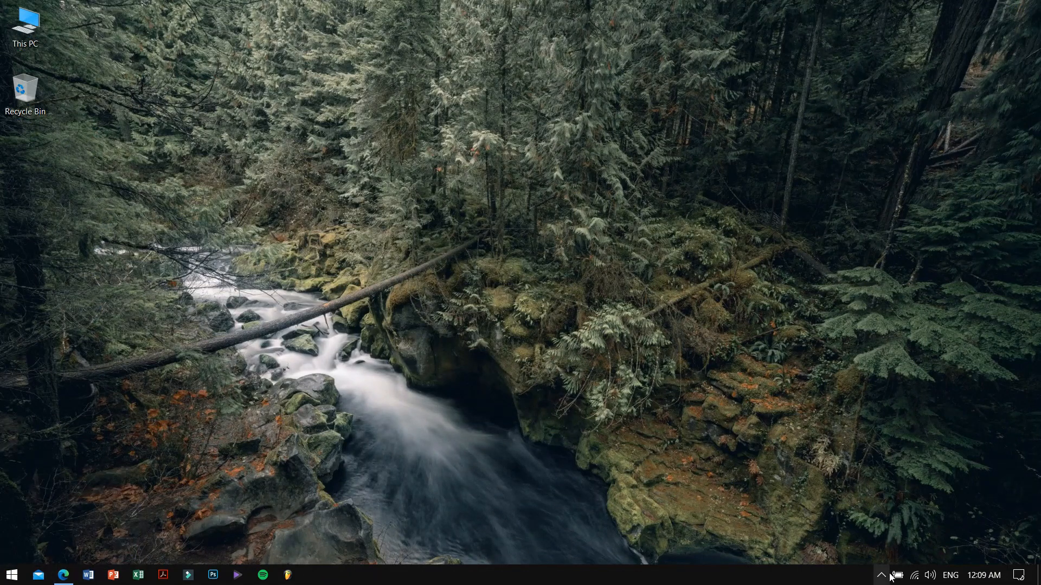
Step: Restore the arenaoftech.com article in Edge and scroll to the GPU driver tweak
click(882, 574)
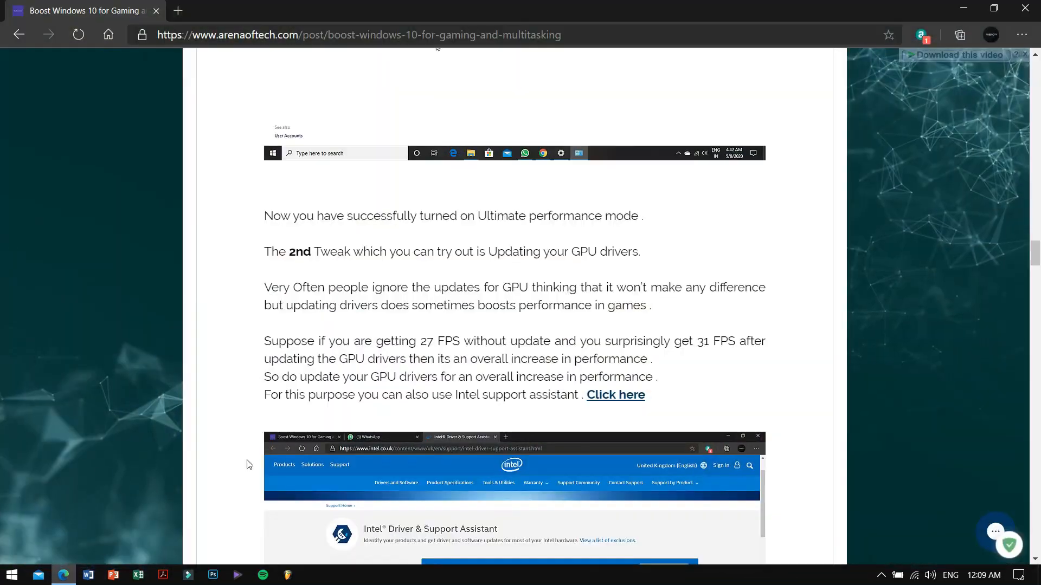
scroll(down, 3)
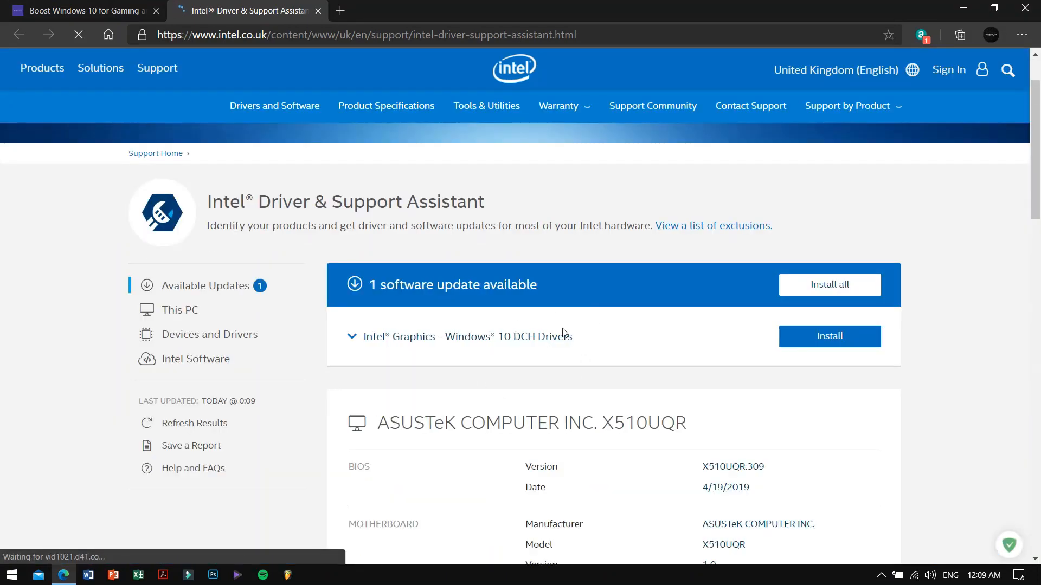
Step: Expand the Intel Graphics DCH driver entry showing version x.x.x.8141, 27/04/2020, 348.48 MB
click(352, 337)
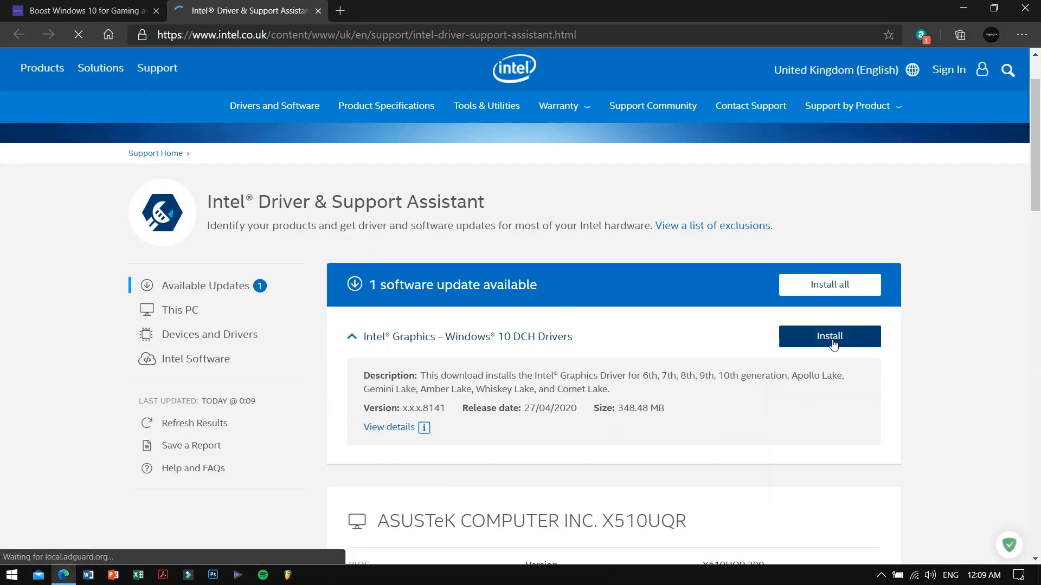
mouse_move(660, 345)
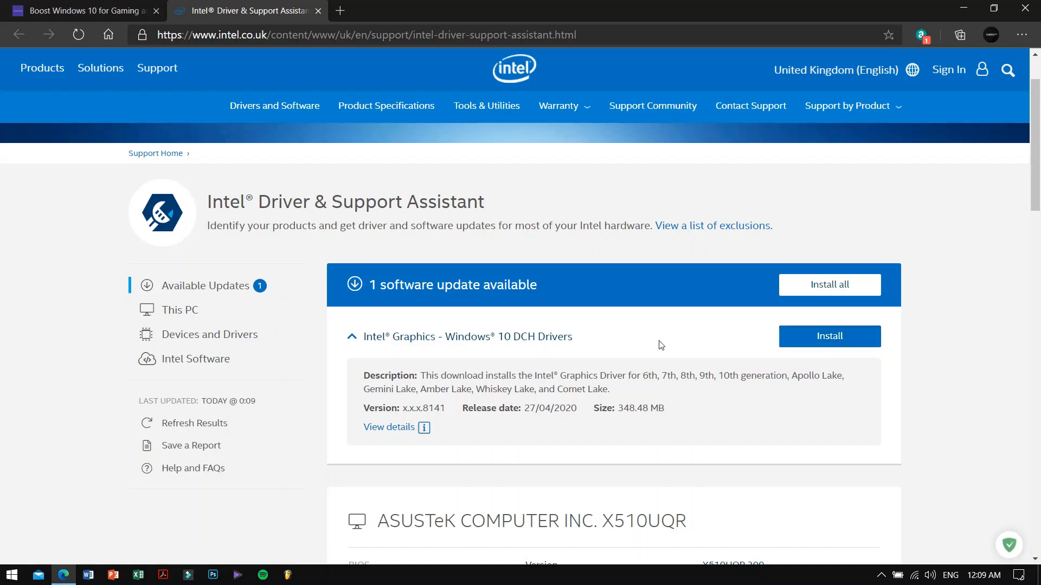
mouse_move(630, 346)
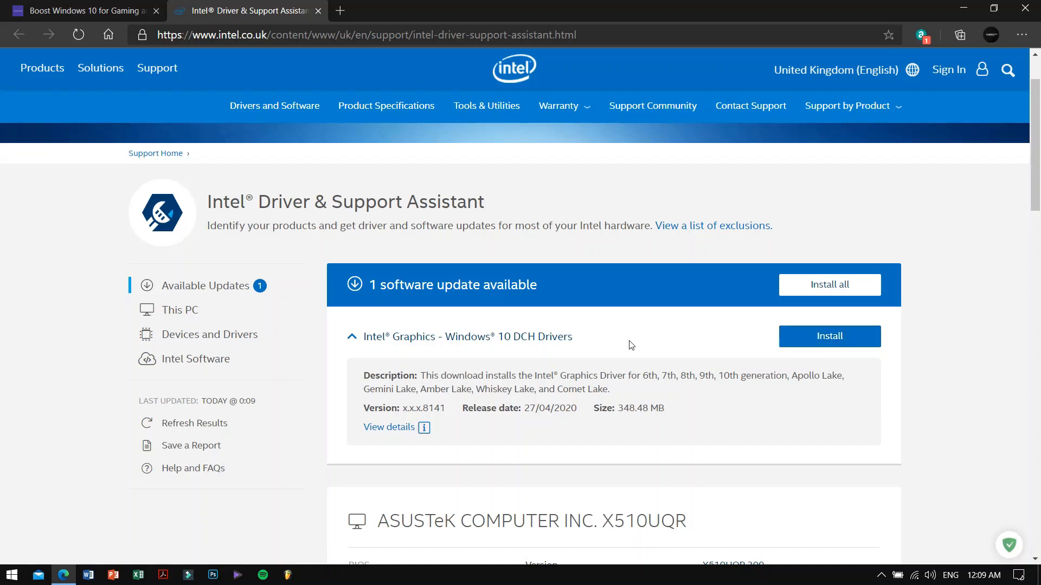
mouse_move(163, 57)
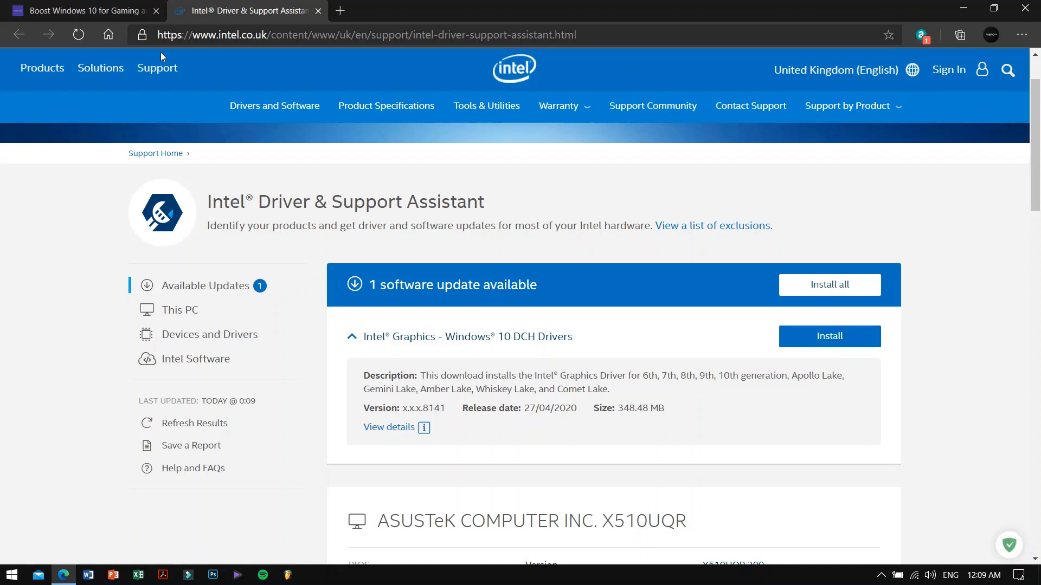
mouse_move(636, 429)
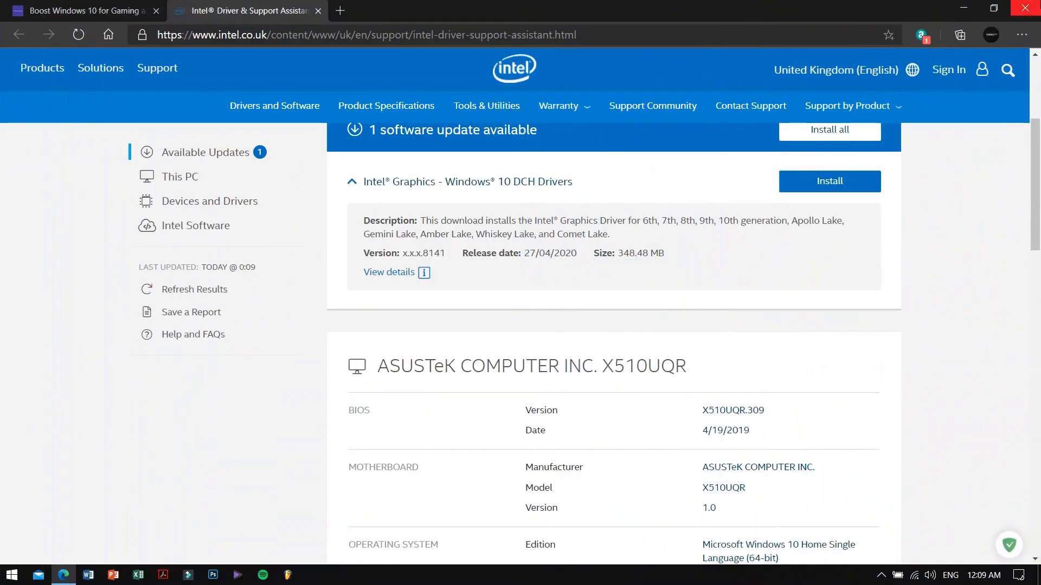
right_click(571, 157)
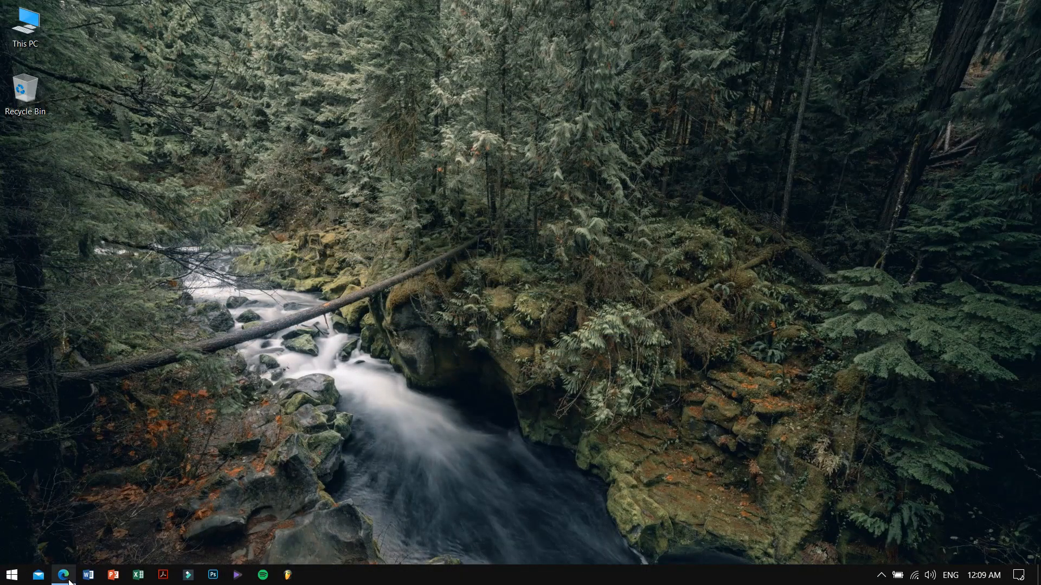
right_click(465, 575)
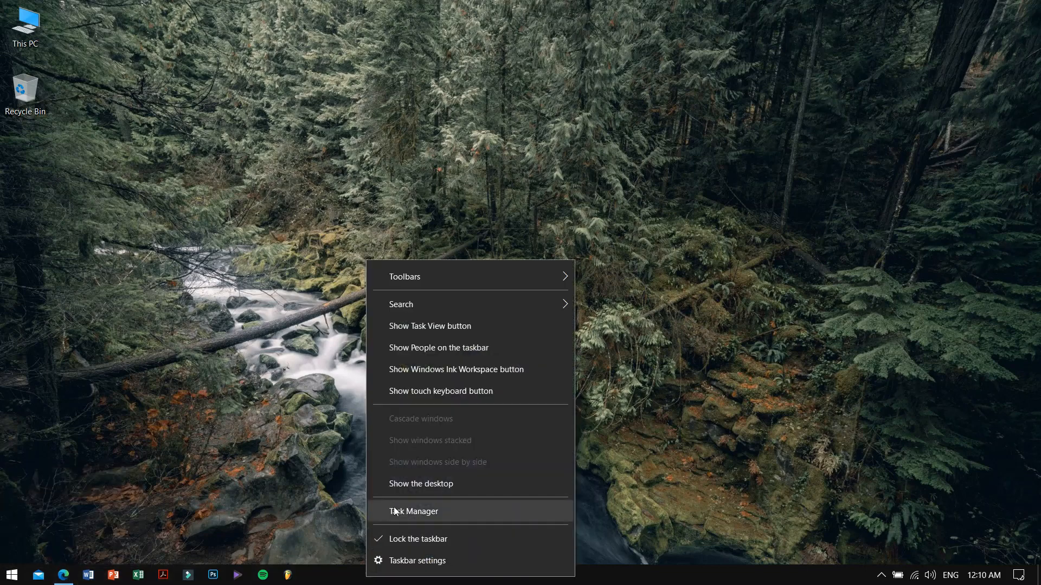
click(413, 511)
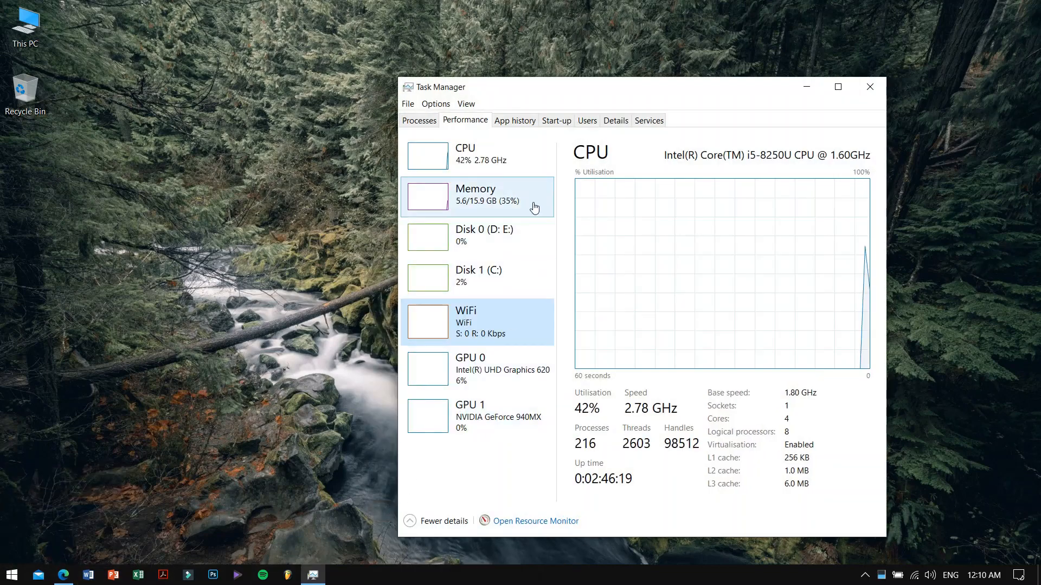
click(478, 156)
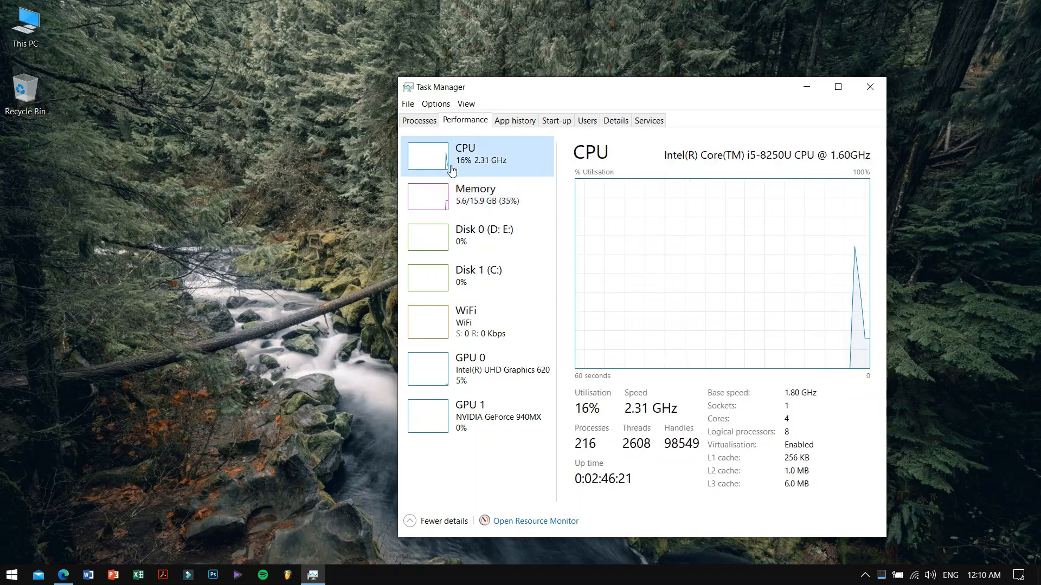
click(419, 120)
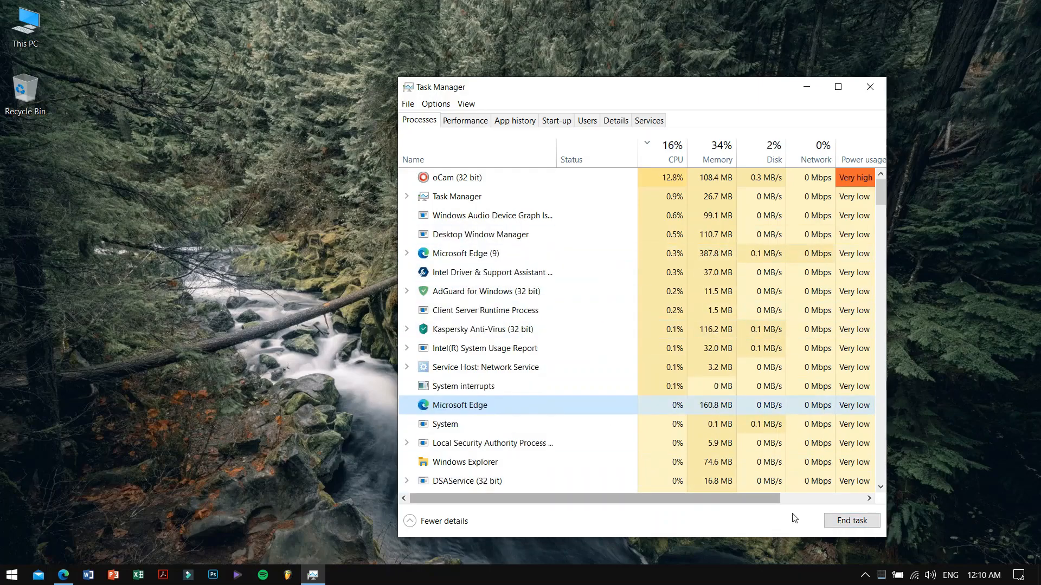
click(868, 87)
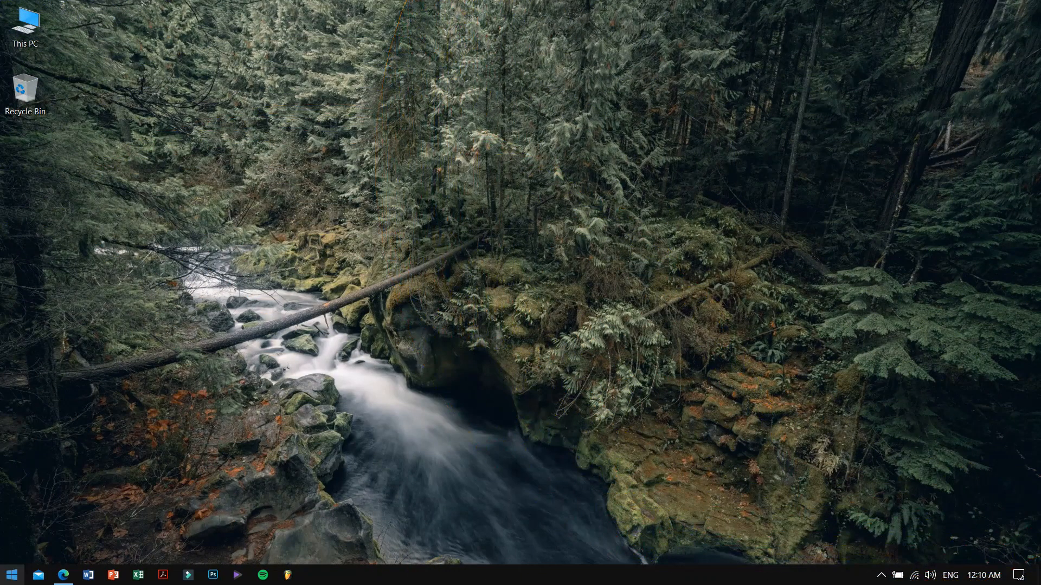
Step: Open the drive-download folder on the desktop and launch UnparkCPU.exe
click(11, 575)
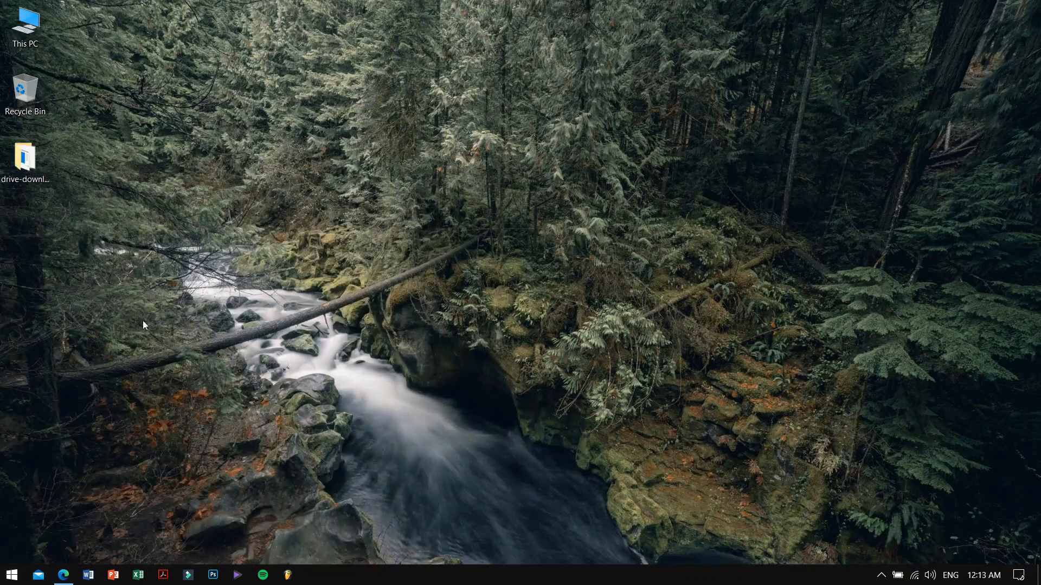
double_click(25, 156)
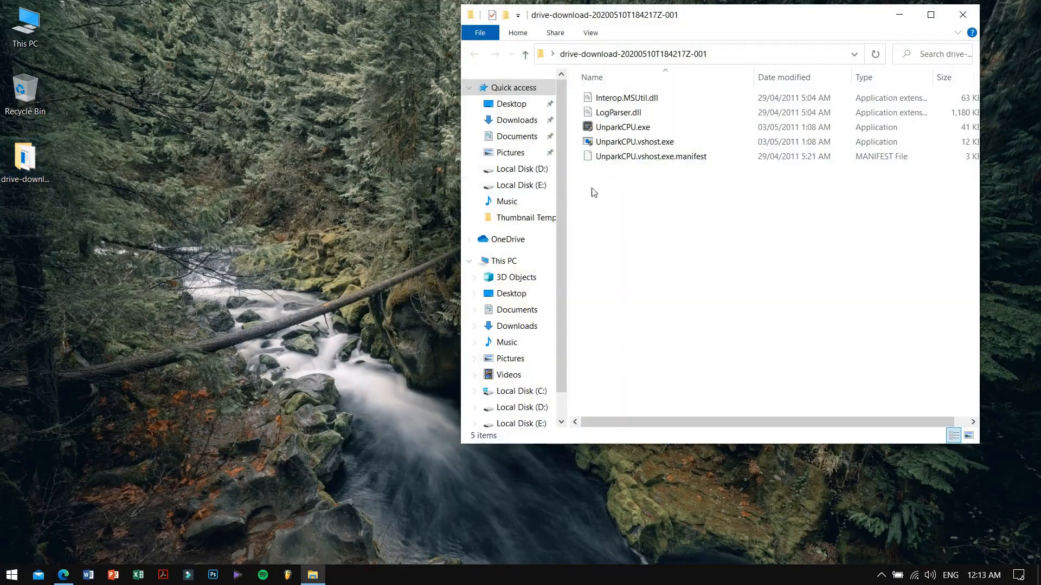
click(621, 127)
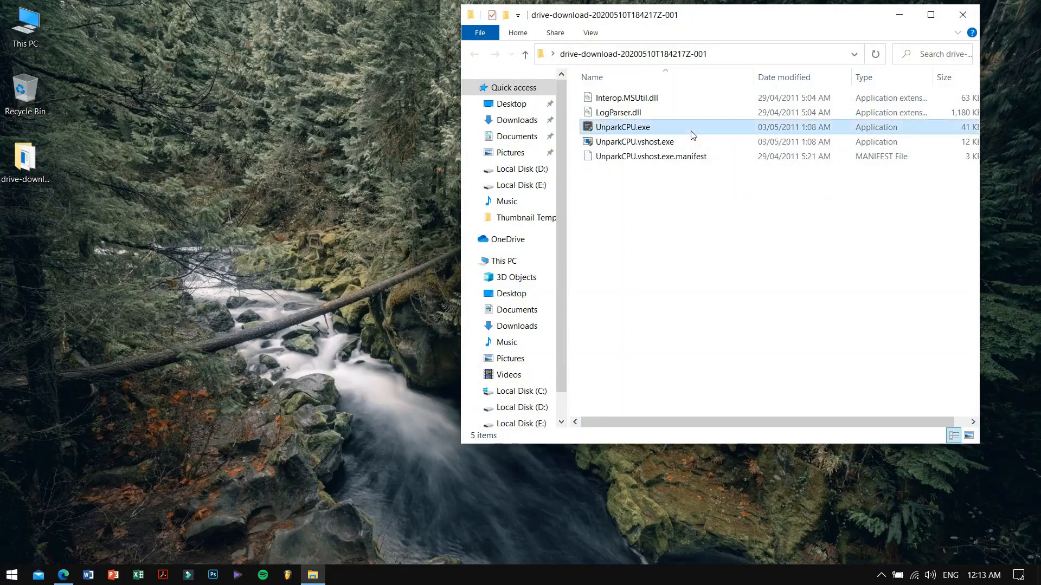
double_click(623, 127)
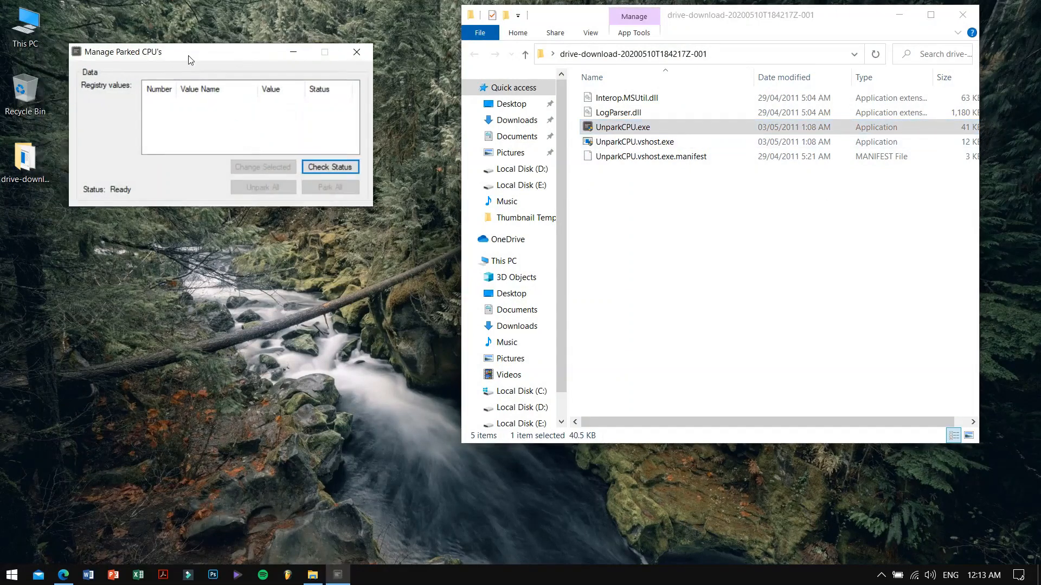
Step: Move the Unpark CPU window toward the centre and close it
drag(159, 52, 355, 75)
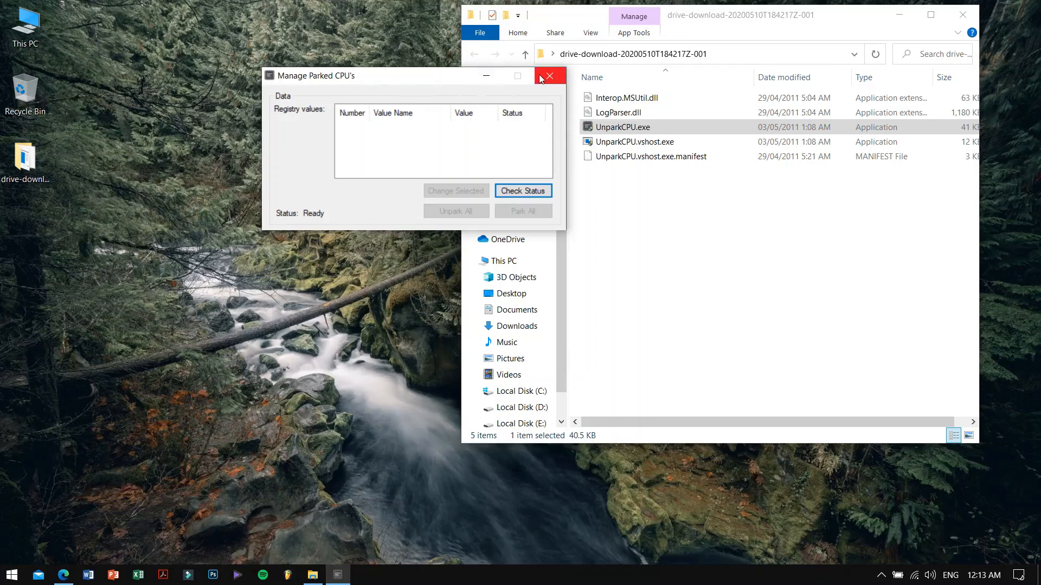
click(548, 75)
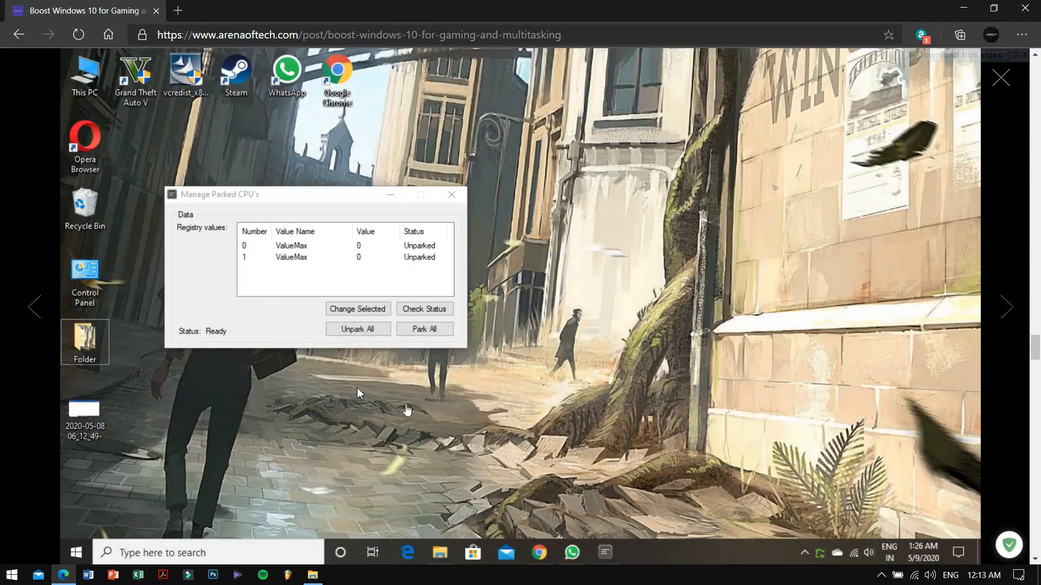
Step: Open Task Manager from the taskbar context menu
right_click(677, 552)
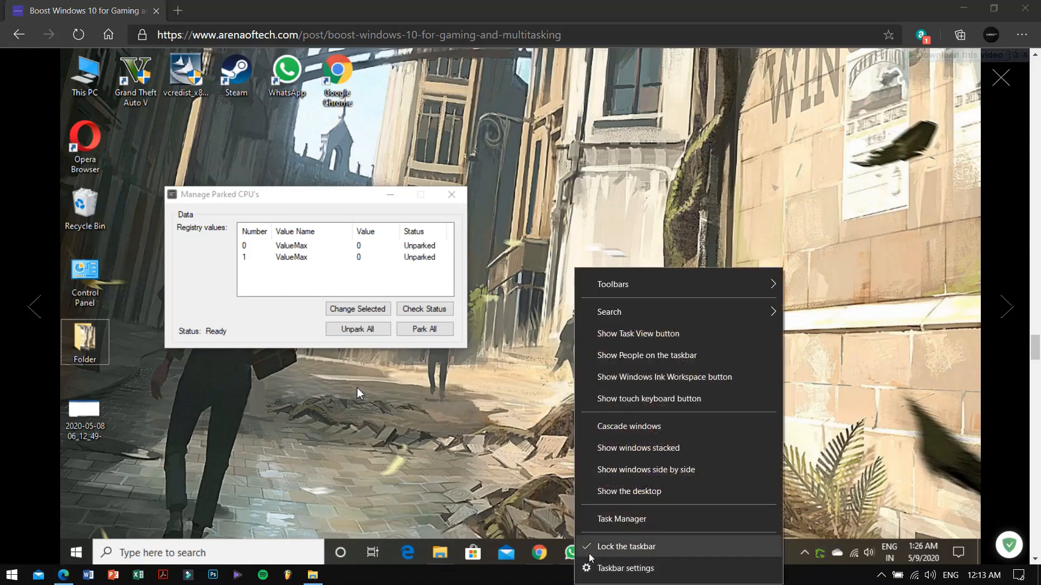
click(621, 519)
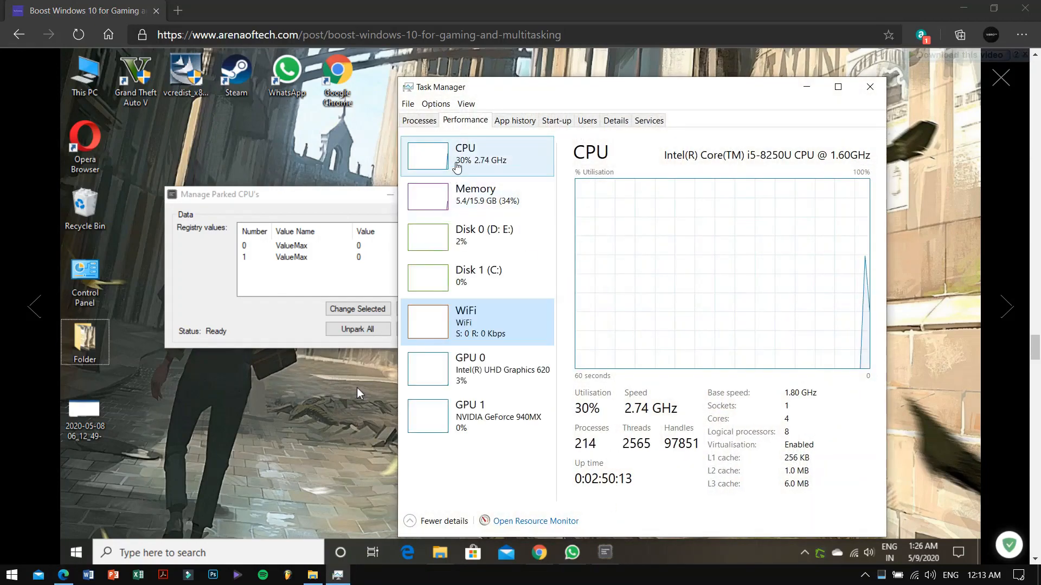
mouse_move(483, 276)
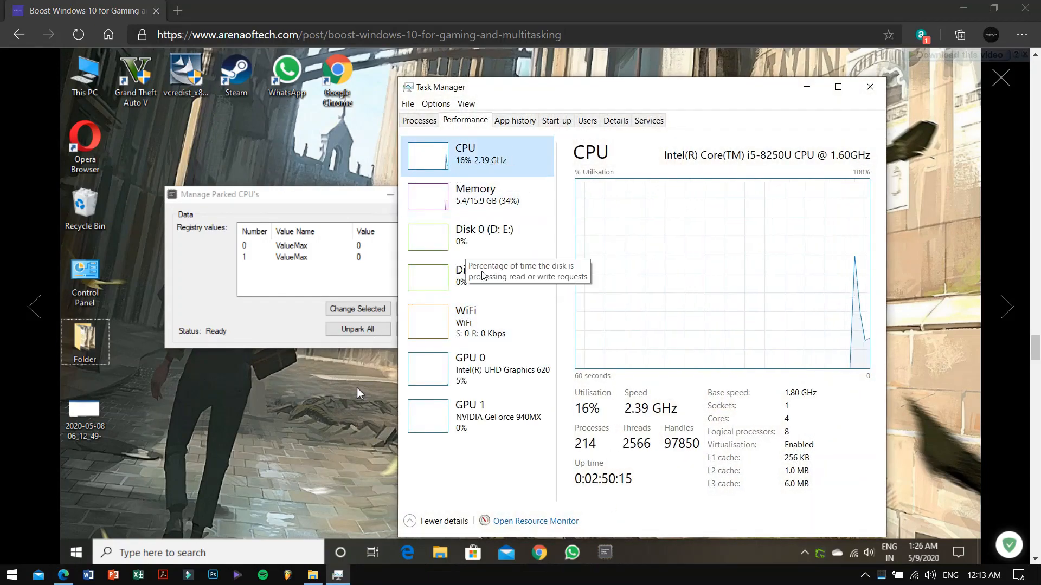
mouse_move(485, 163)
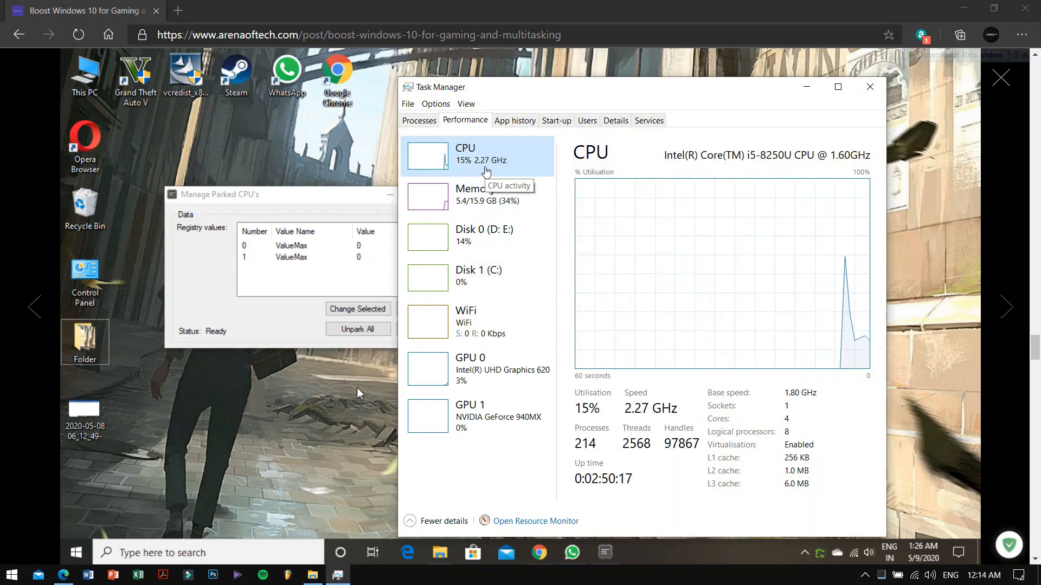
click(869, 87)
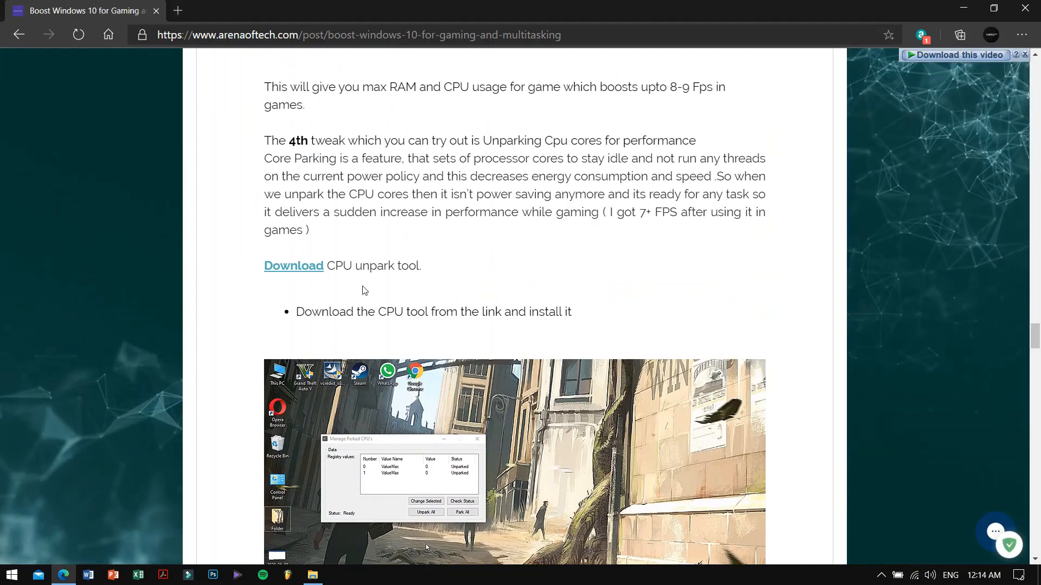
mouse_move(293, 266)
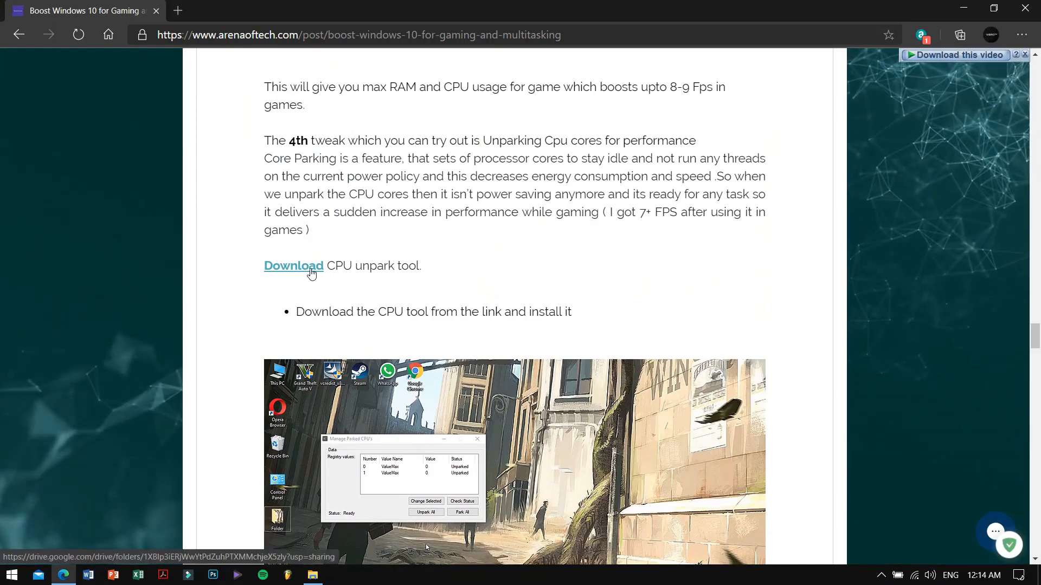
Step: Scroll the article past the Unpark CPU steps to the fifth GPU tweak
scroll(down, 3)
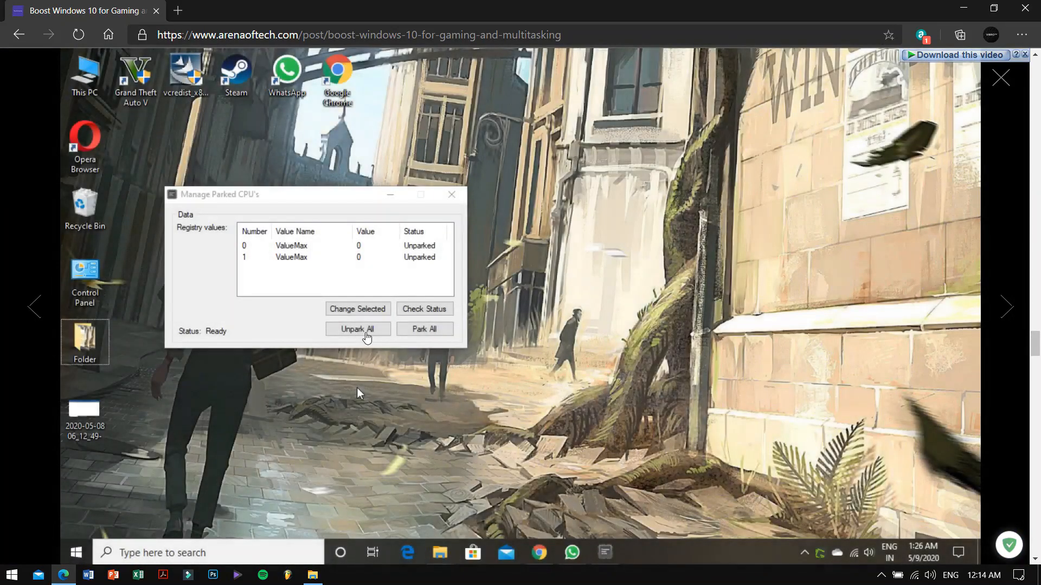
mouse_move(1000, 77)
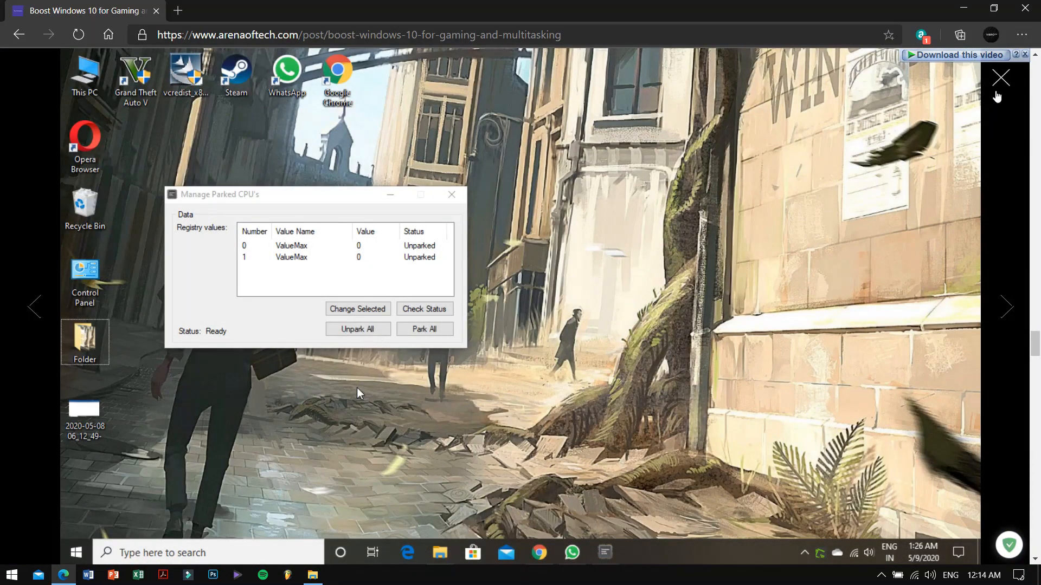
scroll(down, 3)
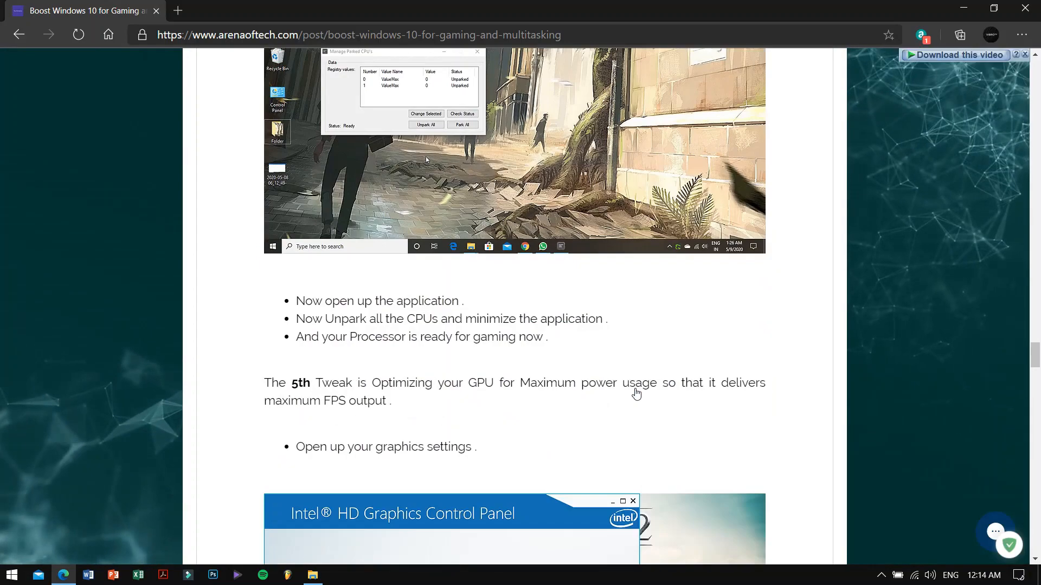
scroll(up, 3)
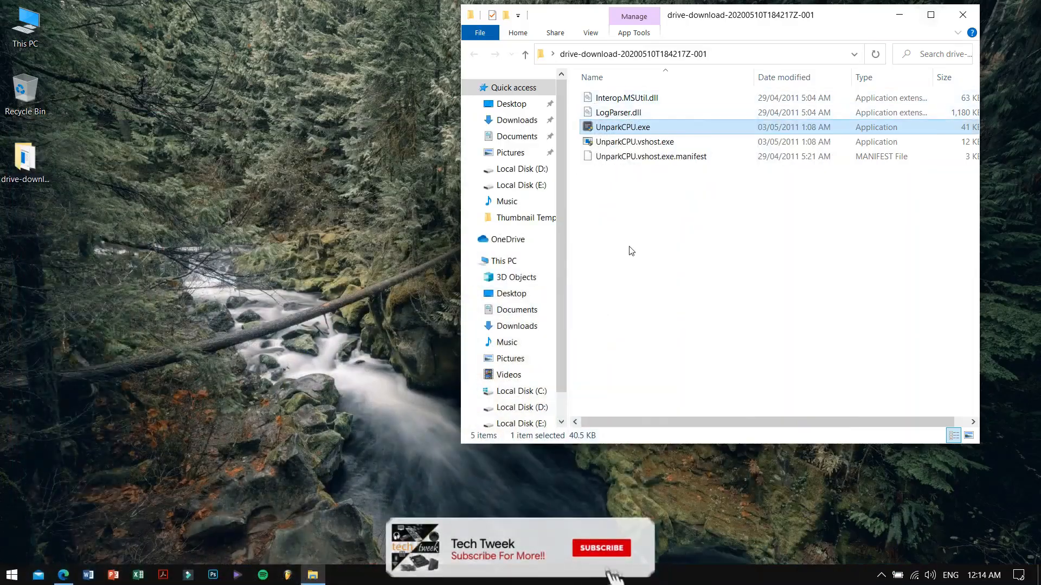
Step: Close the drive-download folder and confirm the battery power mode is at Best performance
click(961, 15)
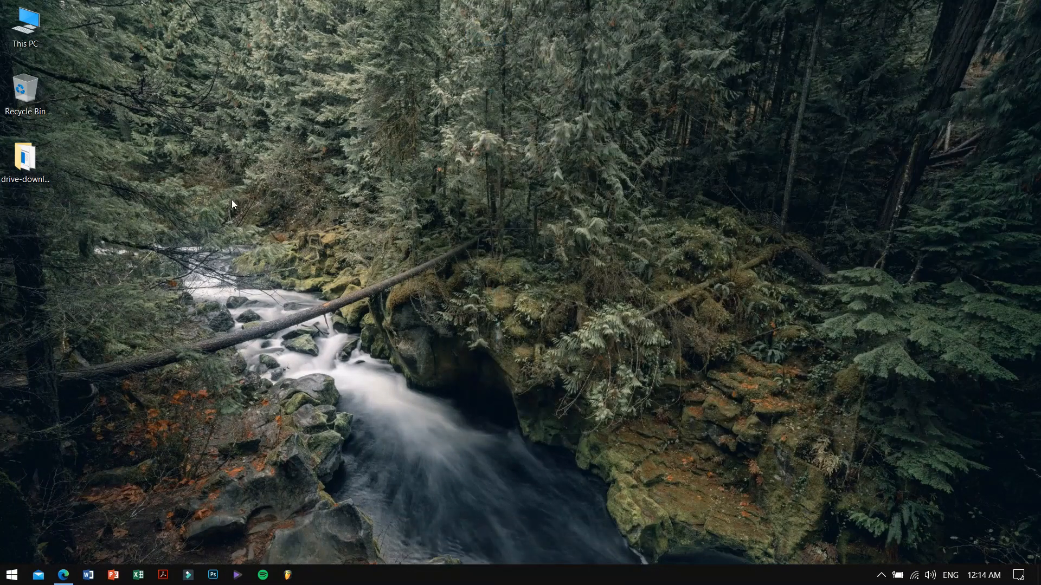
mouse_move(183, 163)
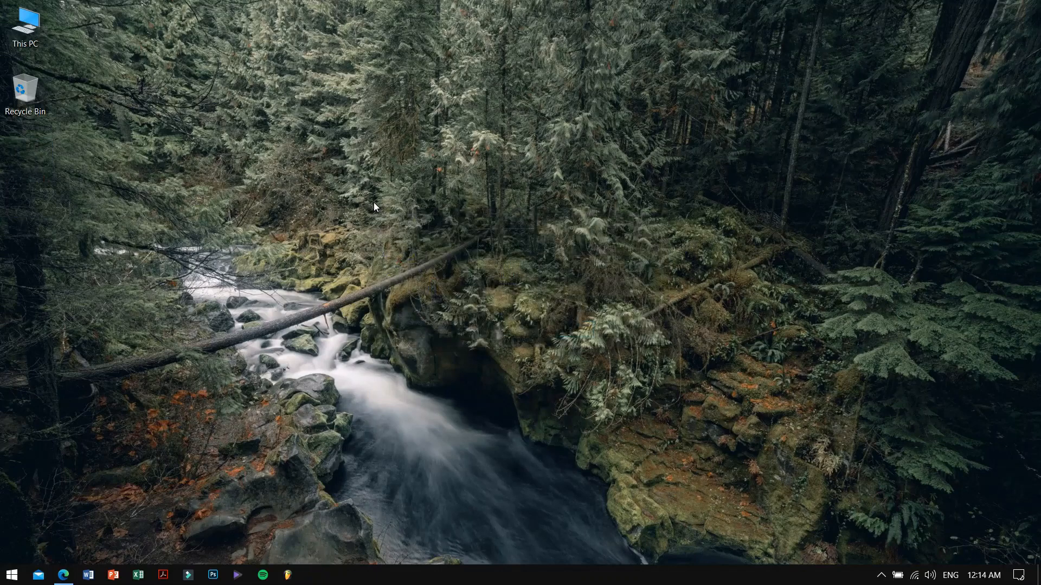
mouse_move(872, 568)
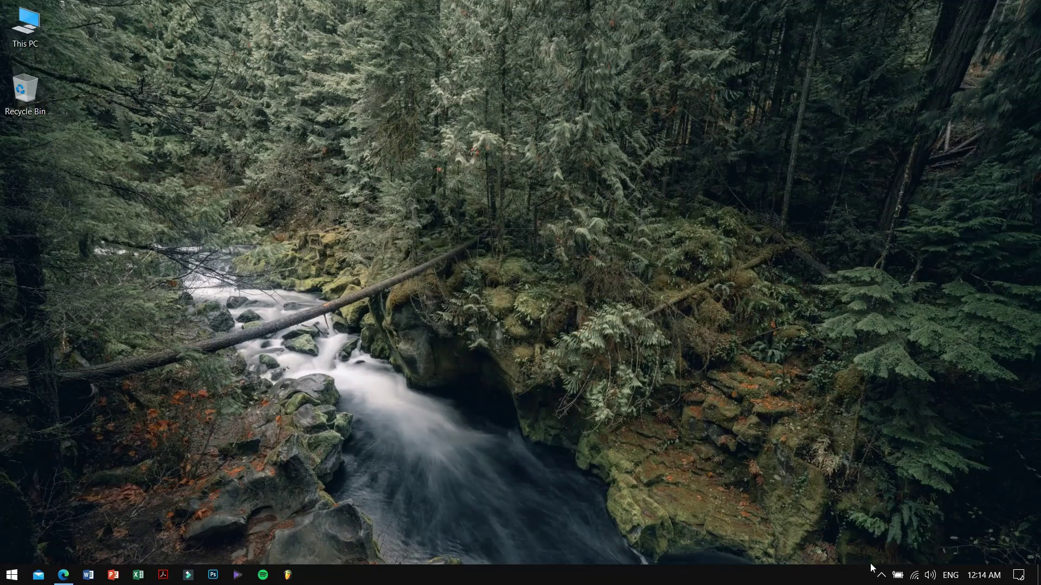
click(897, 574)
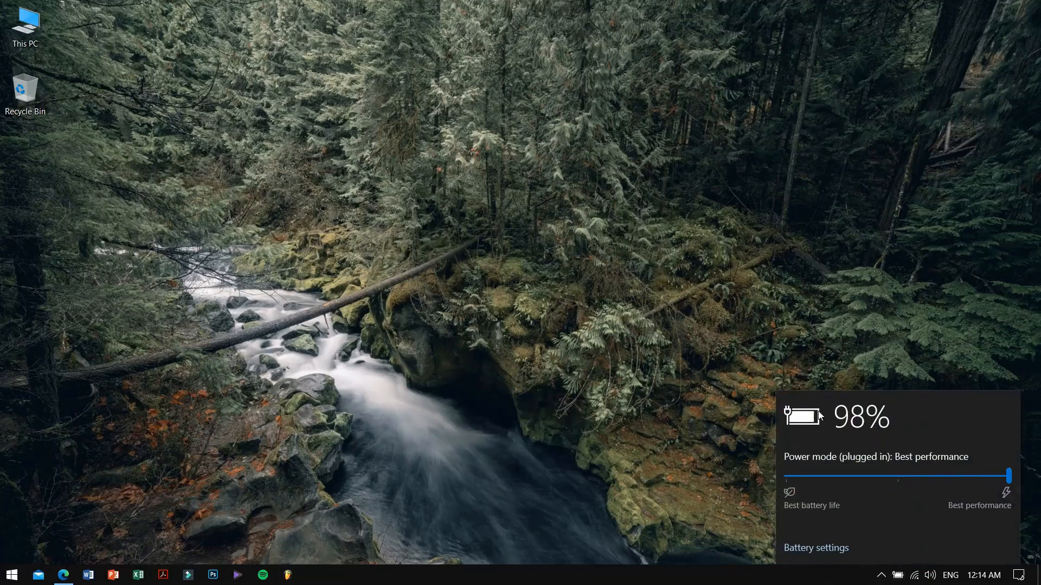
click(565, 130)
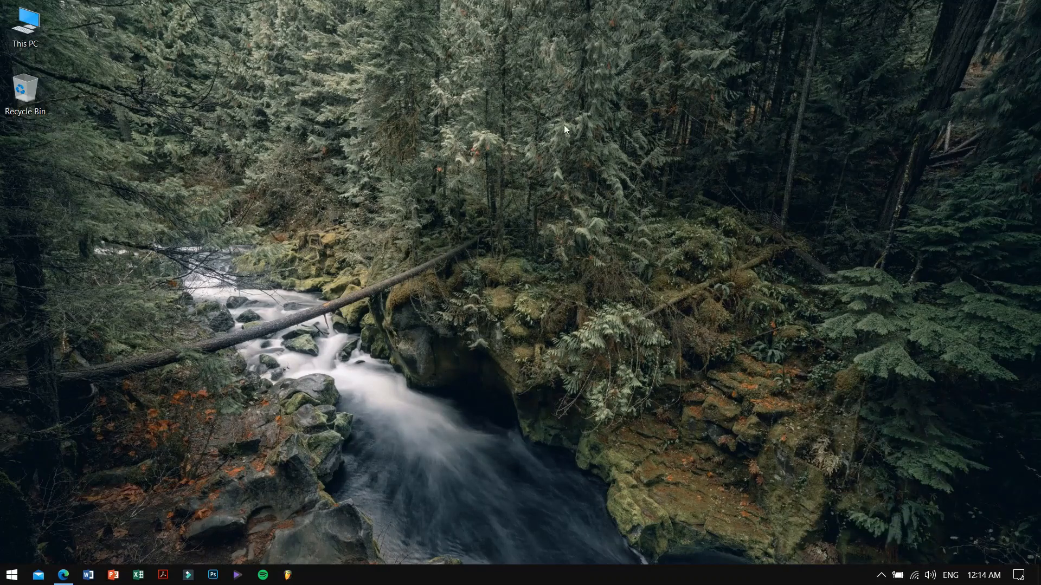
mouse_move(411, 172)
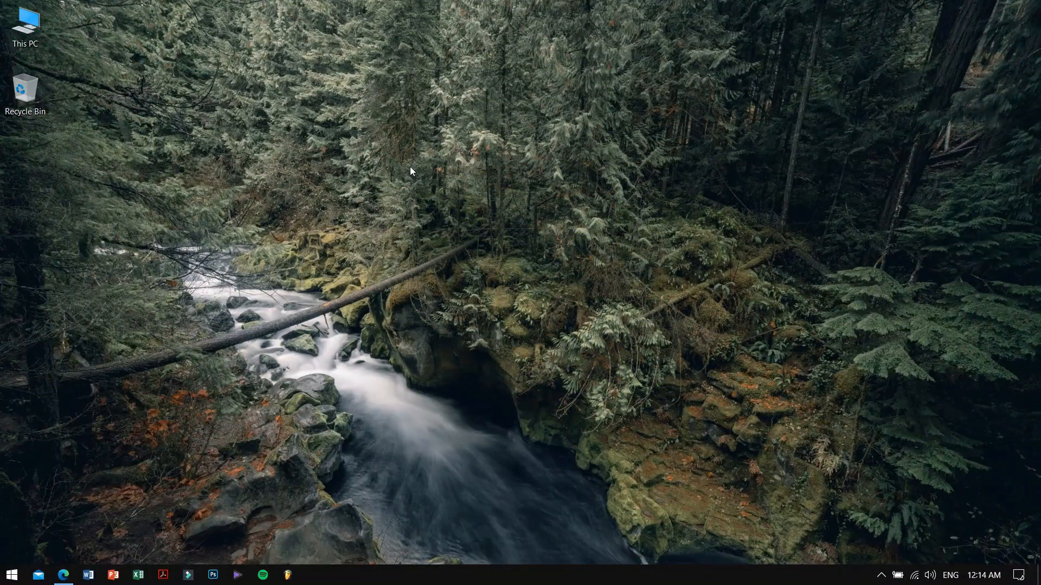
Step: Check the desktop context menu, then search Start for 'int' to find Intel Graphics Command Center
right_click(411, 171)
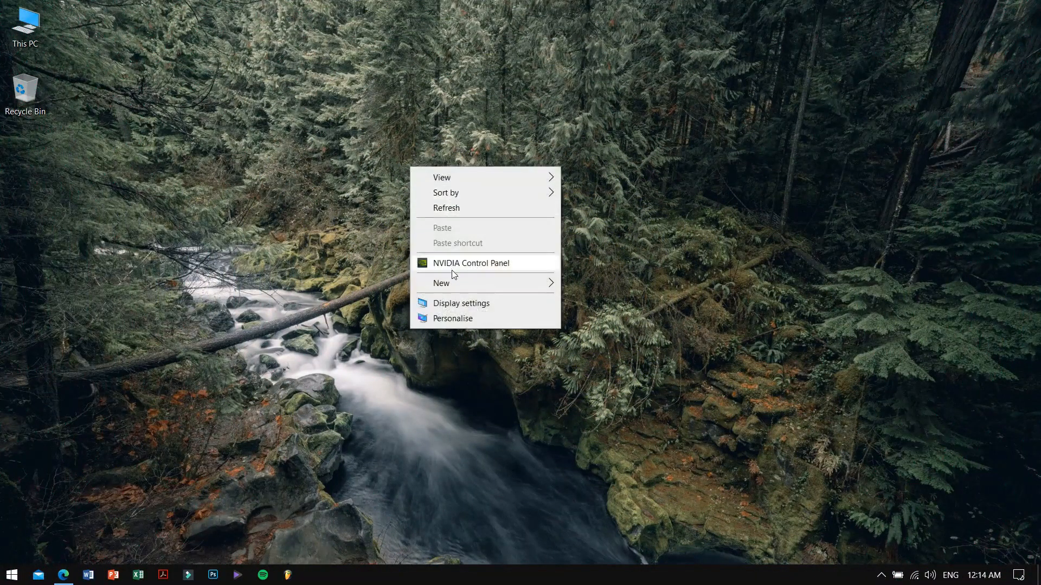
mouse_move(466, 275)
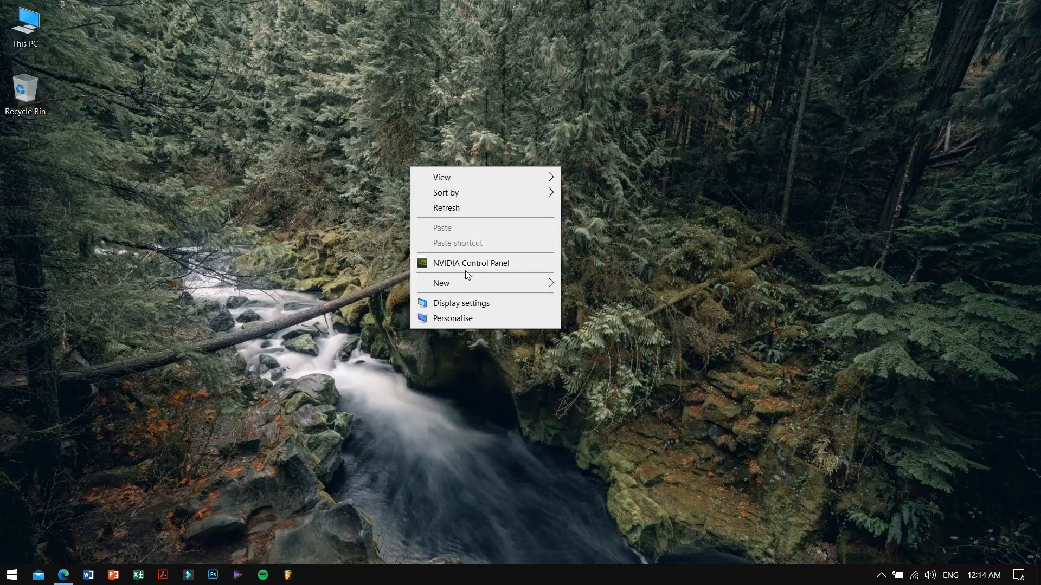
mouse_move(358, 301)
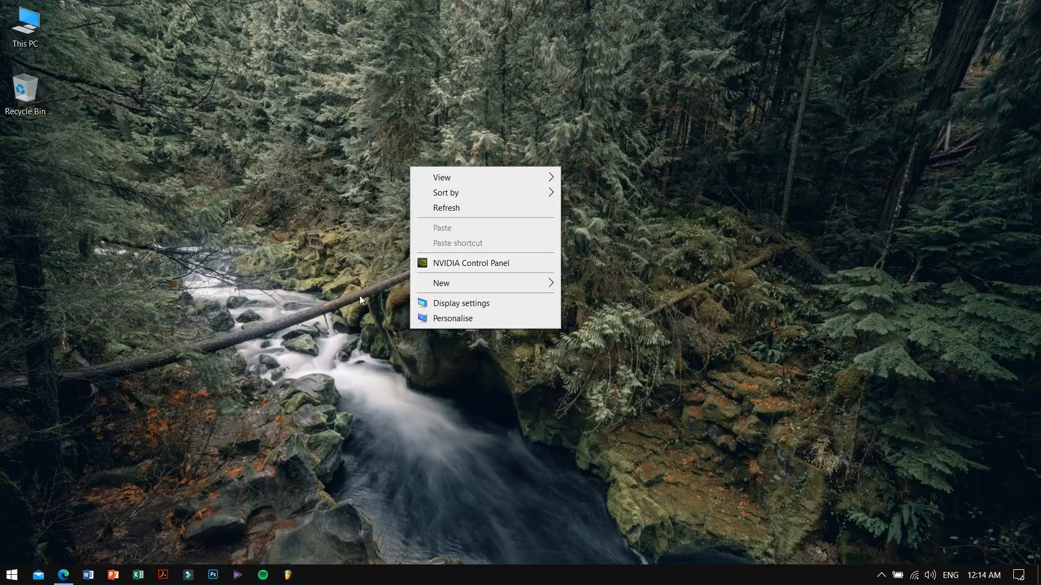
click(11, 574)
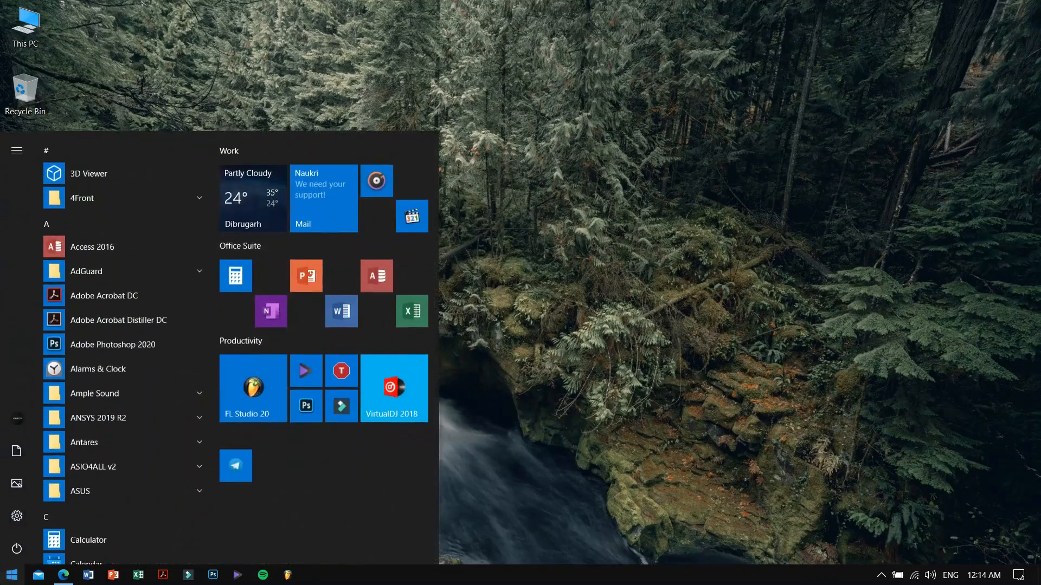
text(int)
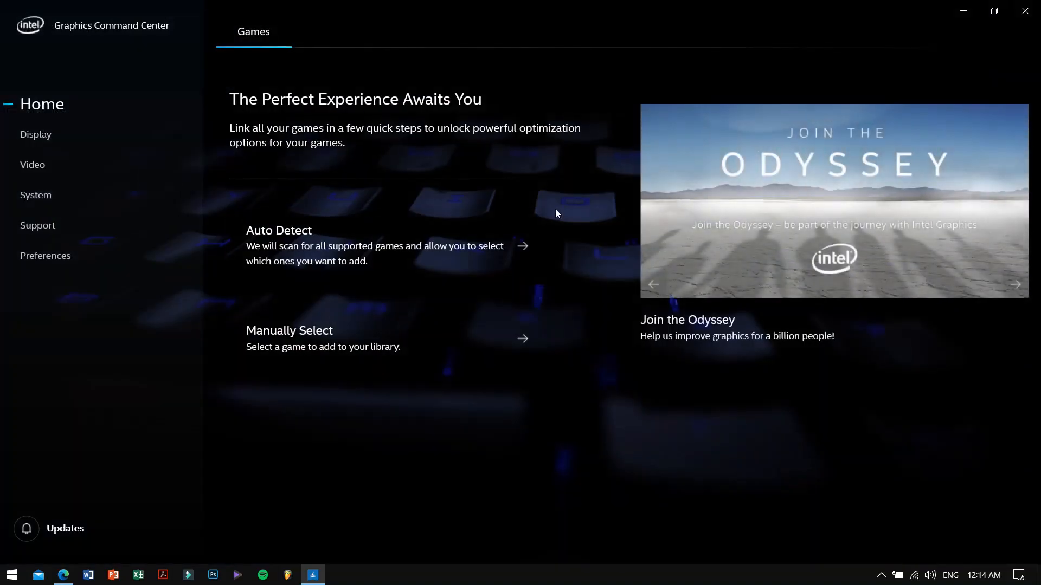
mouse_move(503, 208)
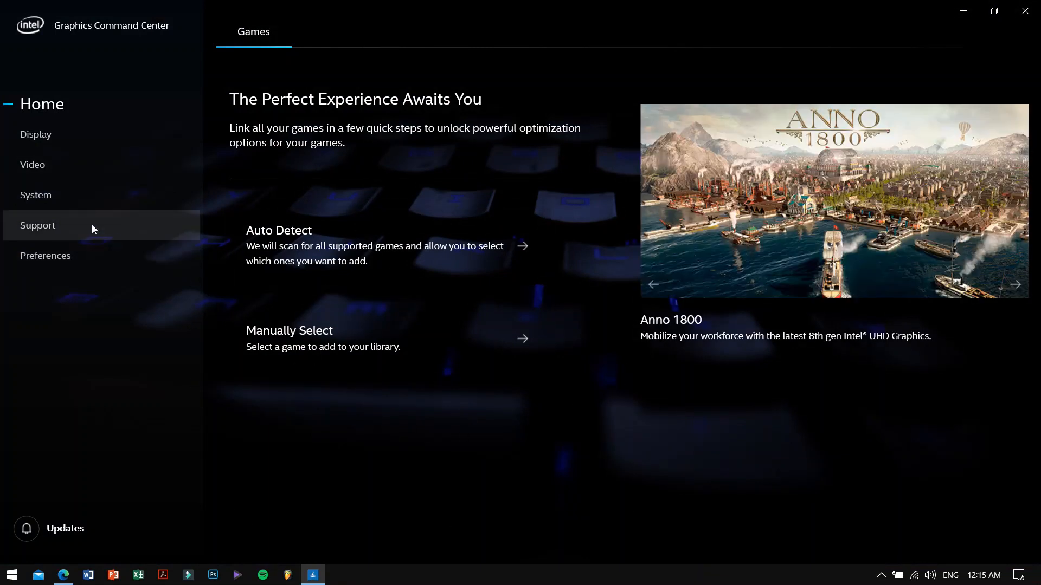
mouse_move(70, 199)
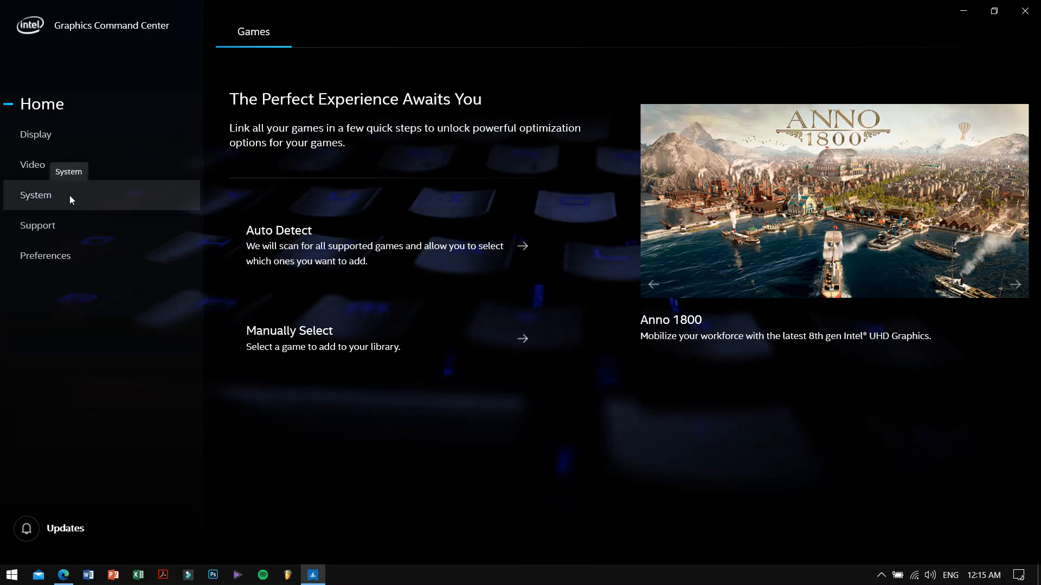
Step: Under System > Power, set the Plugged In power plan to Maximum Performance and close the app
click(36, 196)
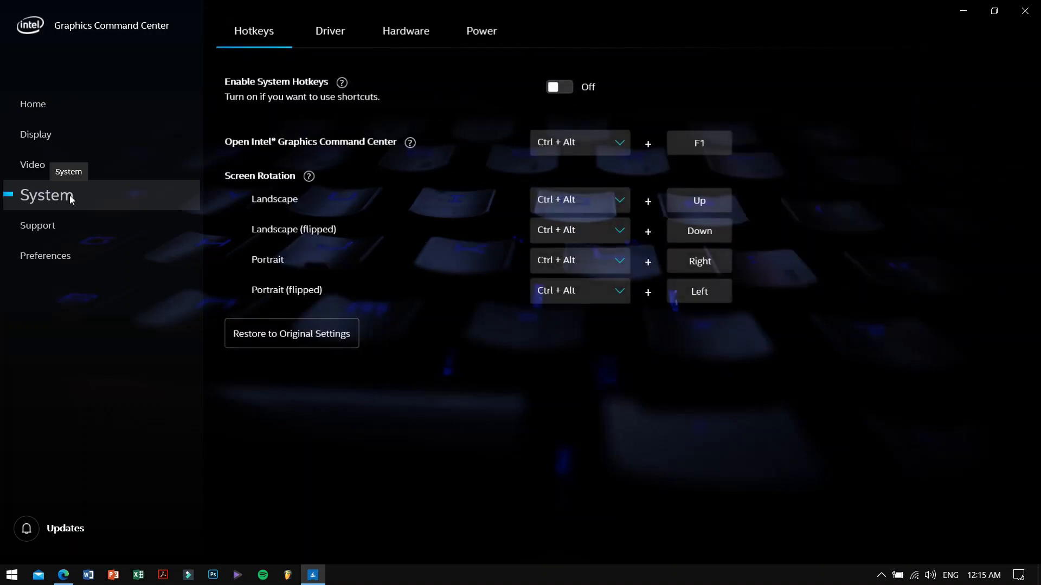
mouse_move(474, 39)
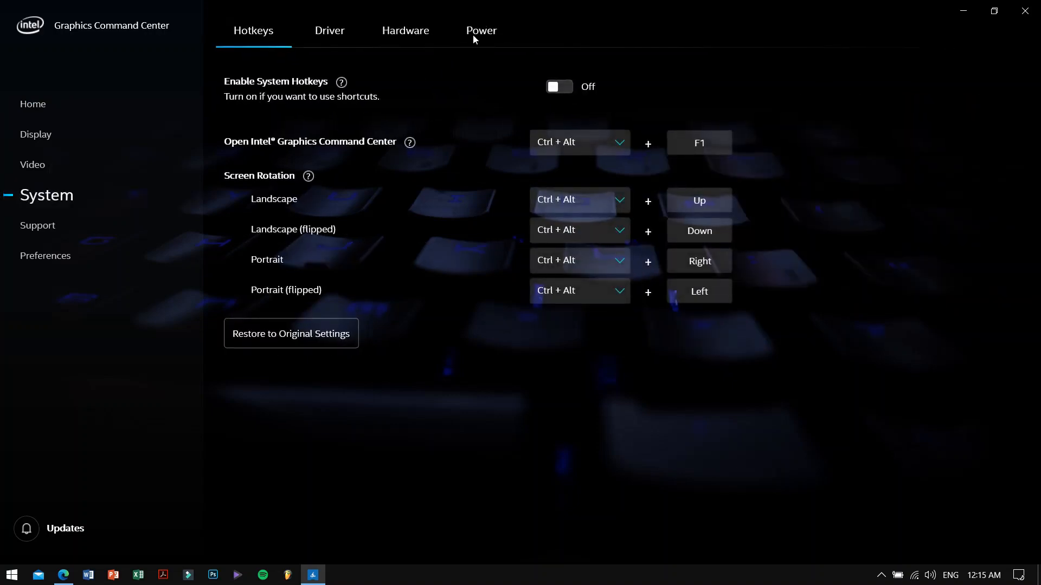
click(481, 31)
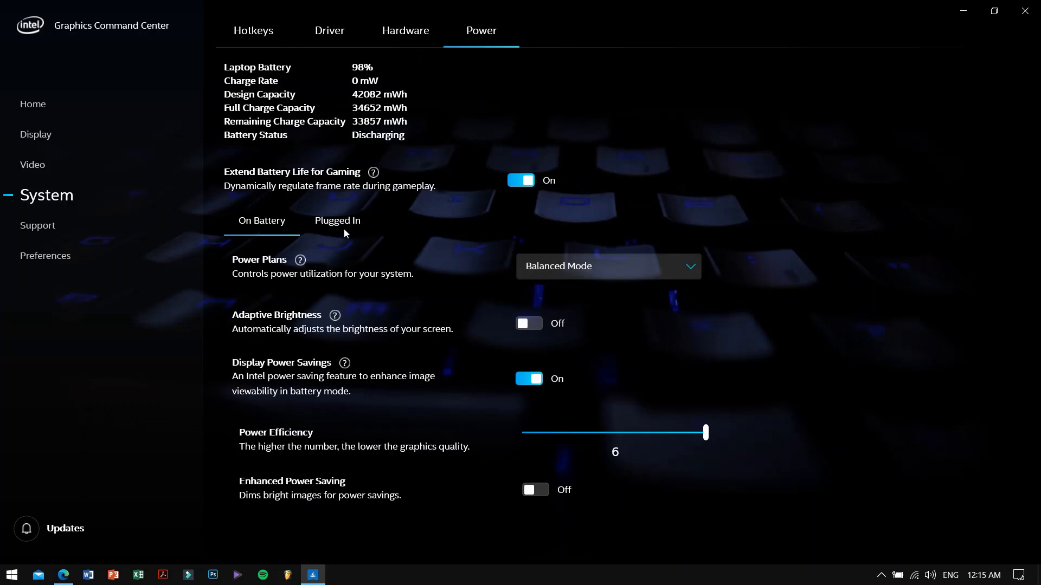
click(337, 221)
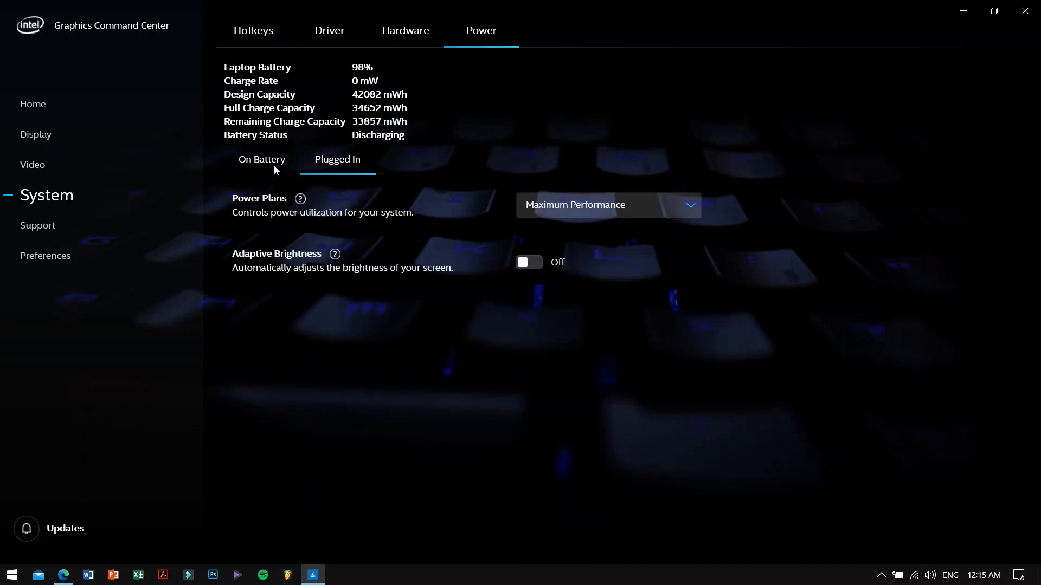
mouse_move(360, 207)
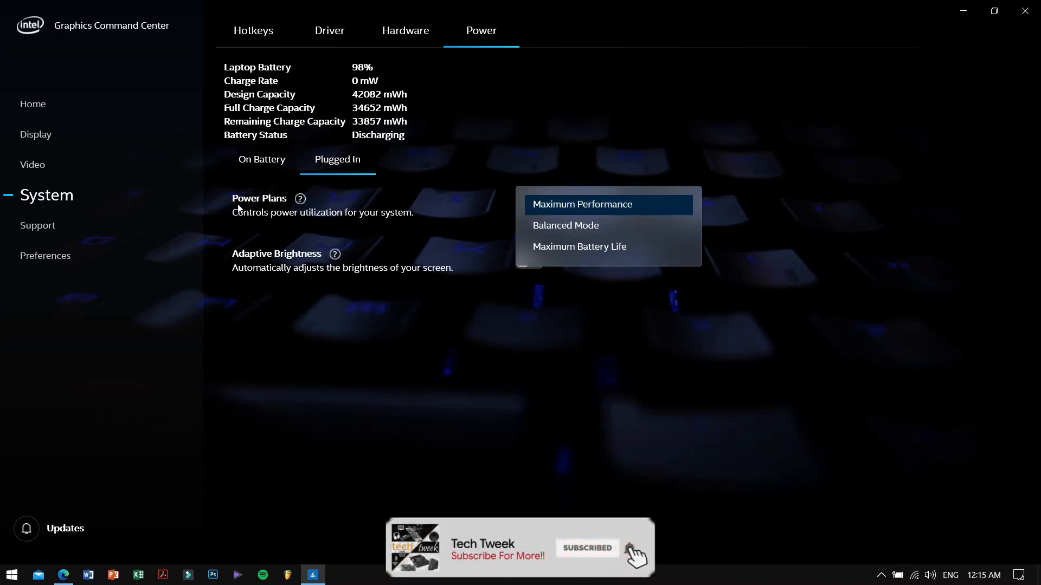
click(581, 205)
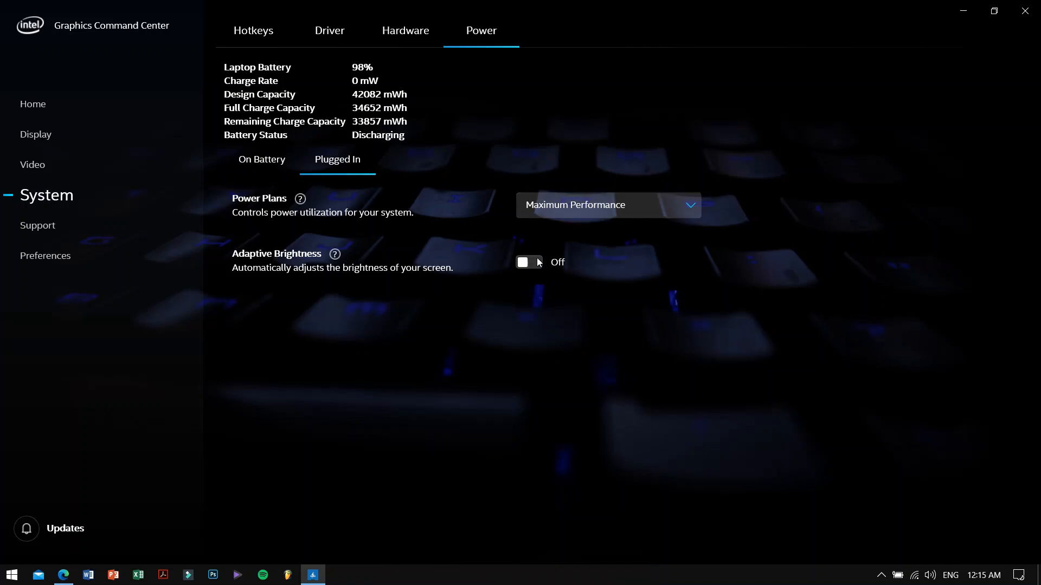
mouse_move(1025, 10)
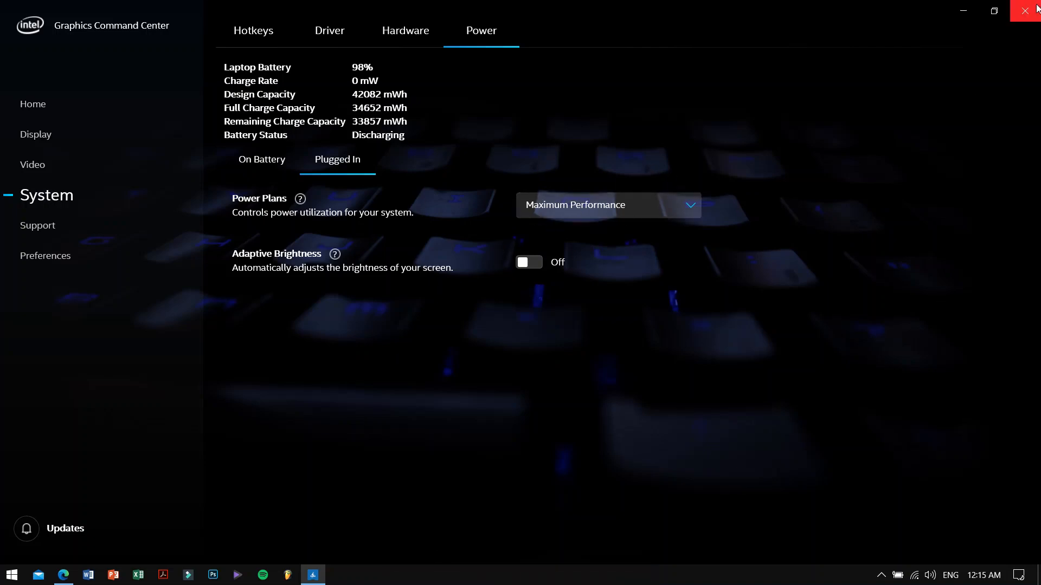
click(1030, 10)
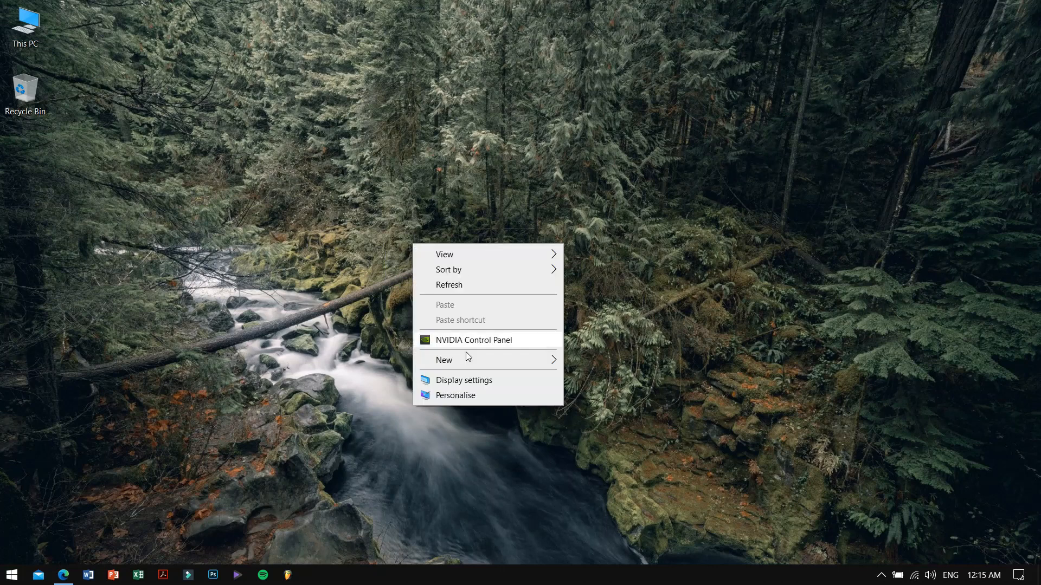
Step: Set 3D image settings to 'Use my preference' emphasising Performance, then close the panel
click(491, 351)
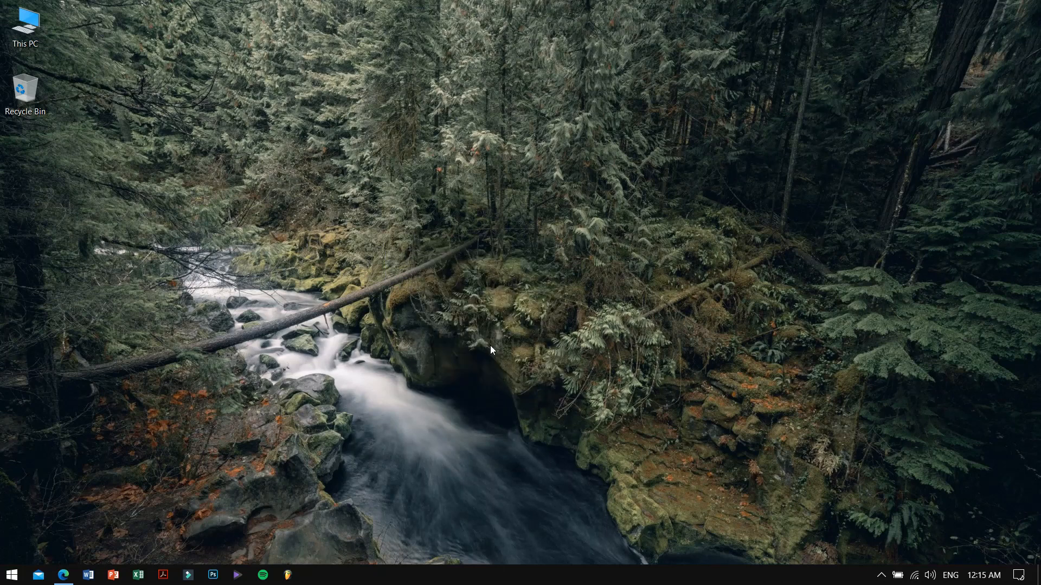
mouse_move(354, 351)
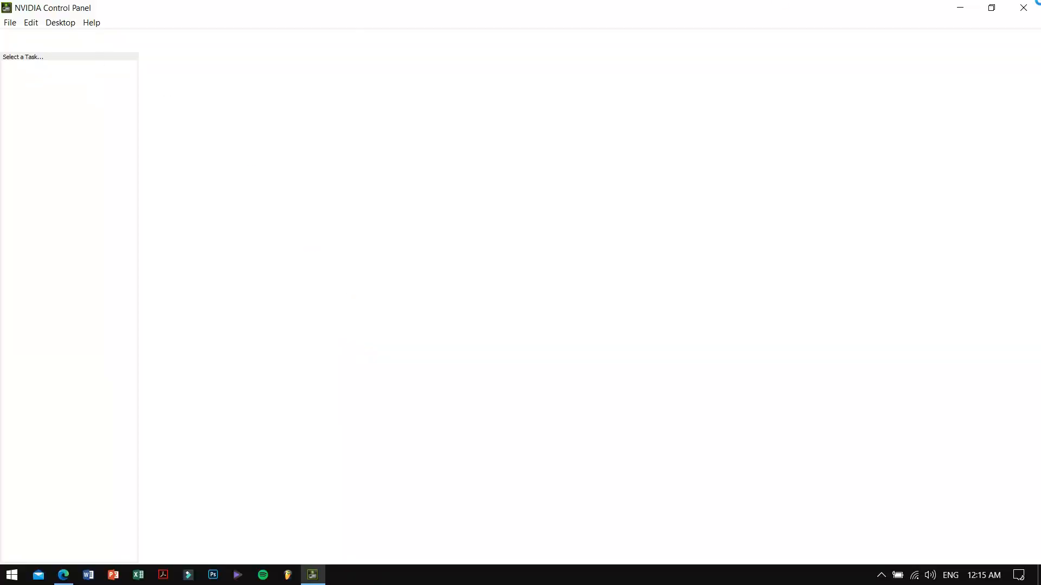
click(78, 79)
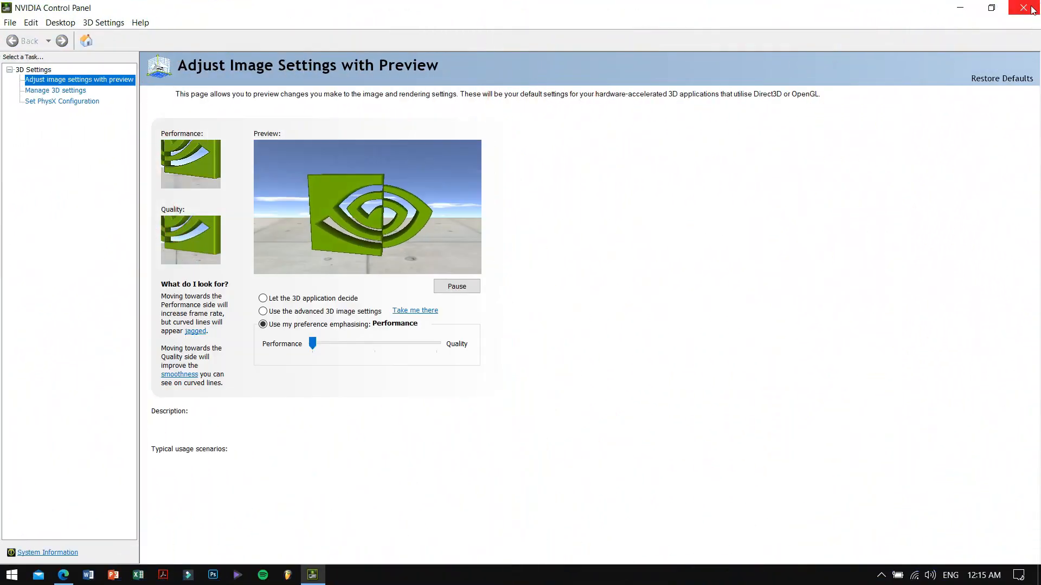
click(1033, 7)
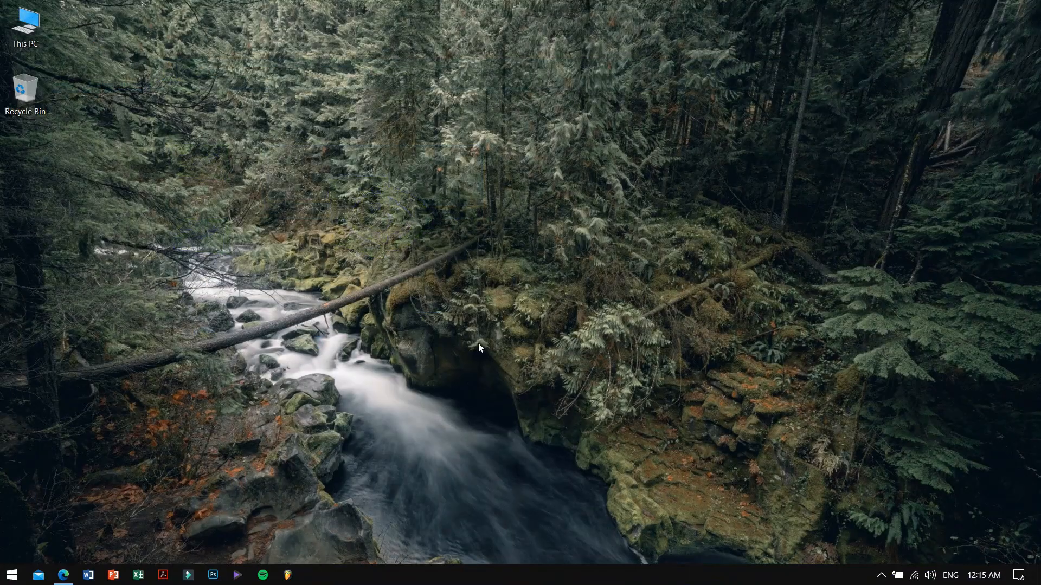
Step: From This PC's Properties, reach System Properties on the Advanced tab via Advanced system settings
right_click(24, 24)
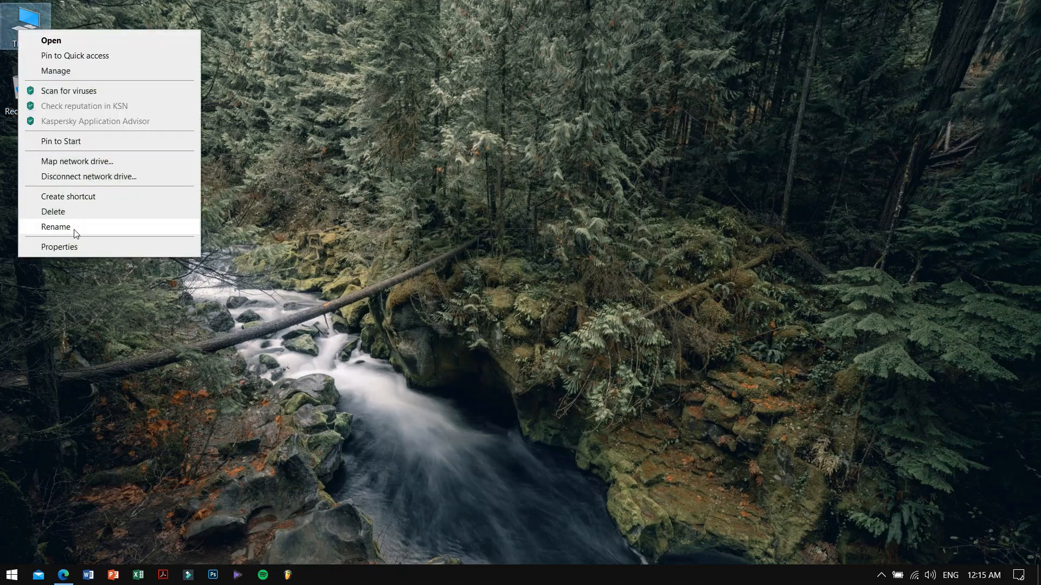
click(59, 247)
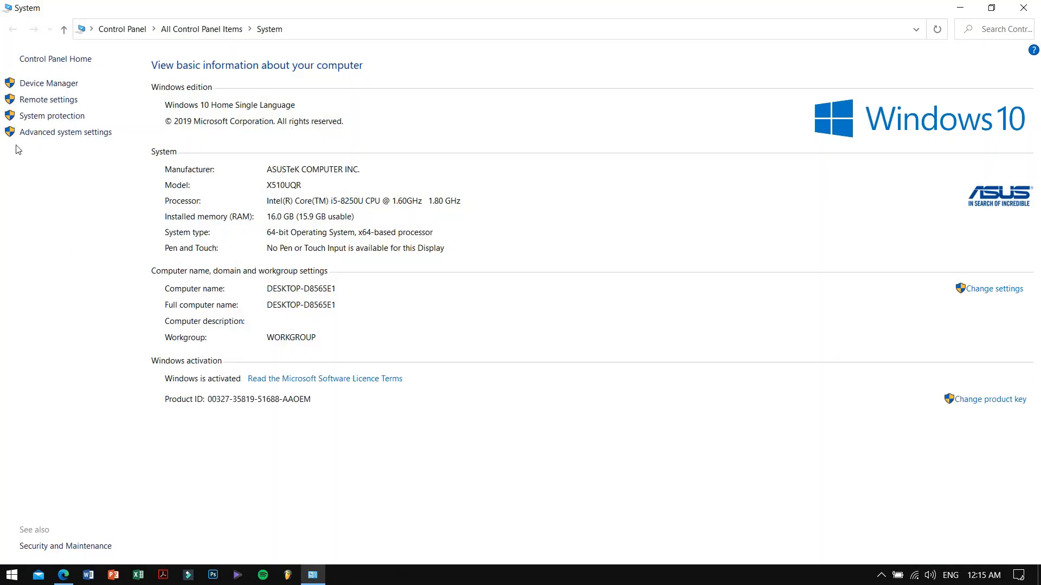
mouse_move(80, 138)
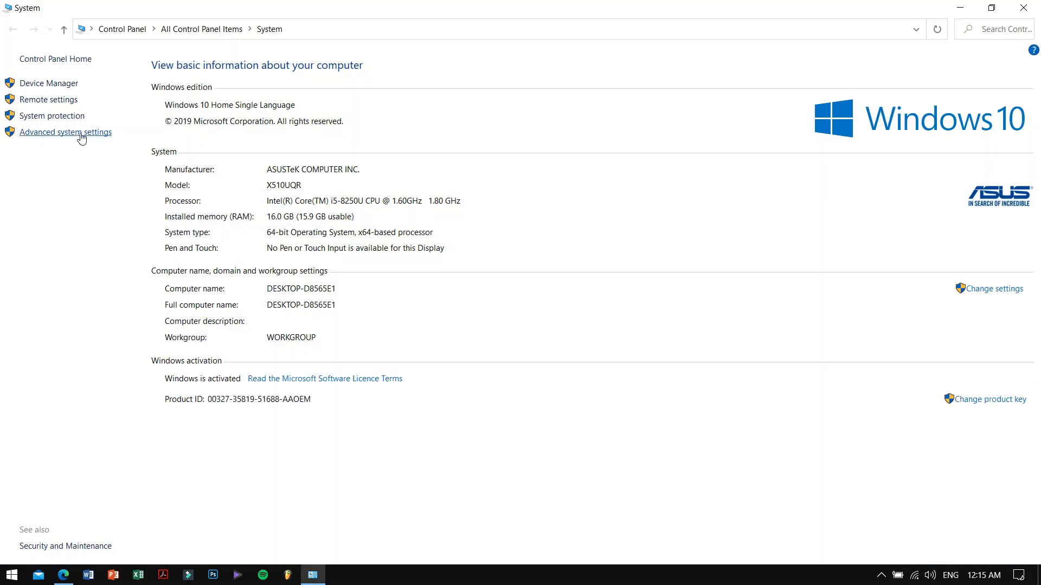
mouse_move(740, 5)
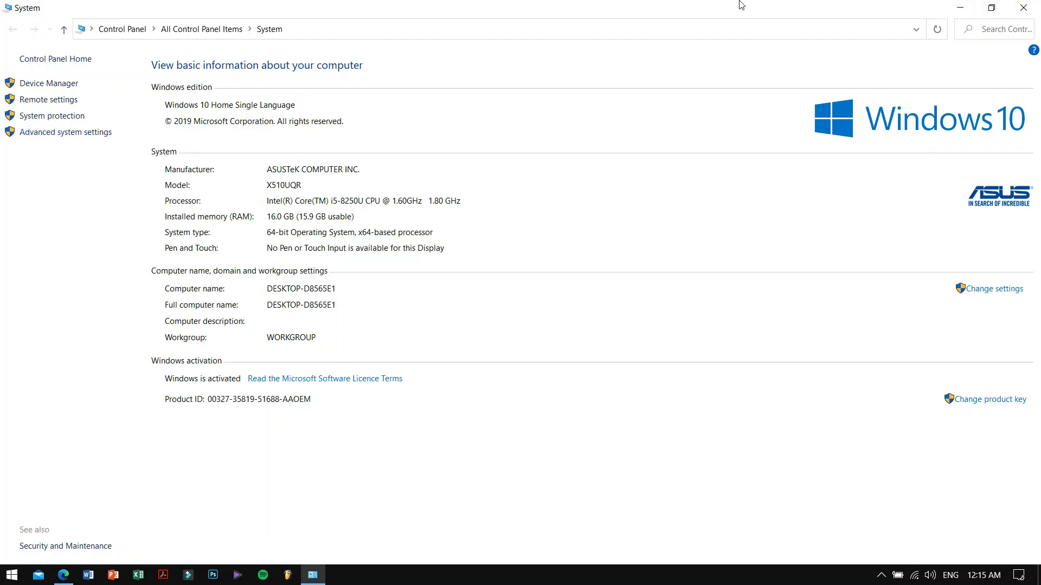
click(991, 7)
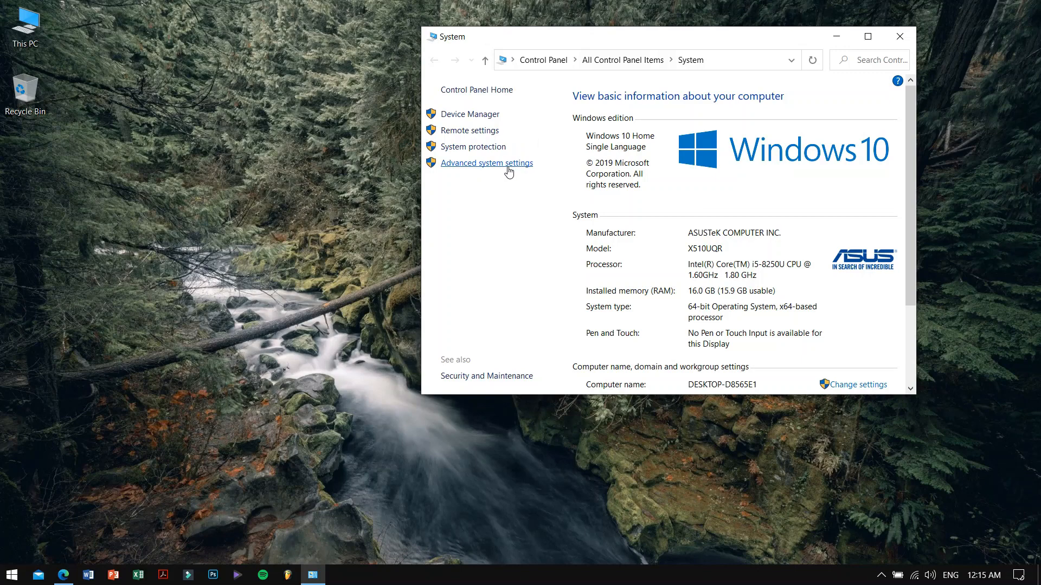
mouse_move(878, 43)
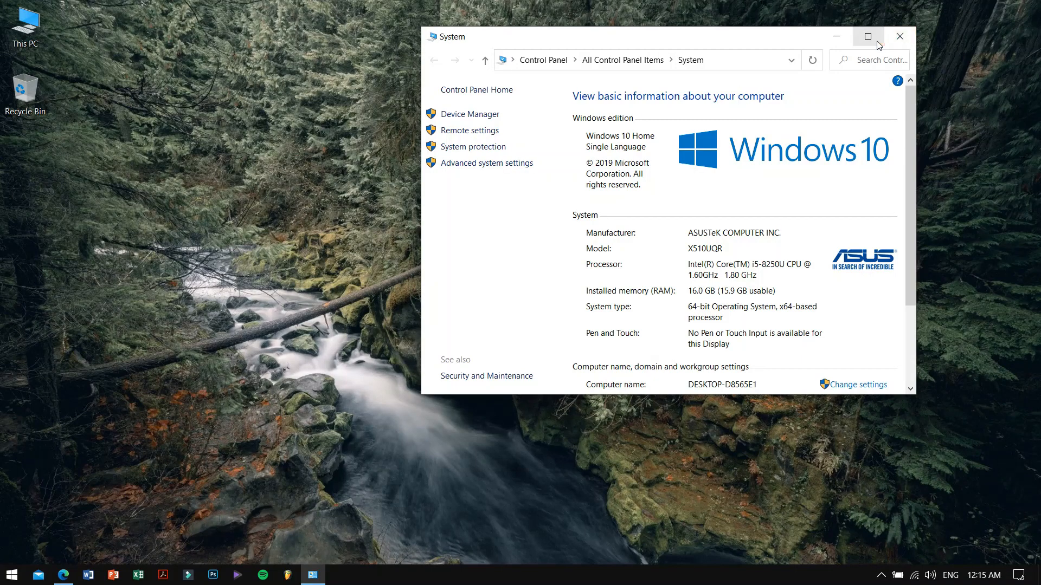
click(866, 36)
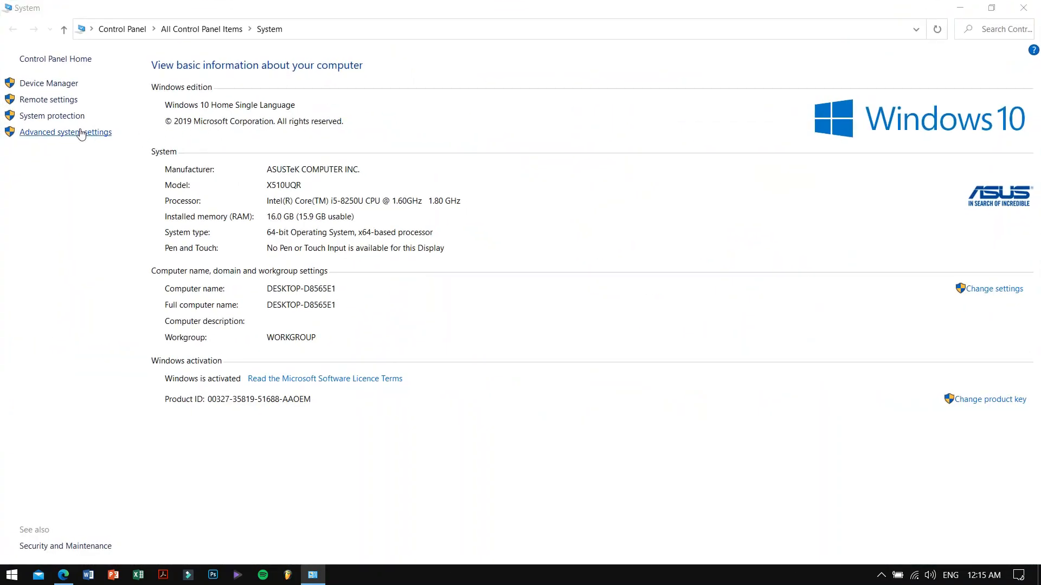
click(65, 132)
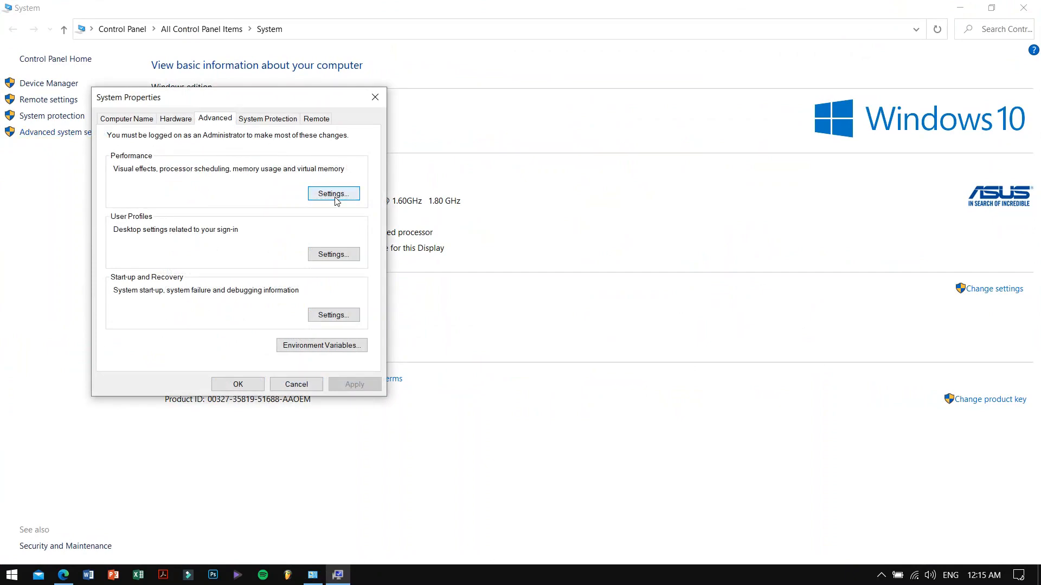
Step: In Performance Options choose 'Adjust for best performance', apply it and close System Properties
click(333, 193)
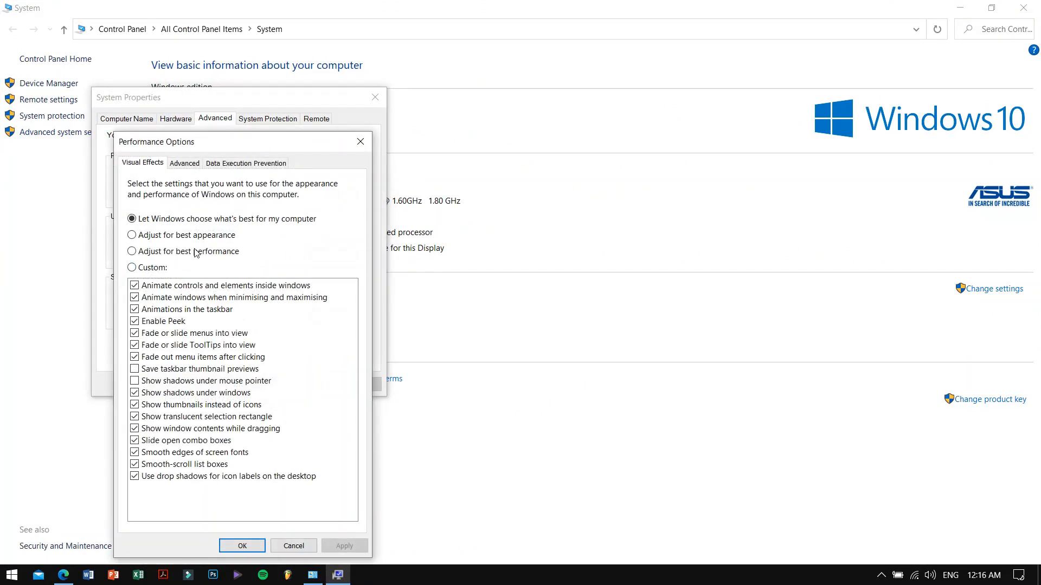
click(132, 253)
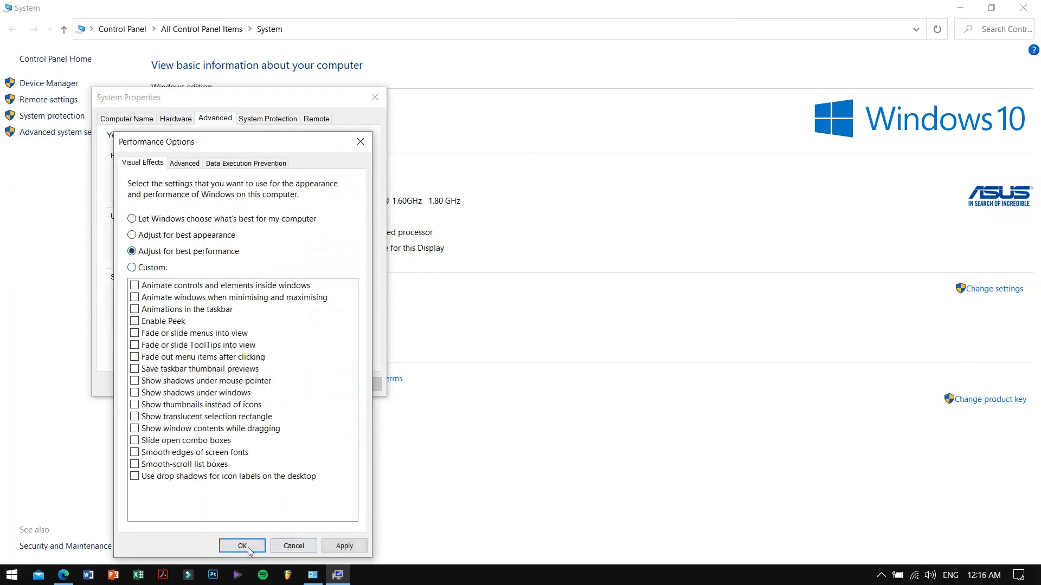
click(241, 546)
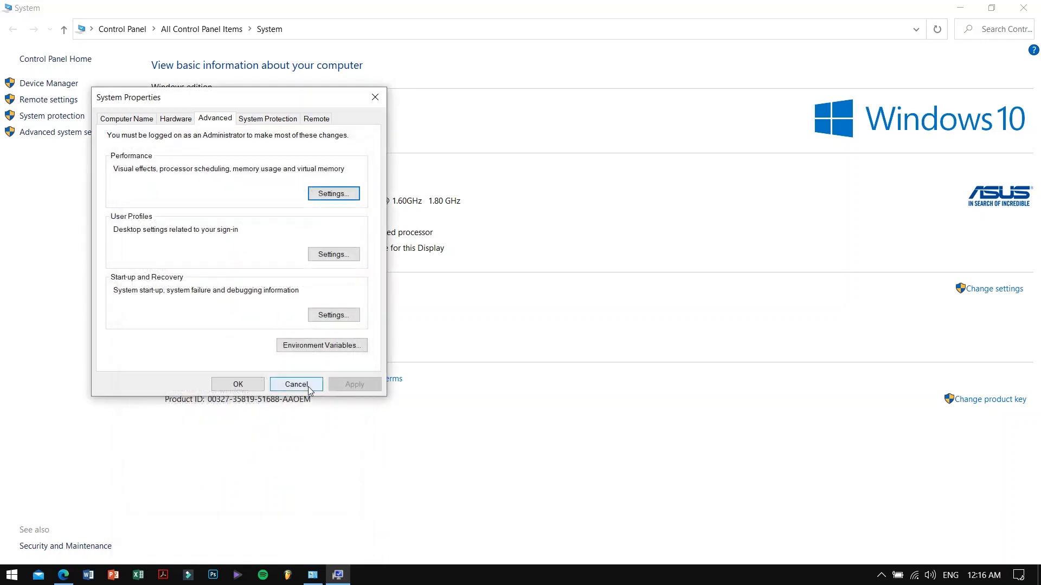
click(296, 385)
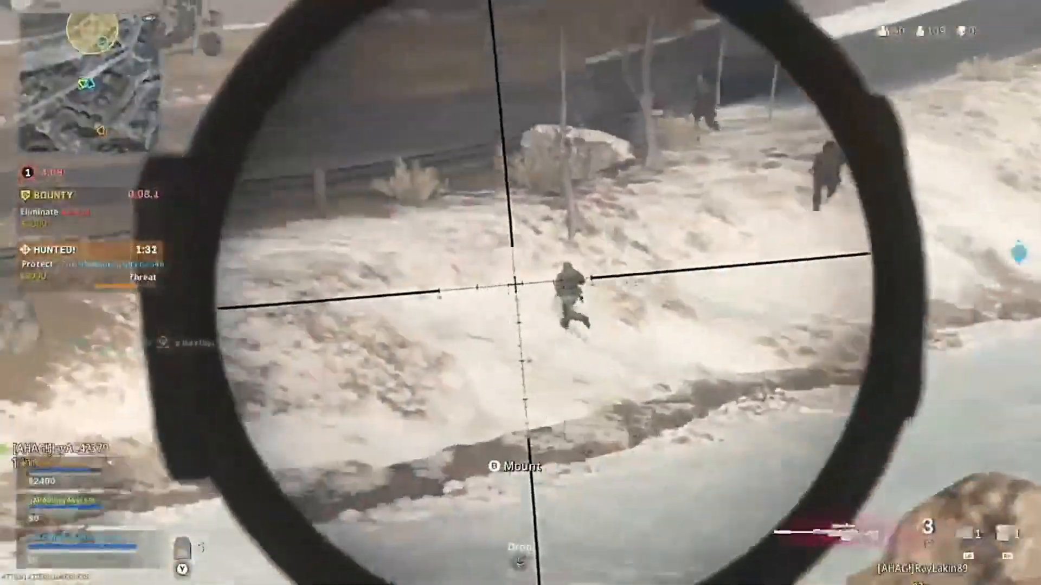
Step: Reopen Performance Options and show its Advanced tab with processor scheduling and paging file
click(521, 292)
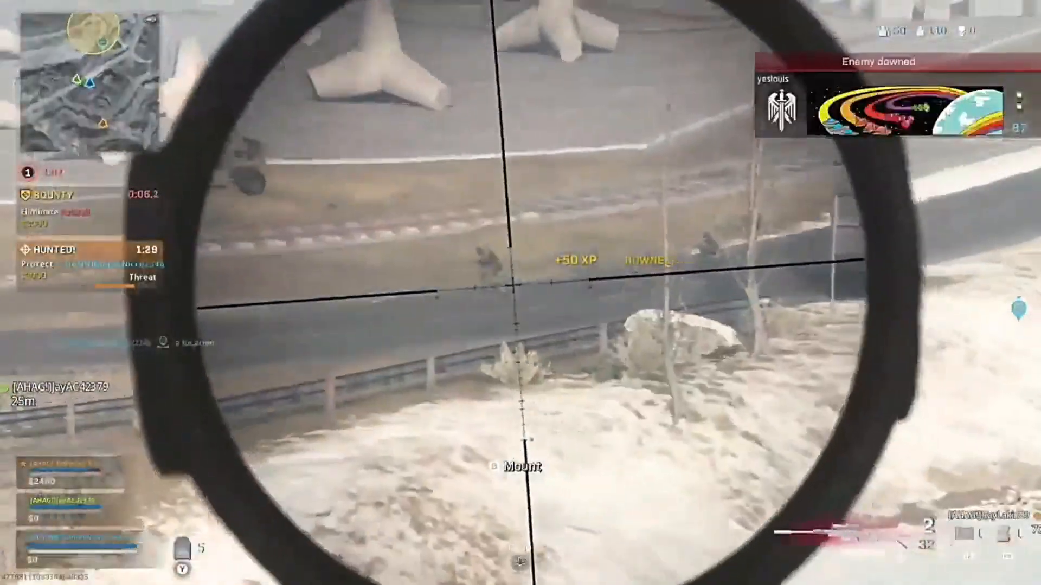
click(520, 293)
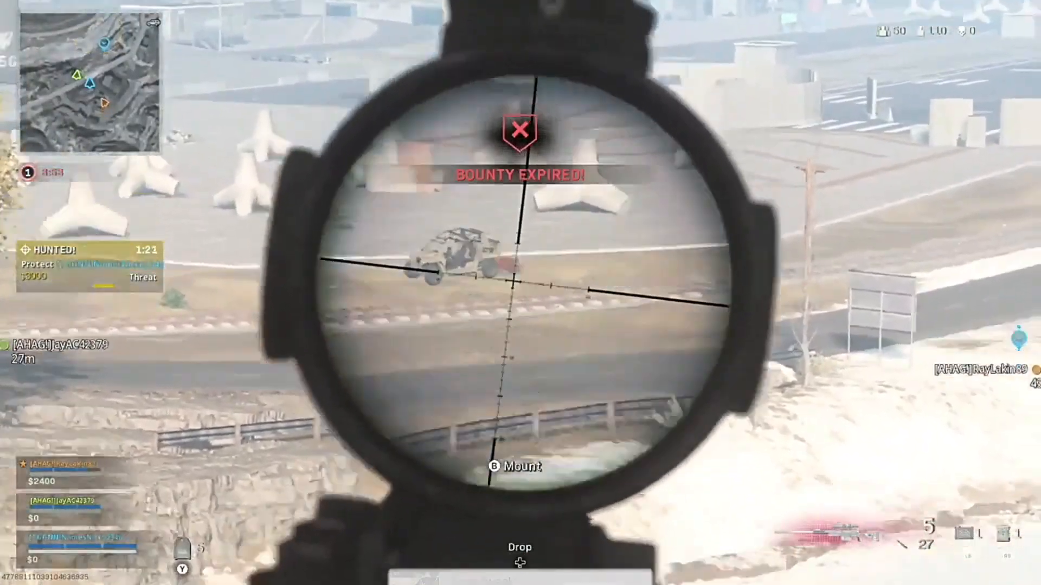
click(520, 293)
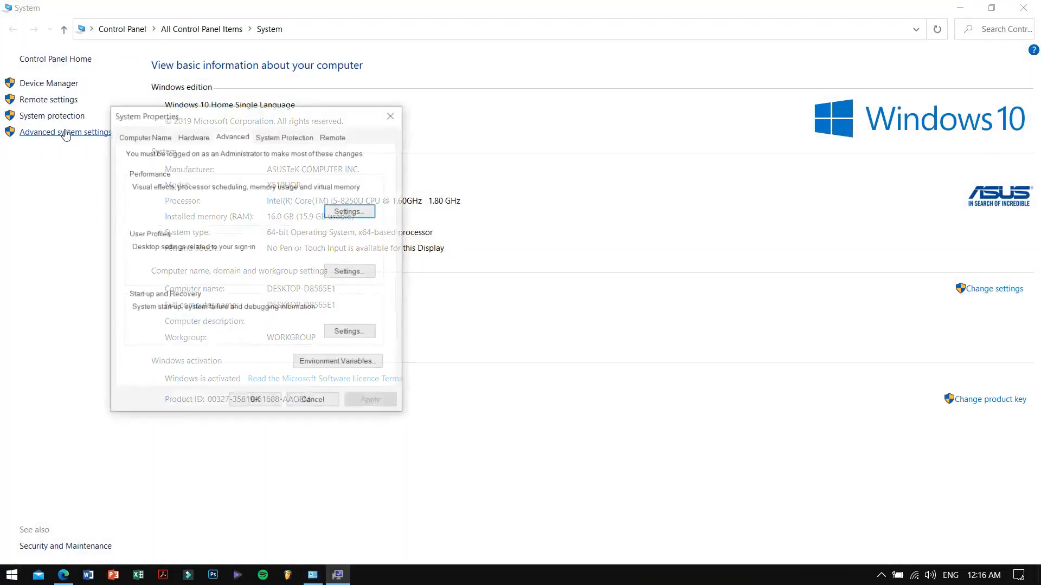
click(348, 211)
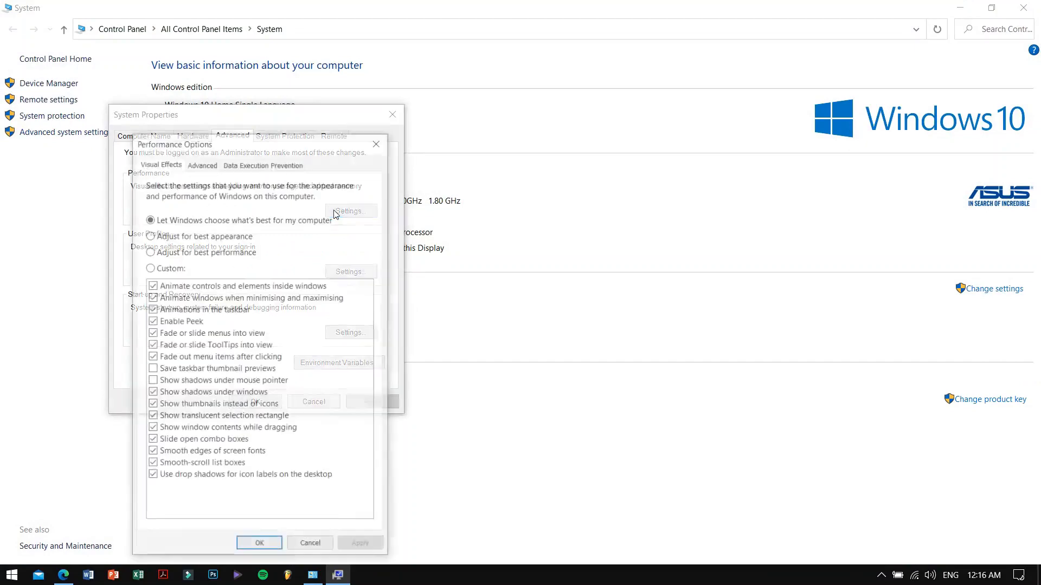
click(201, 163)
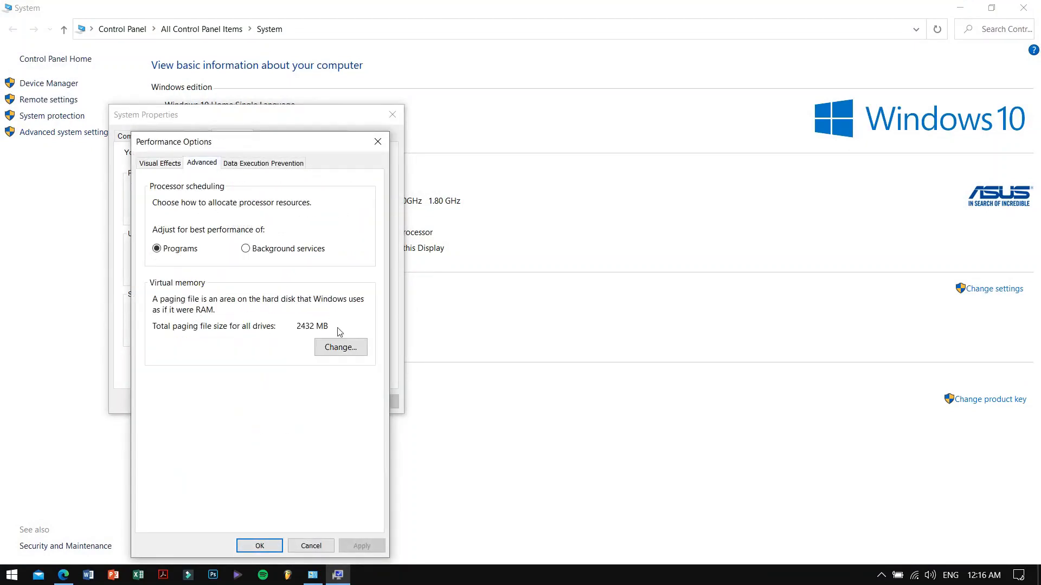
Step: In Virtual Memory, untick automatic paging management and enter a custom 8121 MB size for C:
click(339, 347)
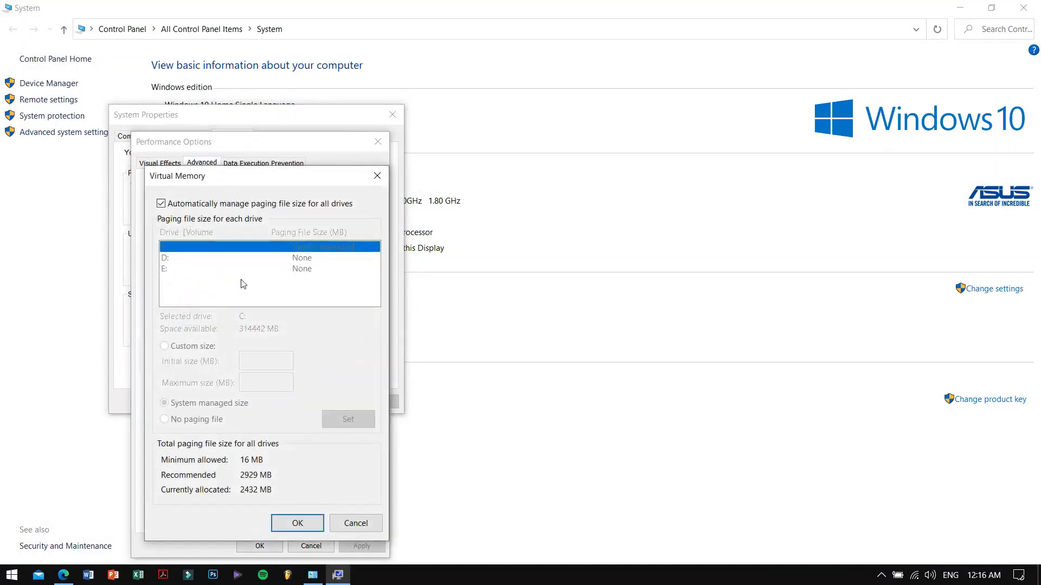
click(160, 204)
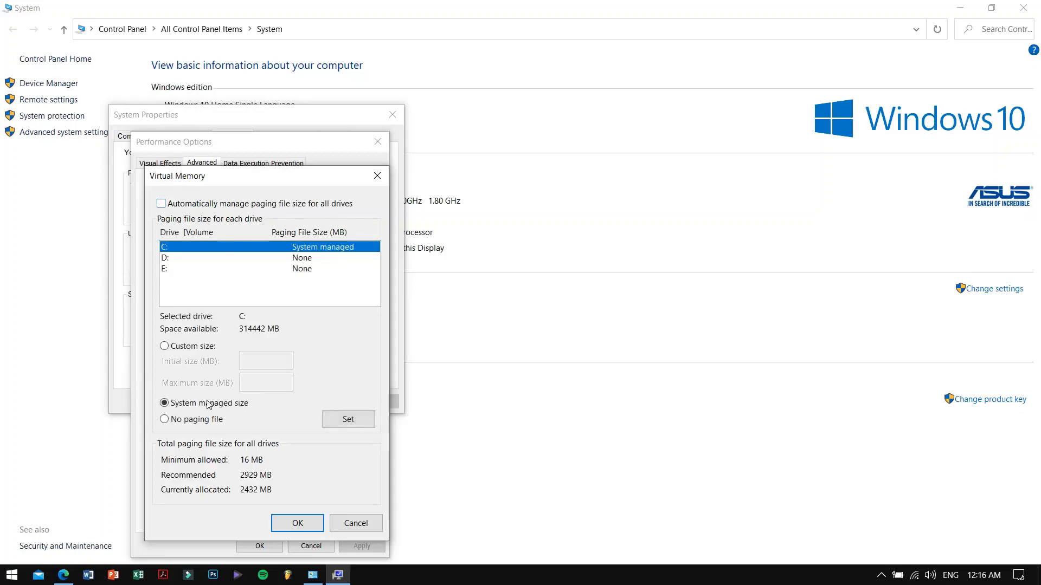
click(163, 345)
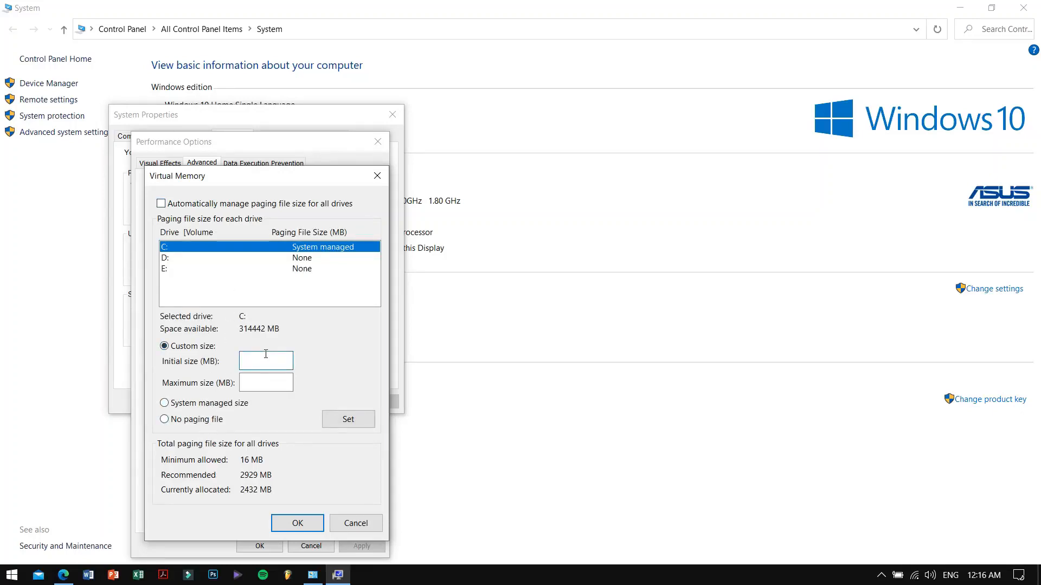
text(2)
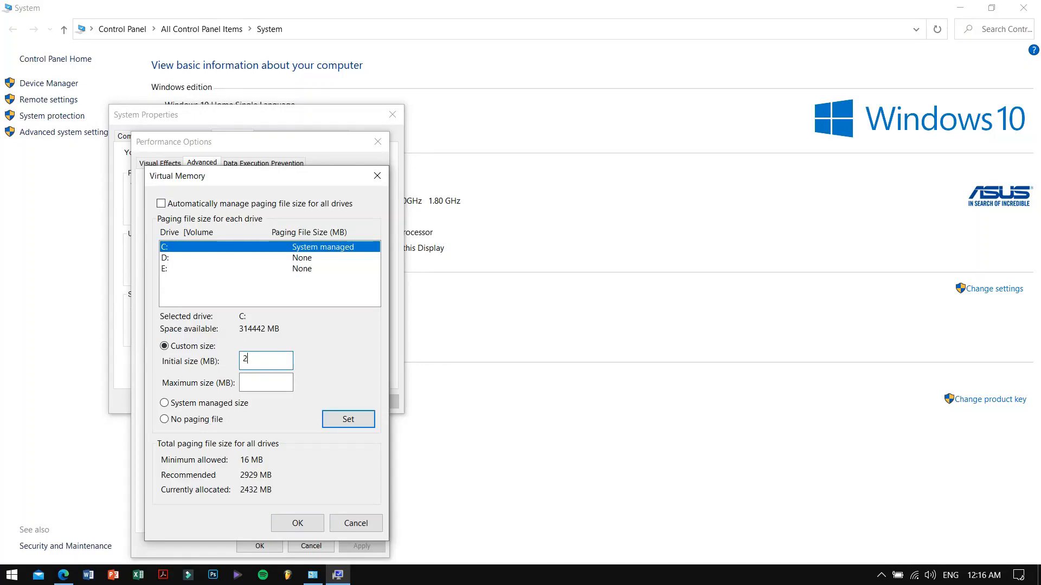
text(8121)
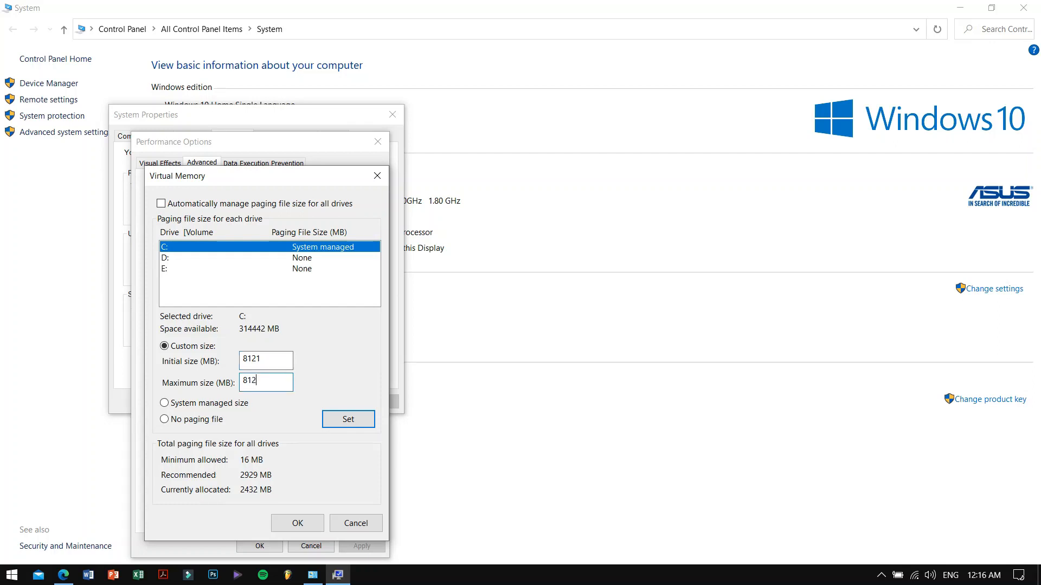
text(1)
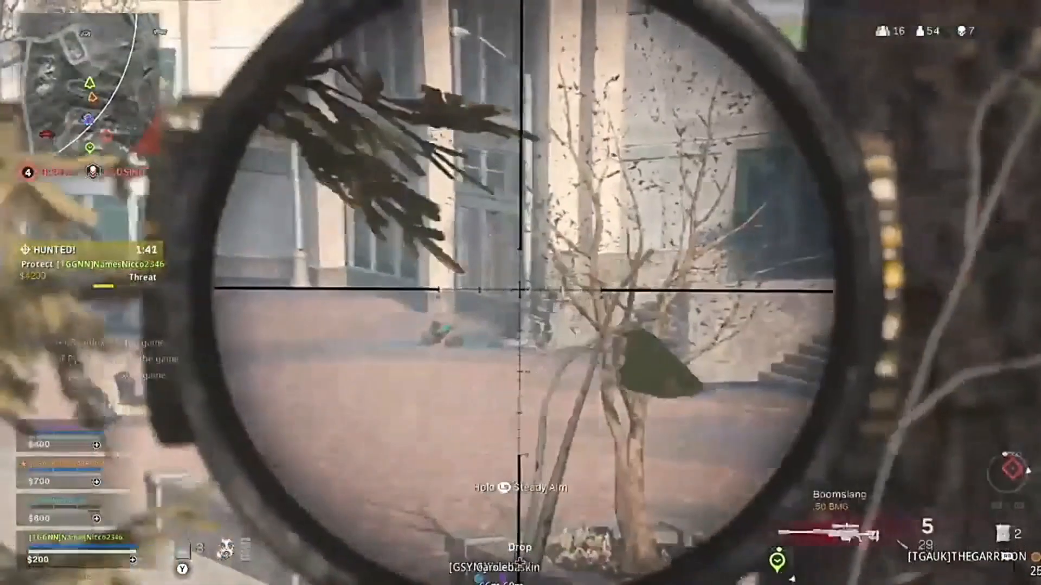
click(520, 292)
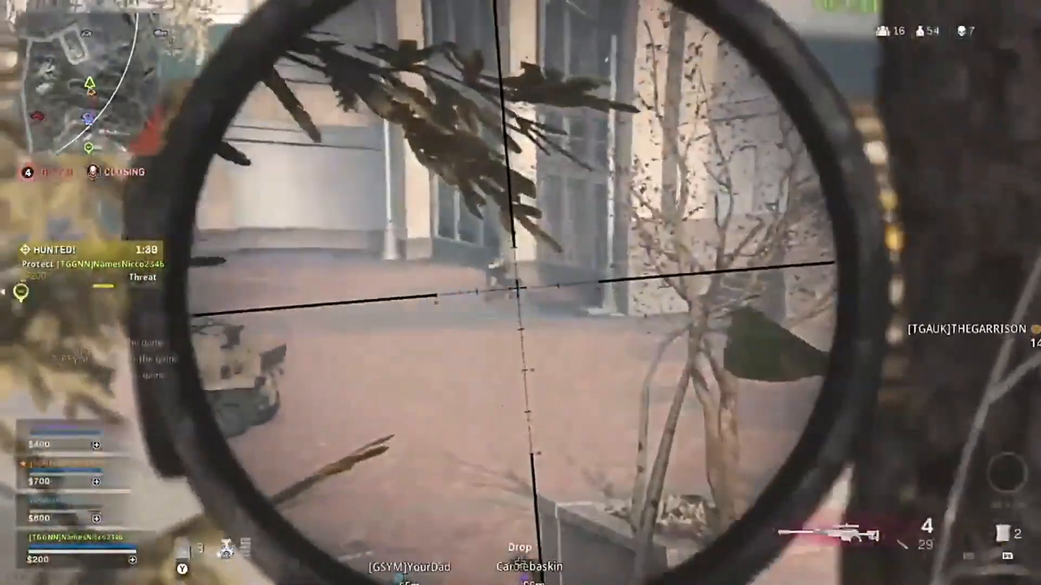
click(520, 293)
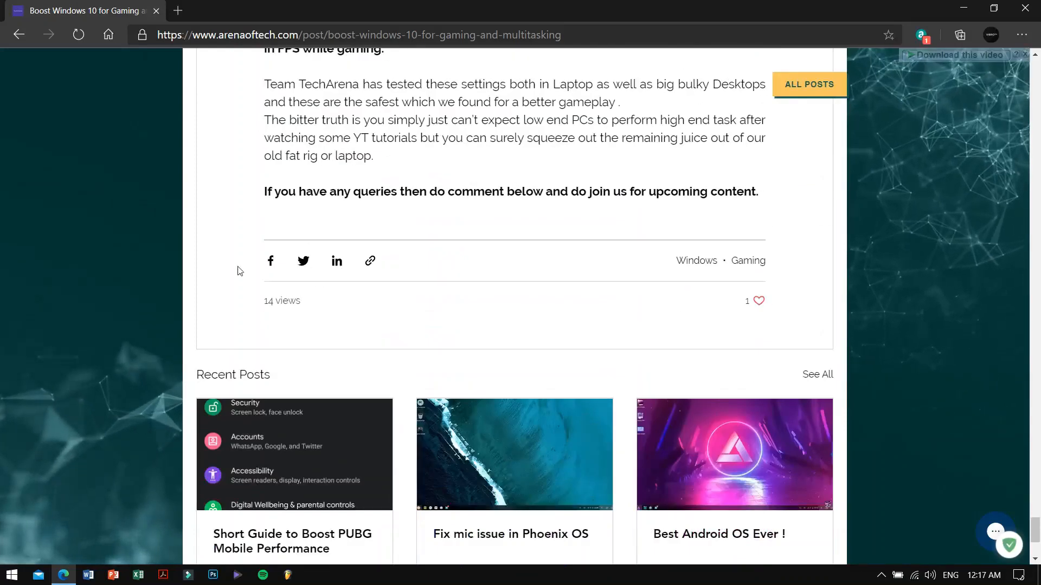
Step: Write 'thank you' in the article's comment box and scroll back up the page
scroll(down, 3)
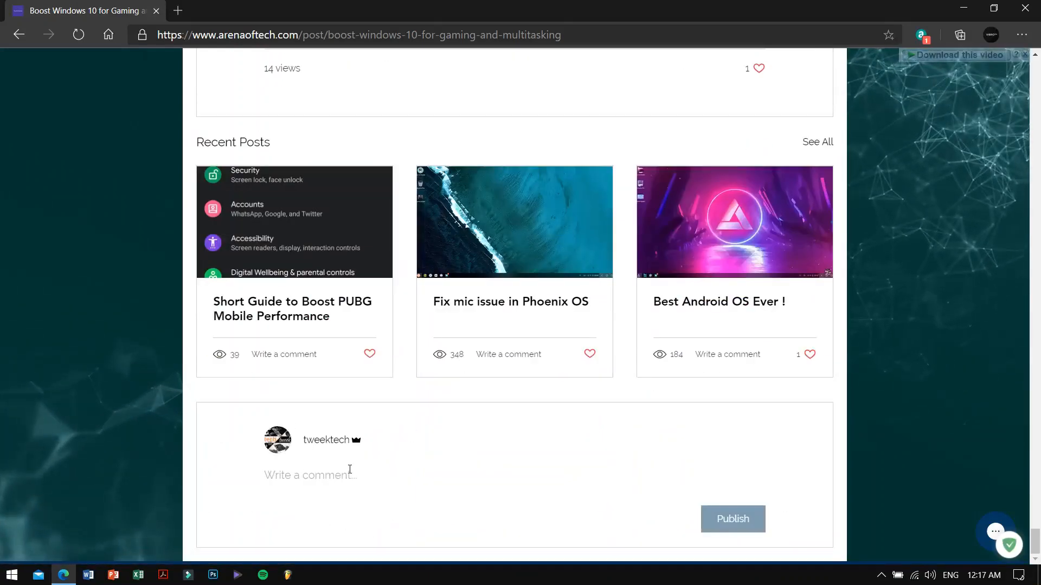
text(thank)
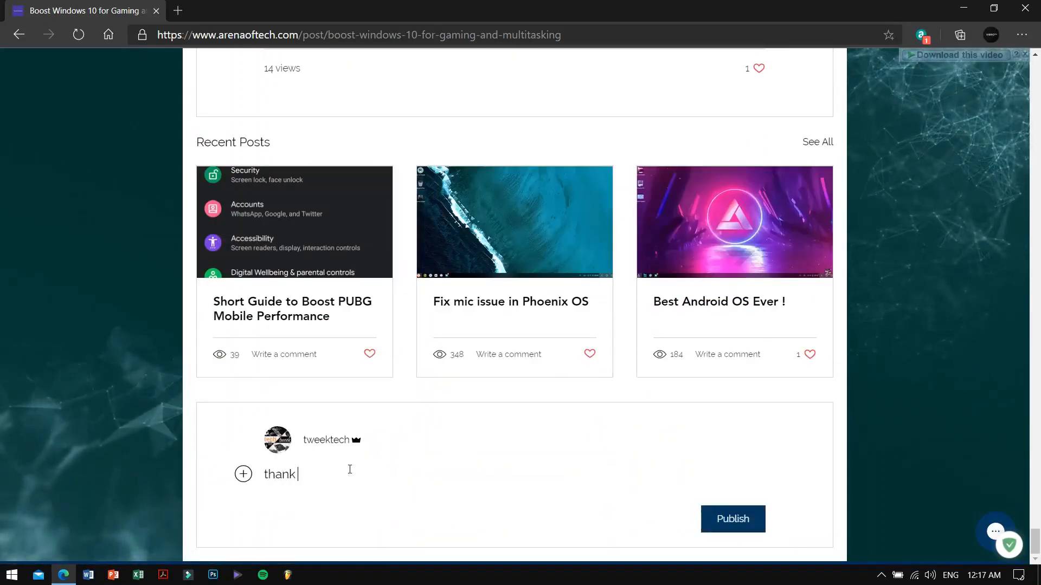
text(you)
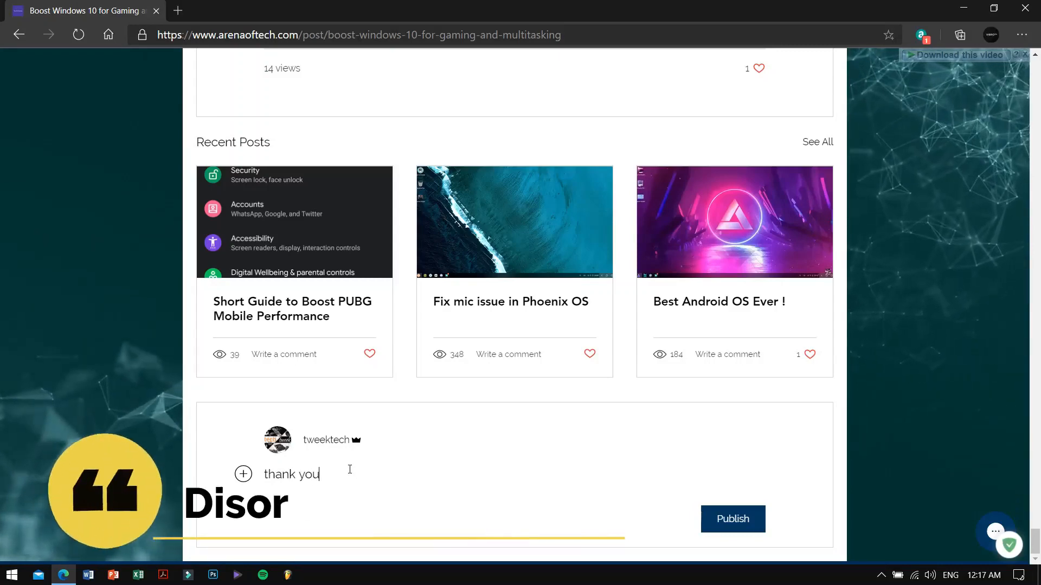
scroll(up, 3)
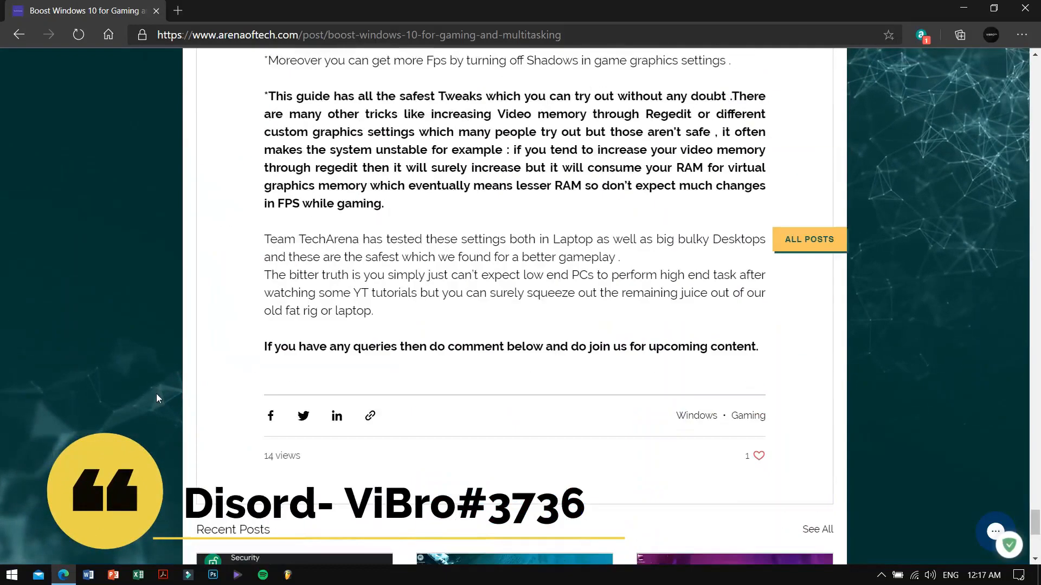
scroll(up, 3)
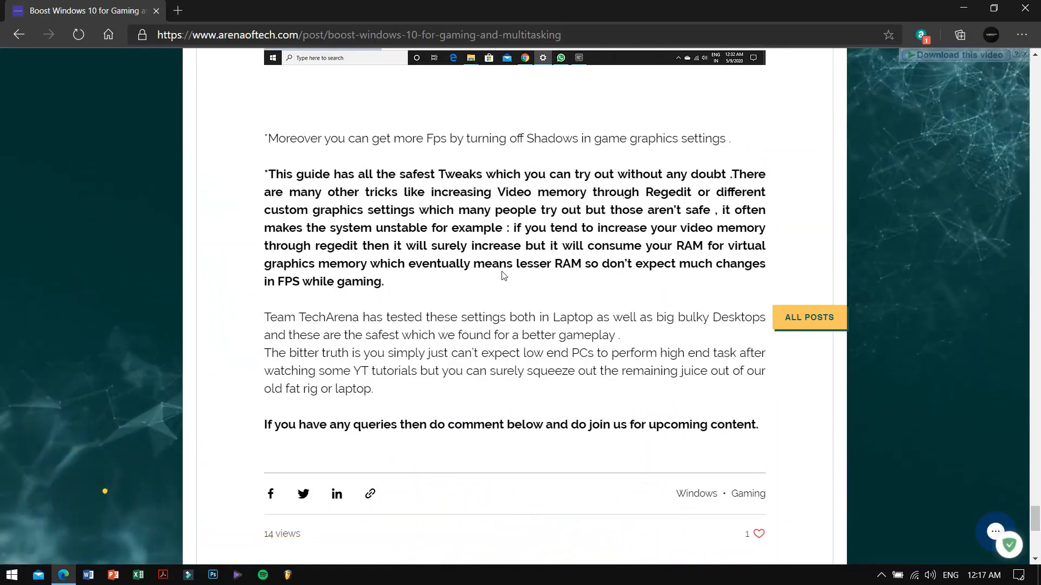